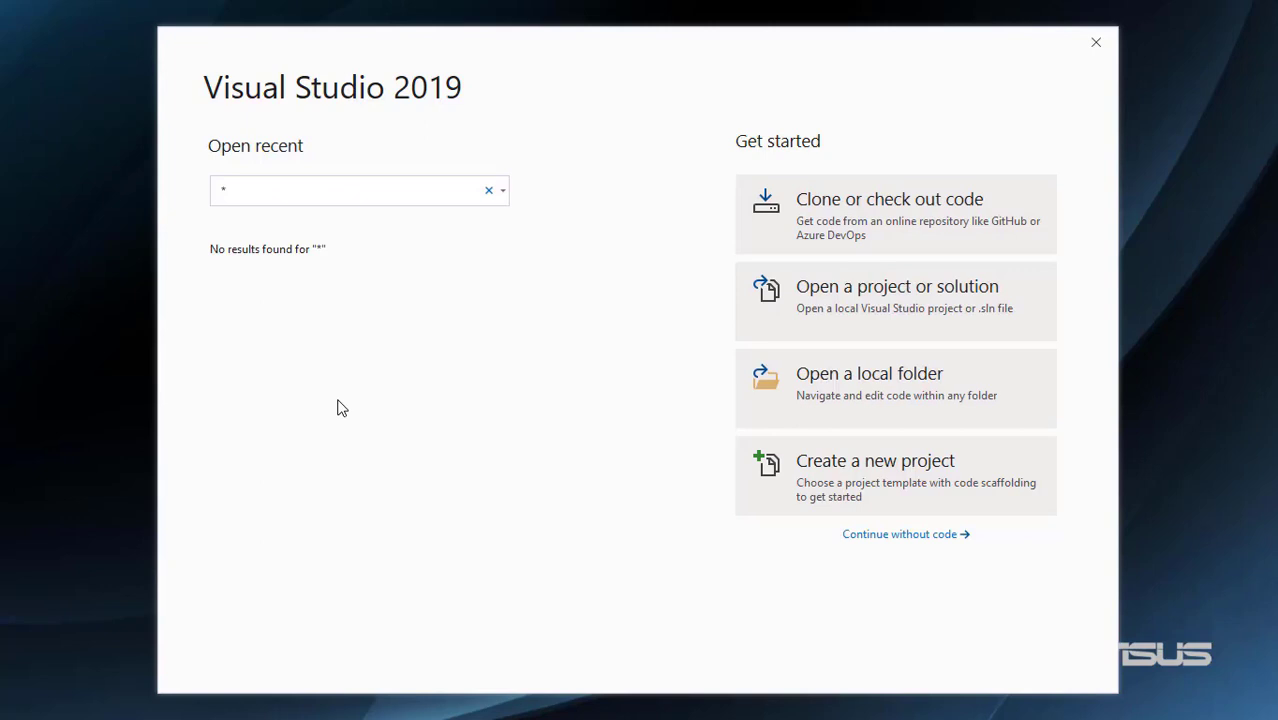
{"action": "mouse_move", "coordinate": [476, 436]}
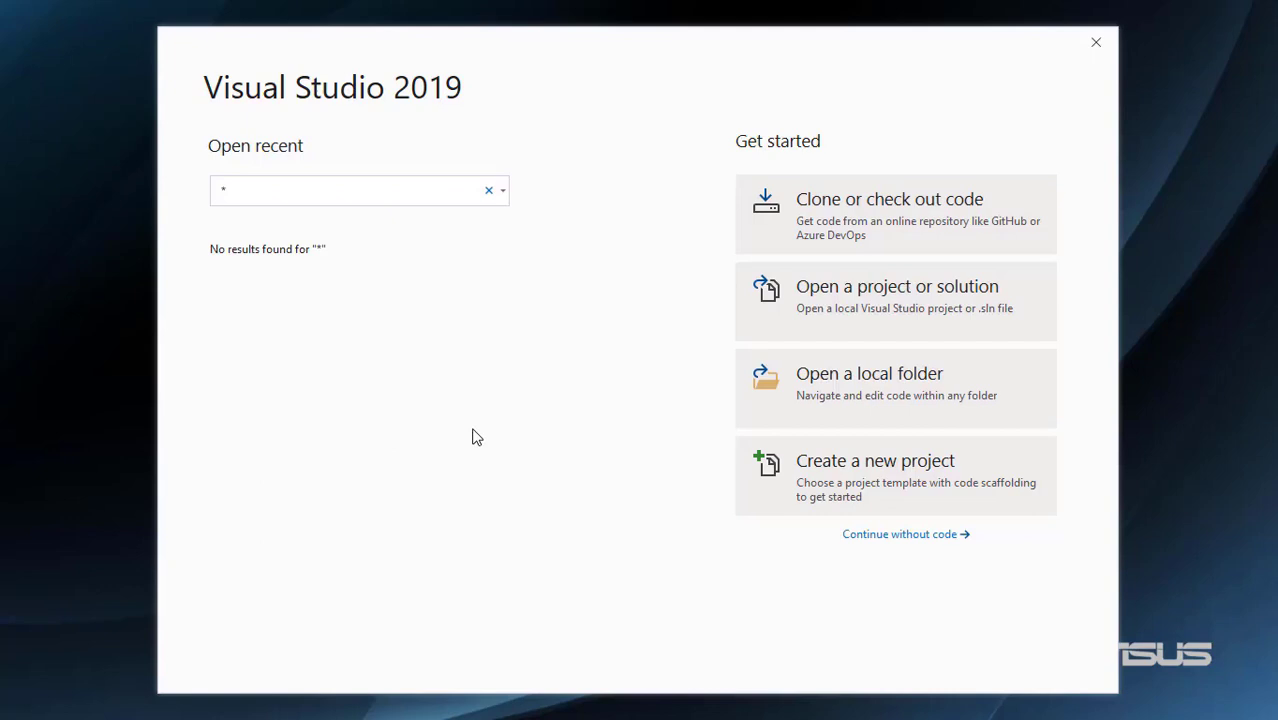
{"action": "mouse_move", "coordinate": [858, 488]}
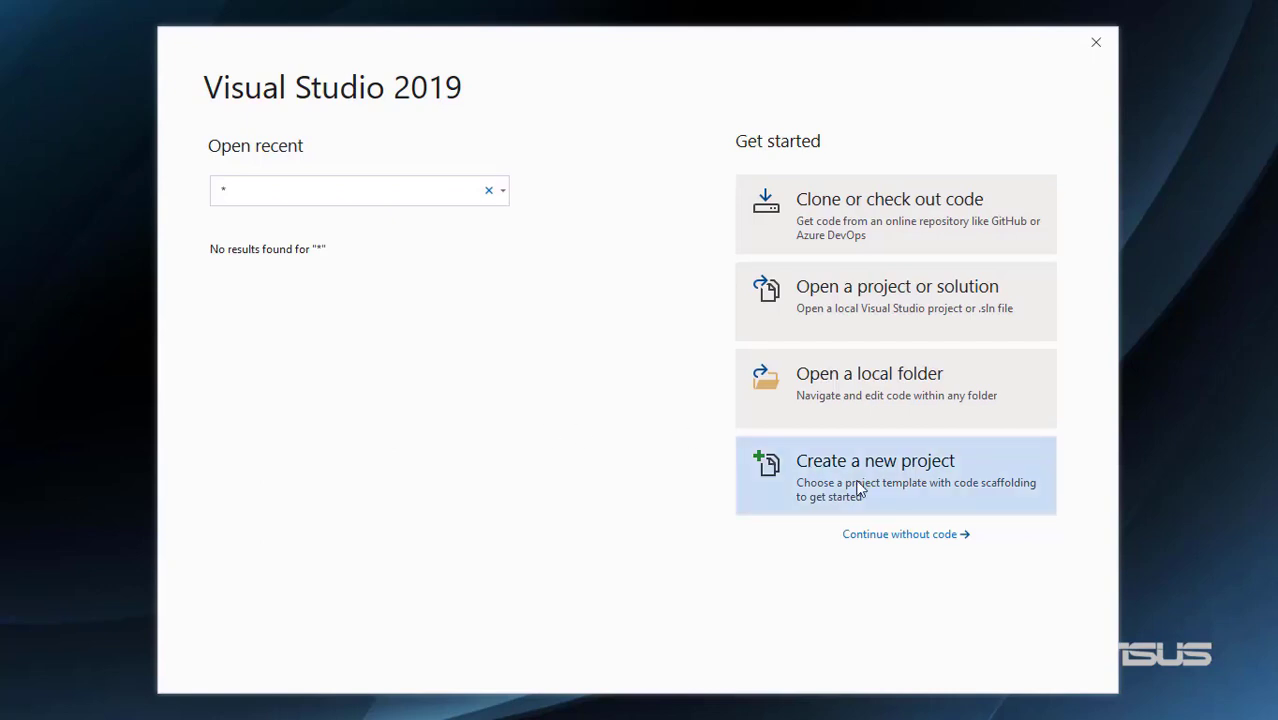
Create an ASP.NET Core Web Application named TutorialApplicationInsights using the API template
{"action": "left_click", "coordinate": [876, 460]}
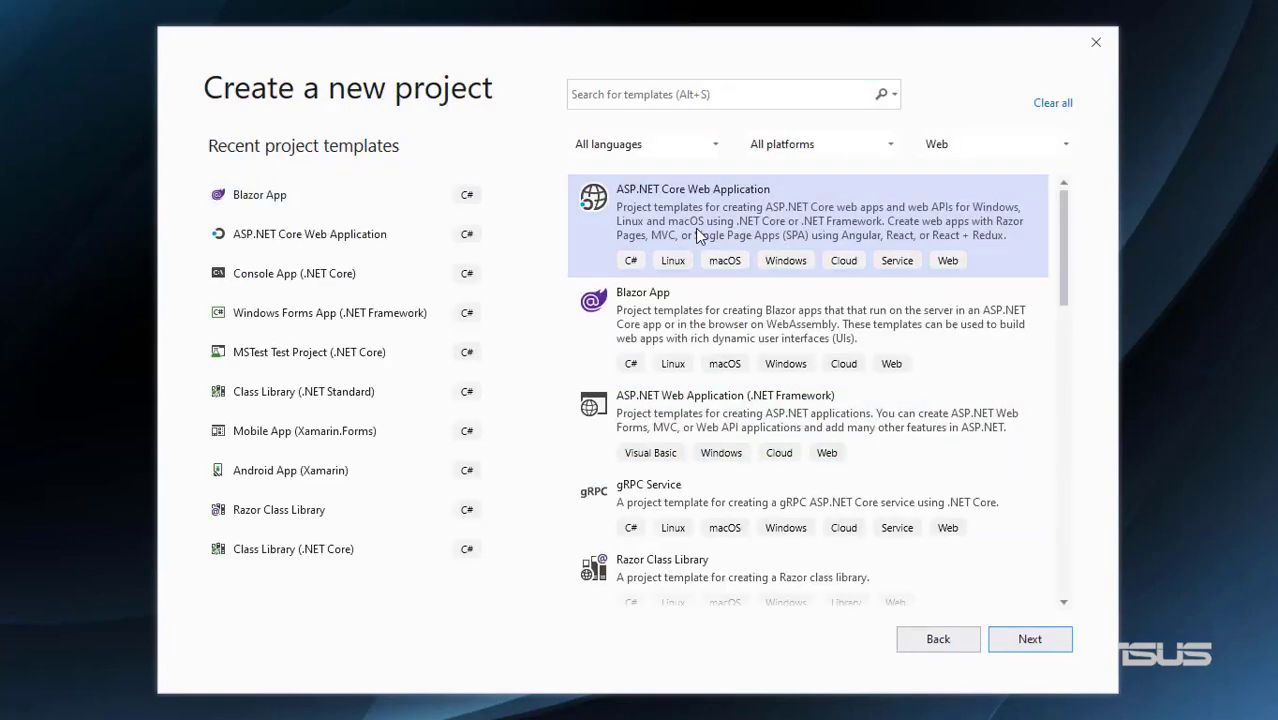
{"action": "left_click", "coordinate": [1028, 638]}
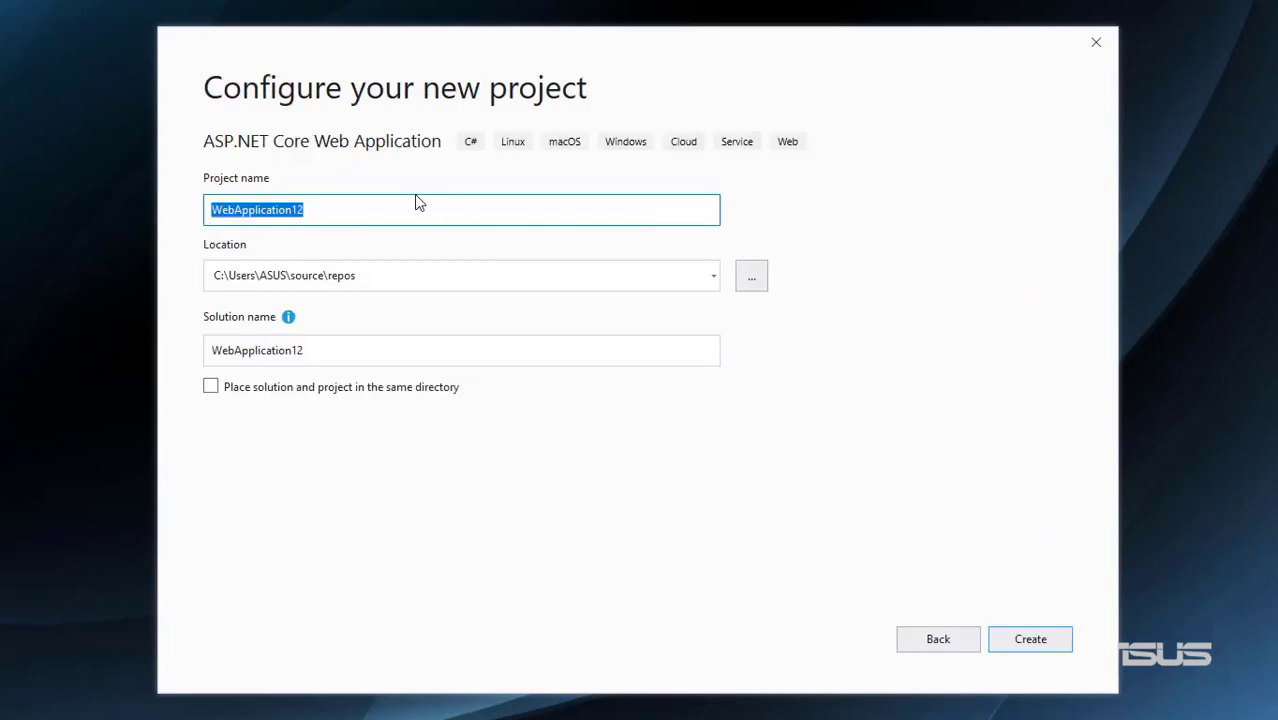
{"action": "type", "text": "TutorialApplicationInsights"}
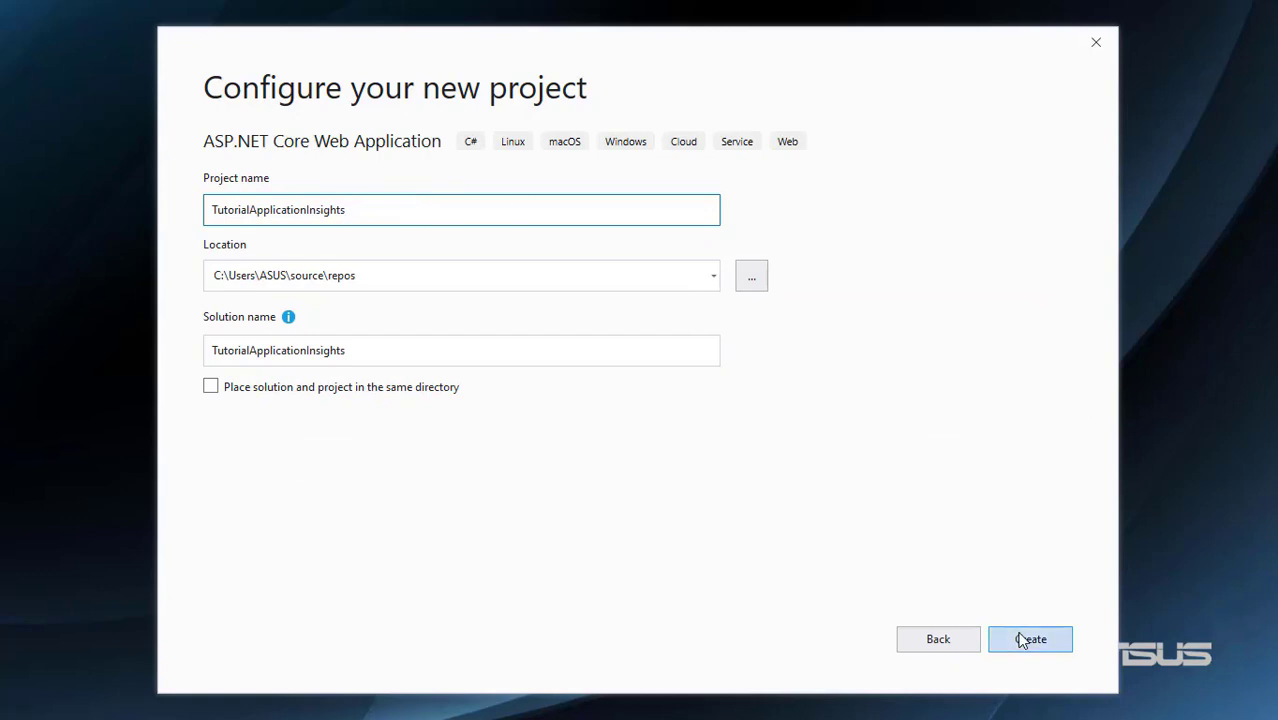
{"action": "left_click", "coordinate": [1028, 640]}
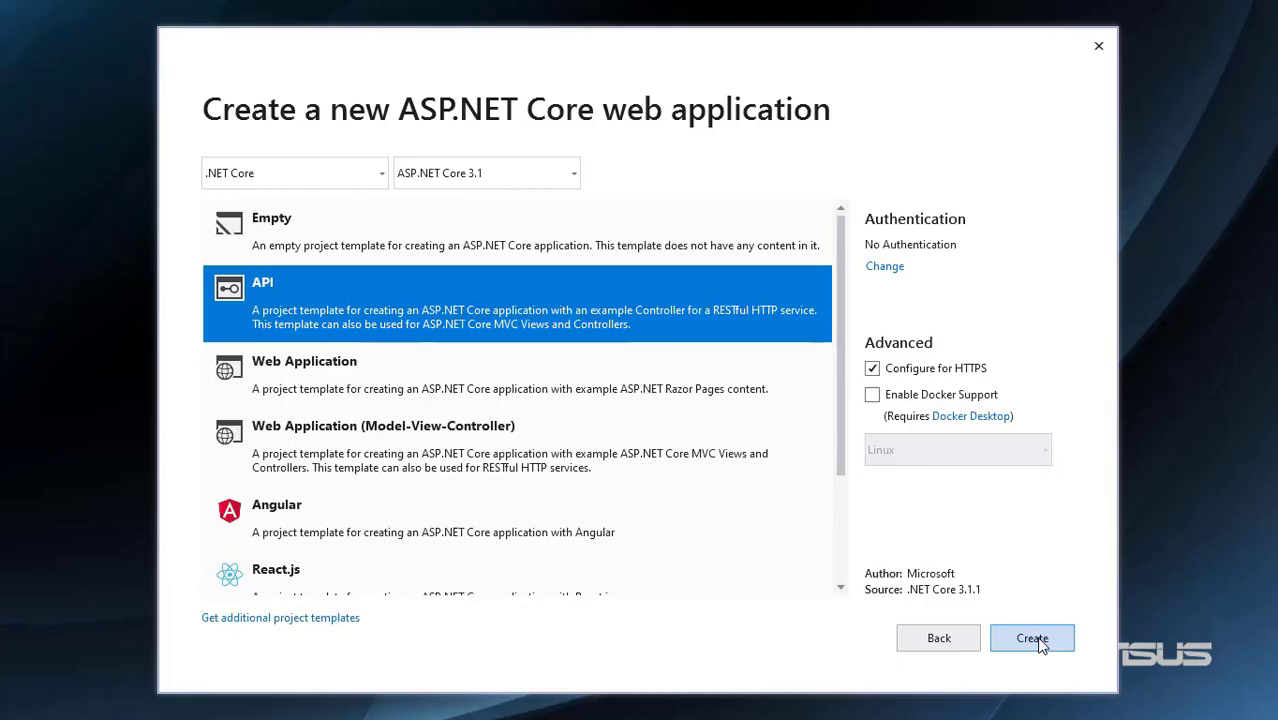
{"action": "left_click", "coordinate": [1032, 638]}
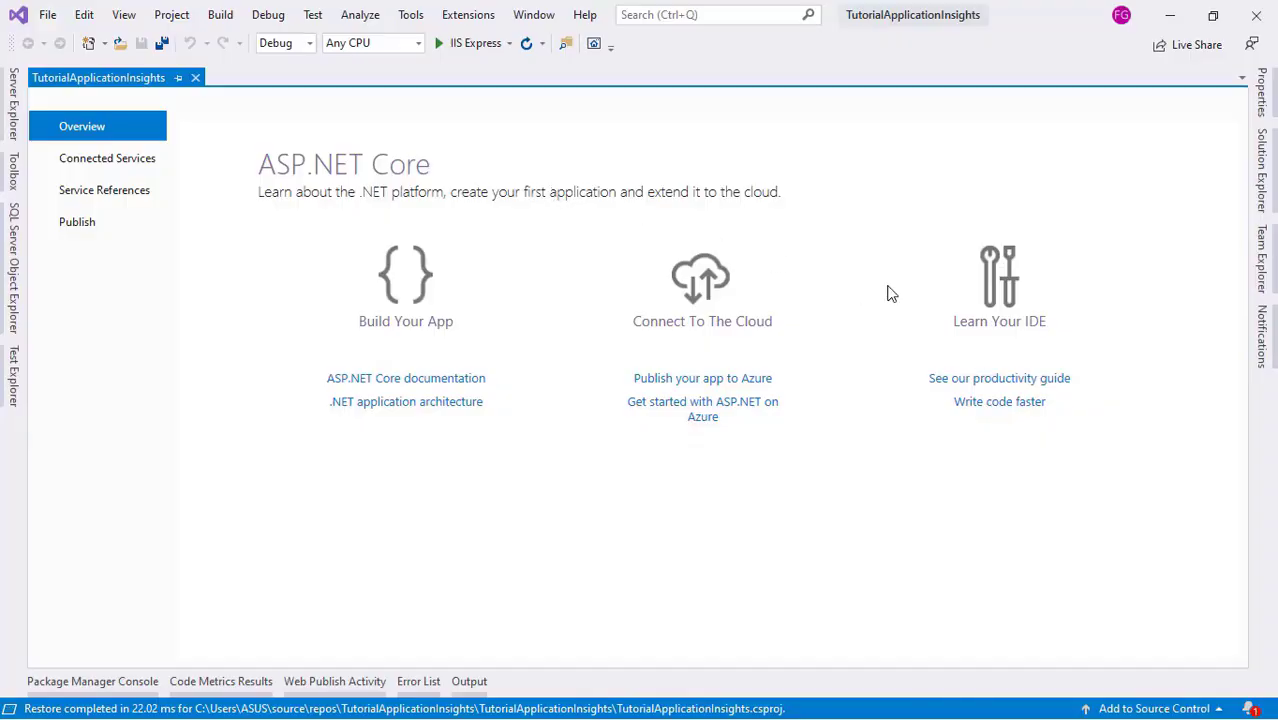
{"action": "mouse_move", "coordinate": [1220, 264]}
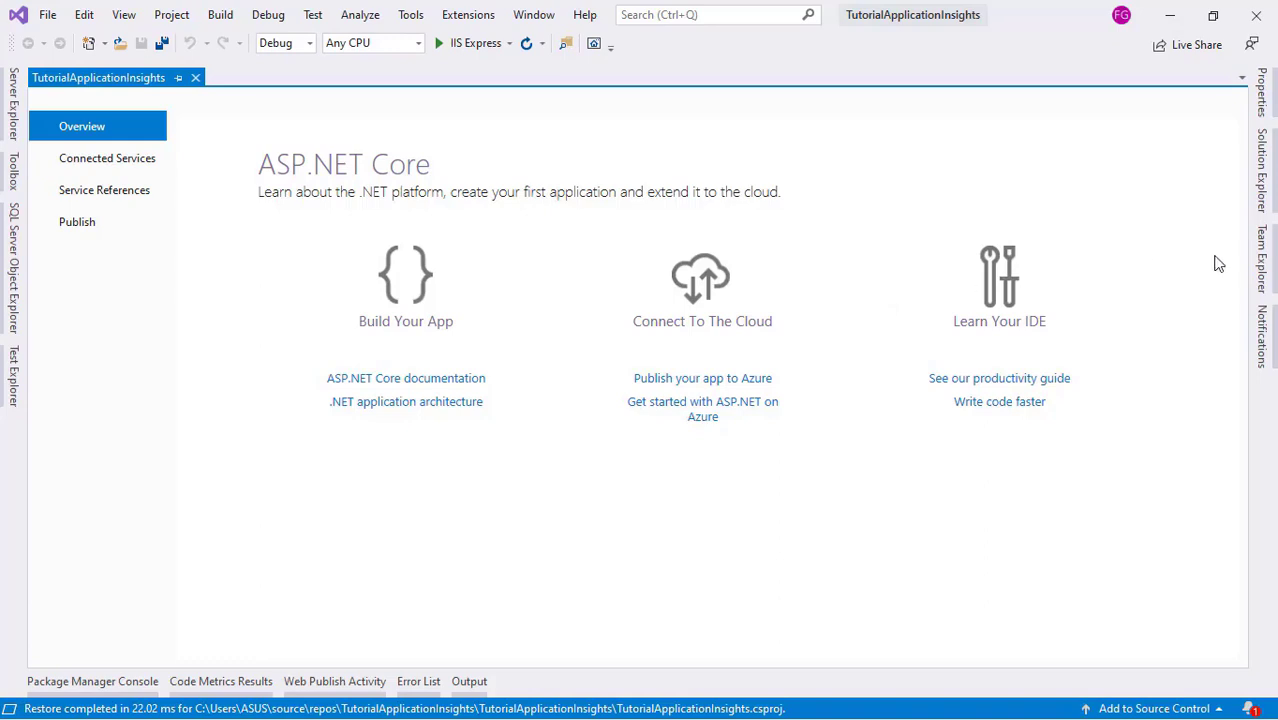
{"action": "mouse_move", "coordinate": [1262, 176]}
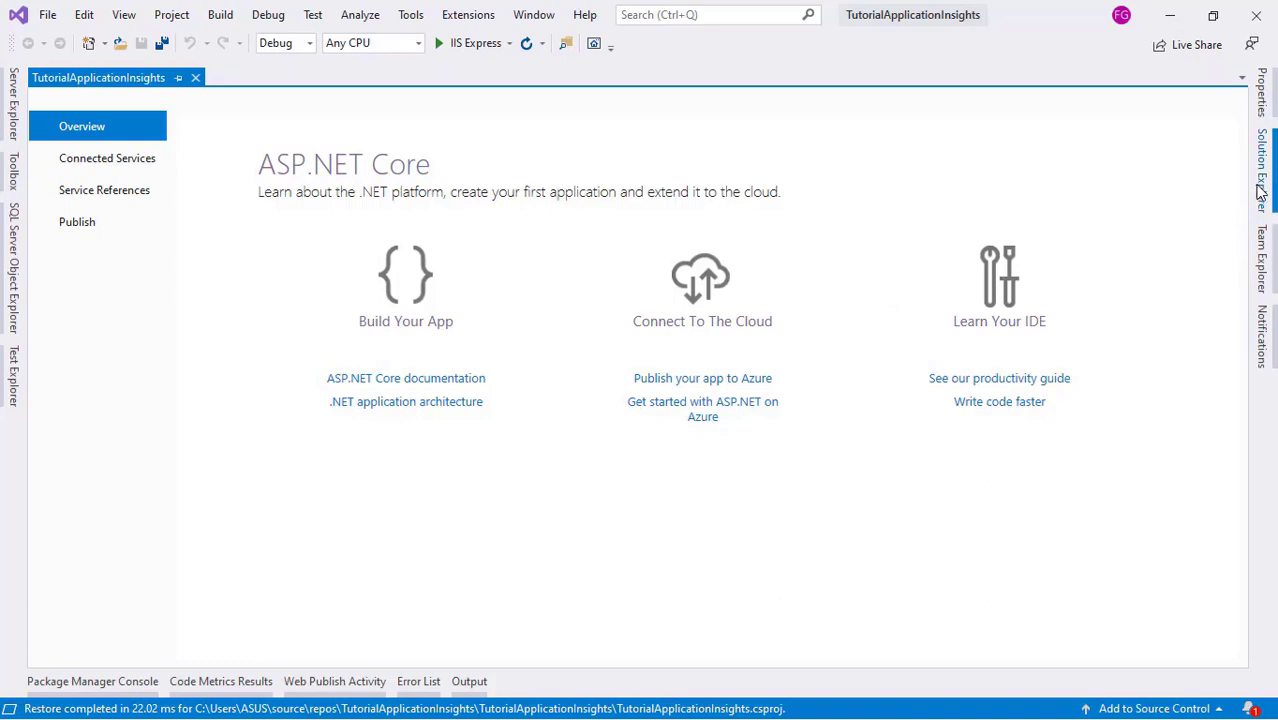
Add Application Insights Telemetry to the project from Solution Explorer and get started with its registration
{"action": "left_click", "coordinate": [1262, 192]}
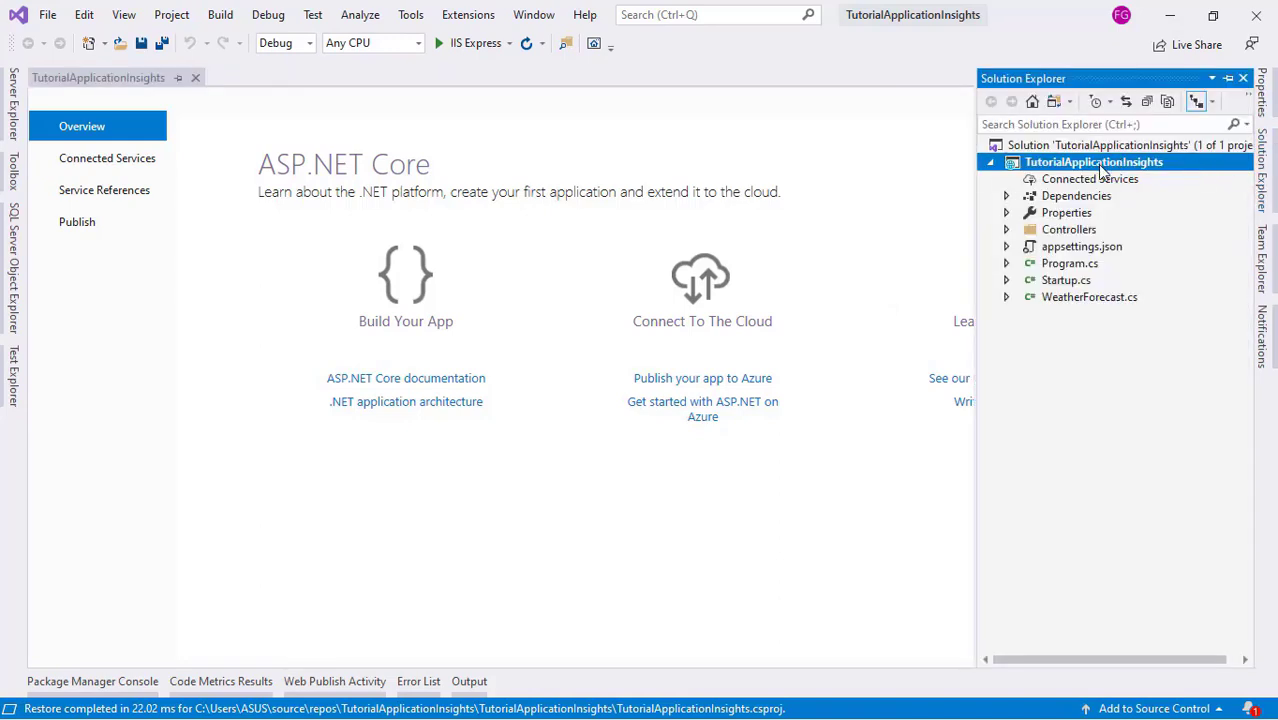
{"action": "right_click", "coordinate": [1094, 160]}
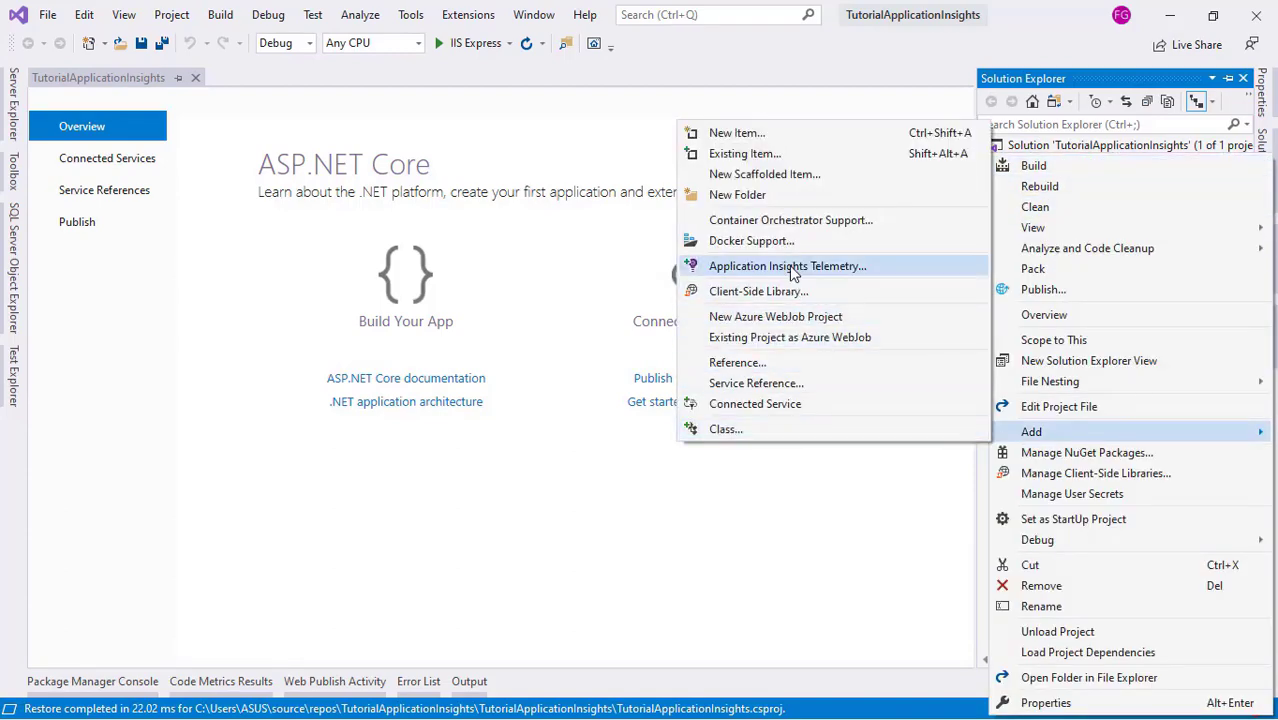
{"action": "left_click", "coordinate": [788, 264]}
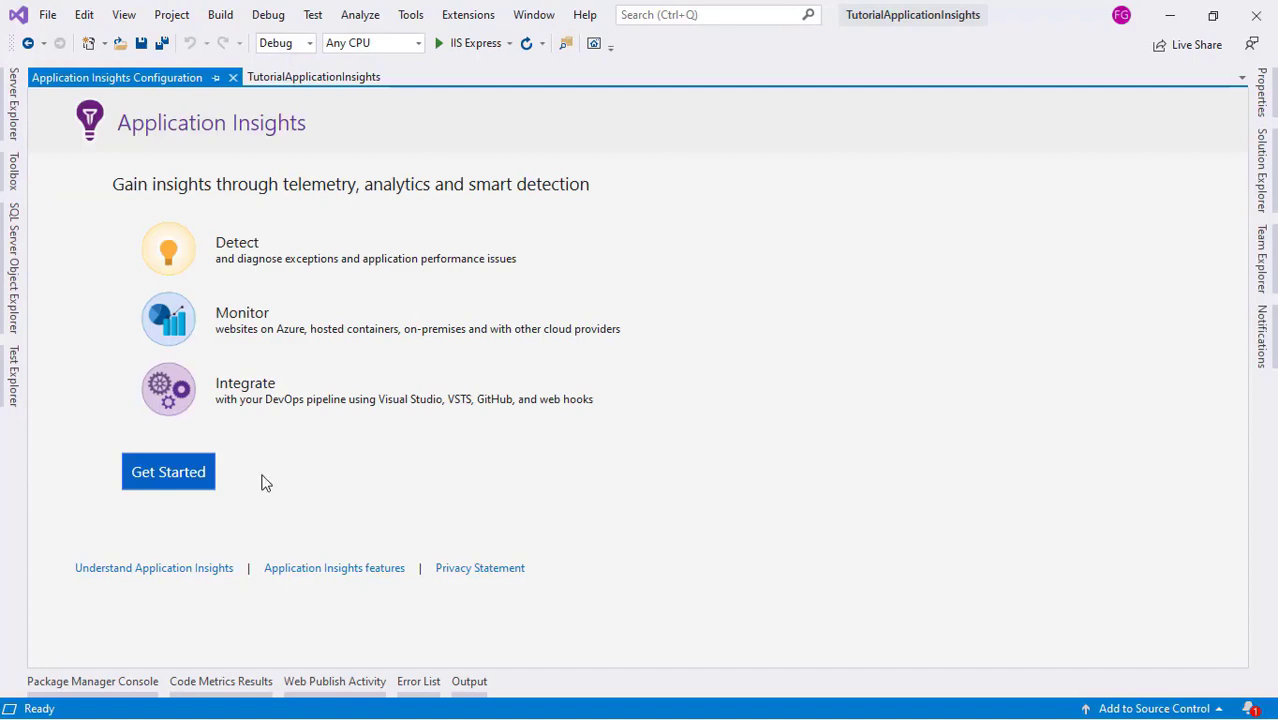
{"action": "left_click", "coordinate": [168, 472]}
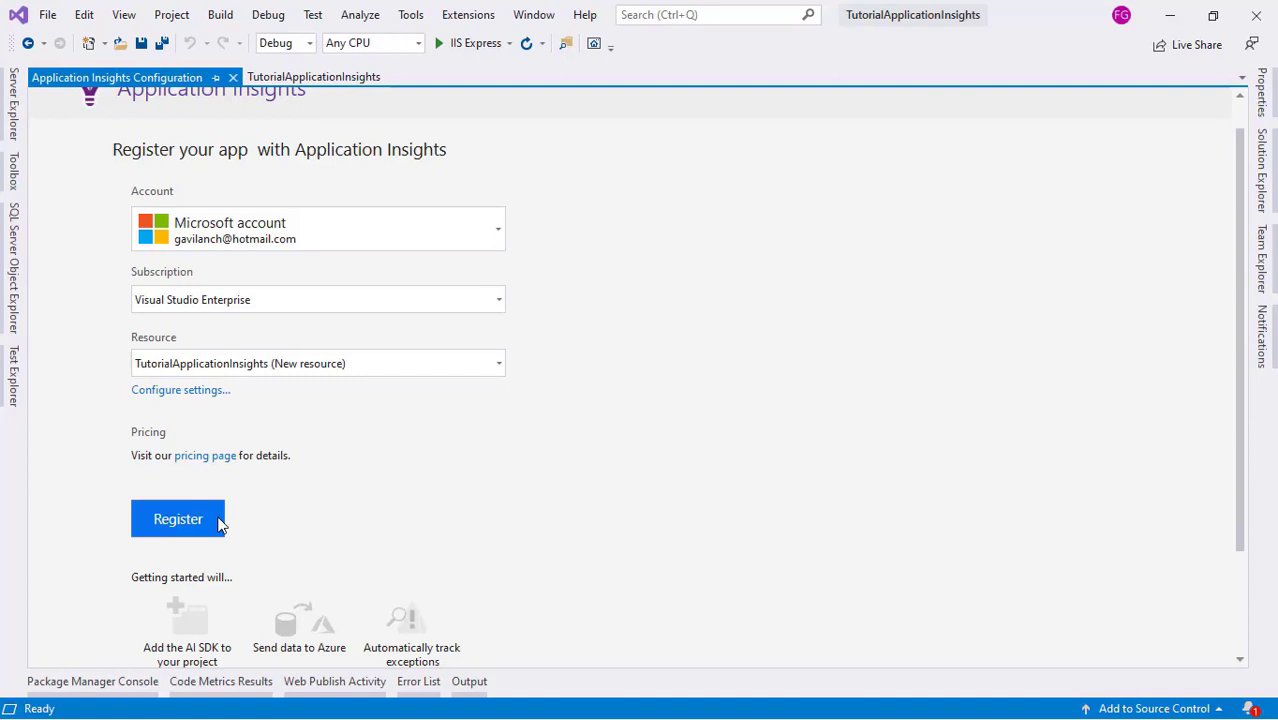
{"action": "mouse_move", "coordinate": [232, 78]}
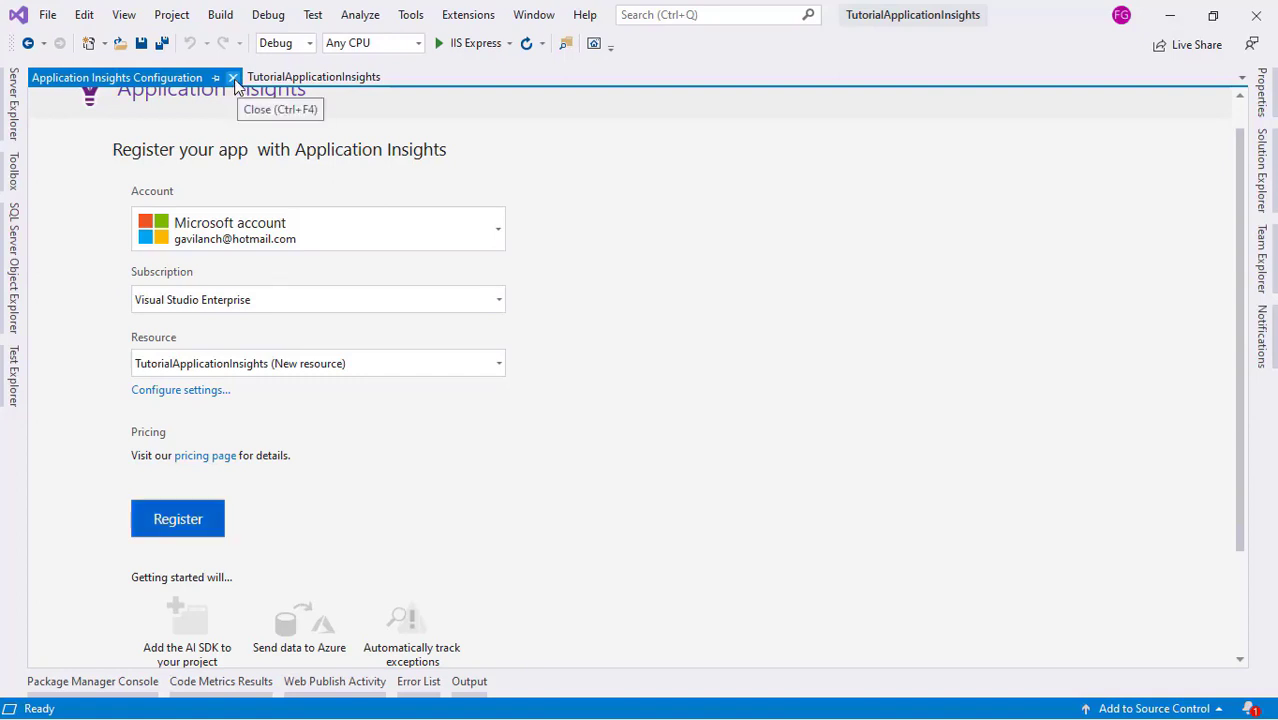
Install the Microsoft.ApplicationInsights.AspNetCore 2.12.1 NuGet package, accepting the license
{"action": "left_click", "coordinate": [232, 76]}
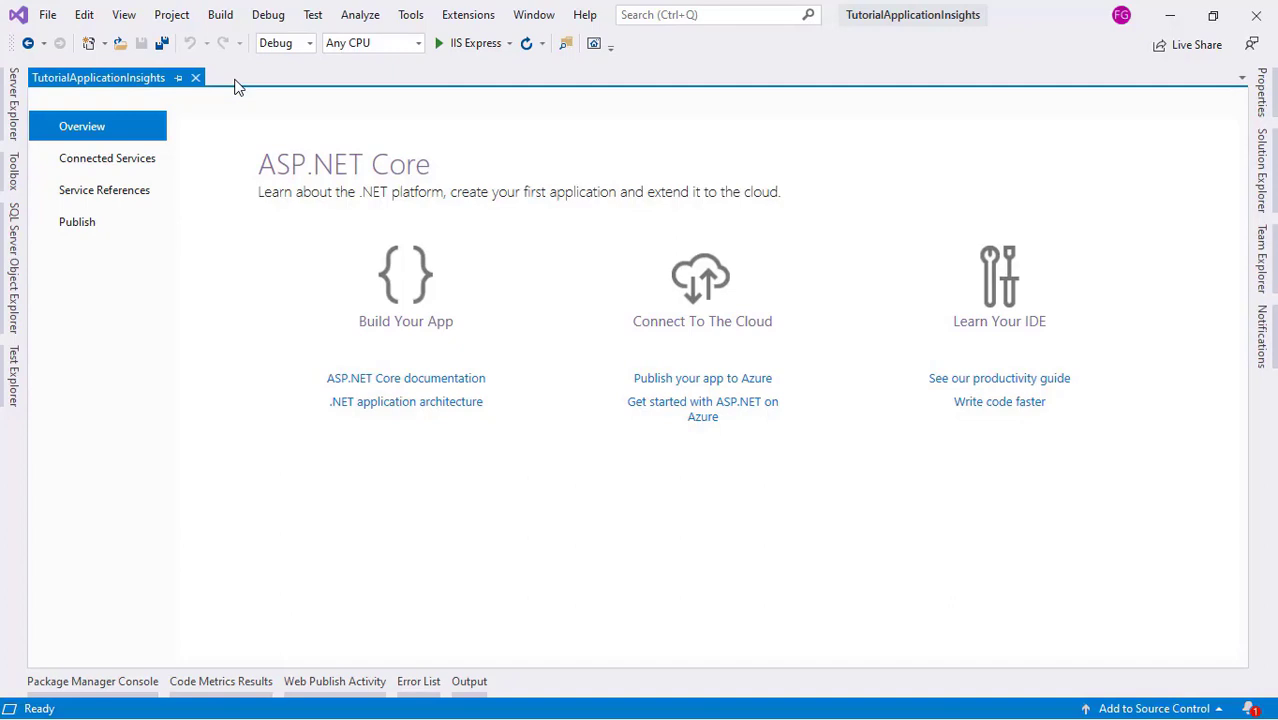
{"action": "mouse_move", "coordinate": [548, 228]}
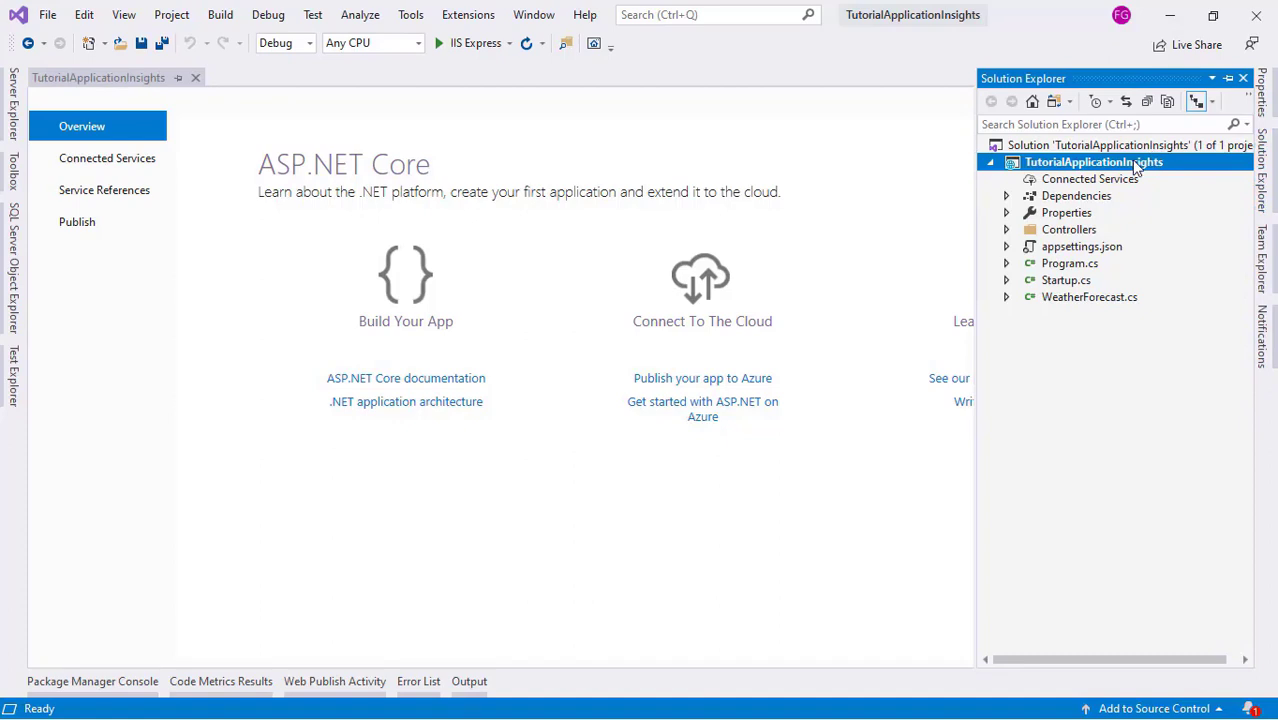
{"action": "right_click", "coordinate": [1092, 160]}
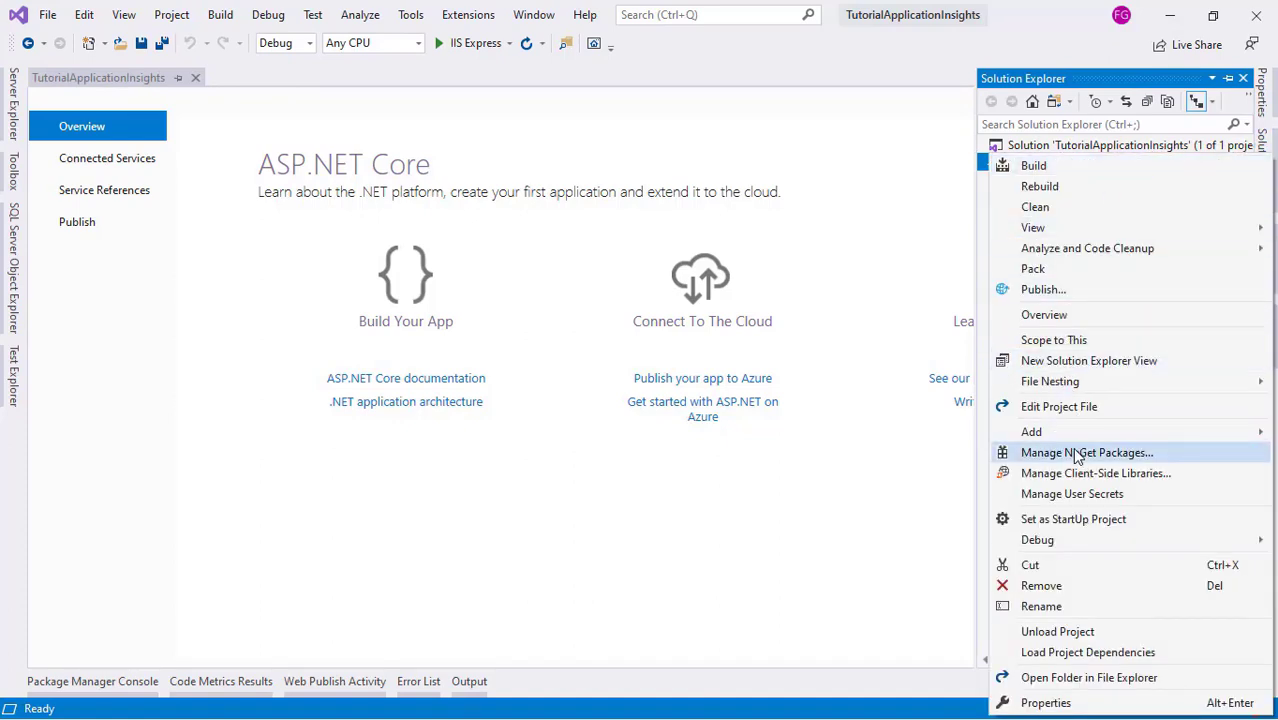
{"action": "left_click", "coordinate": [1088, 452]}
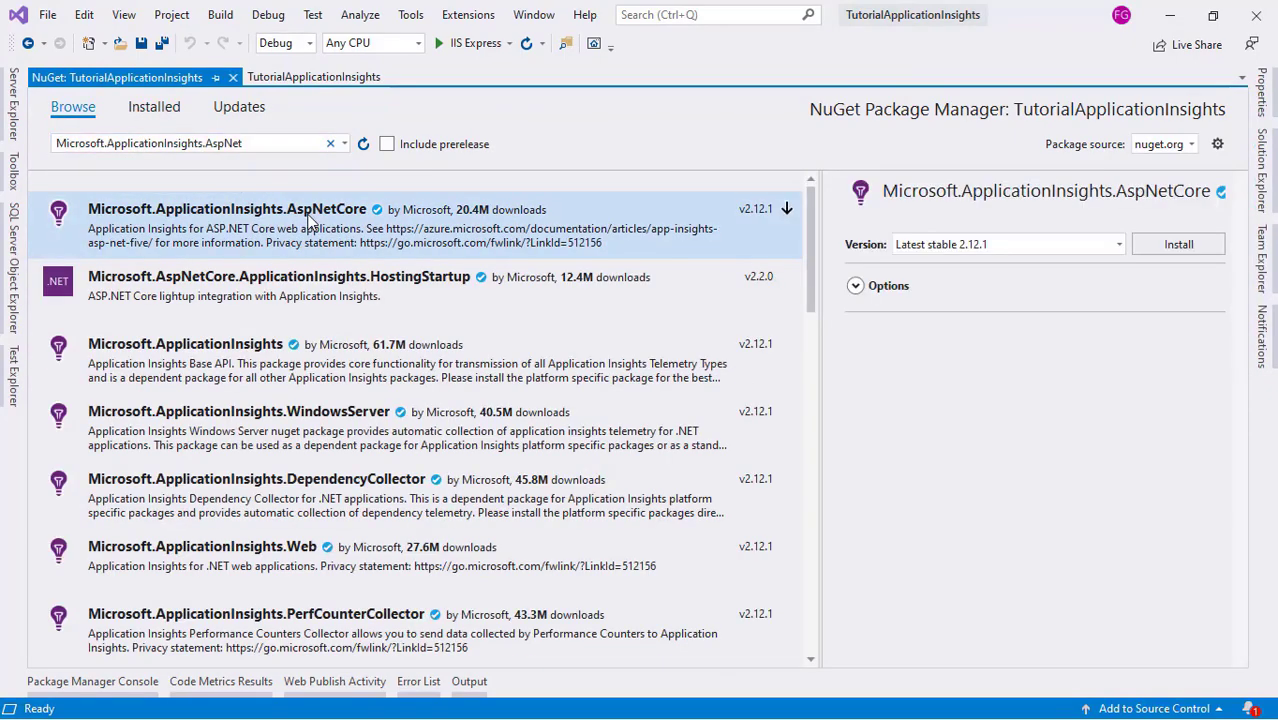
{"action": "left_click", "coordinate": [1180, 244]}
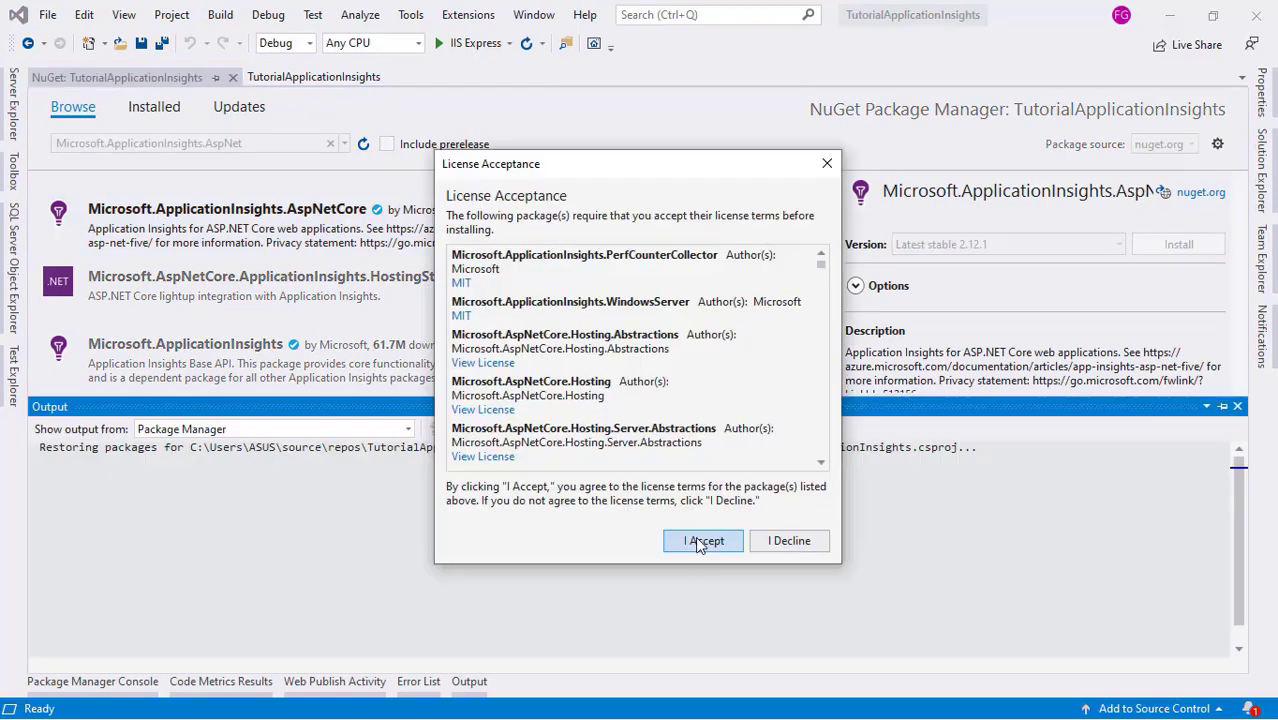
{"action": "left_click", "coordinate": [702, 540]}
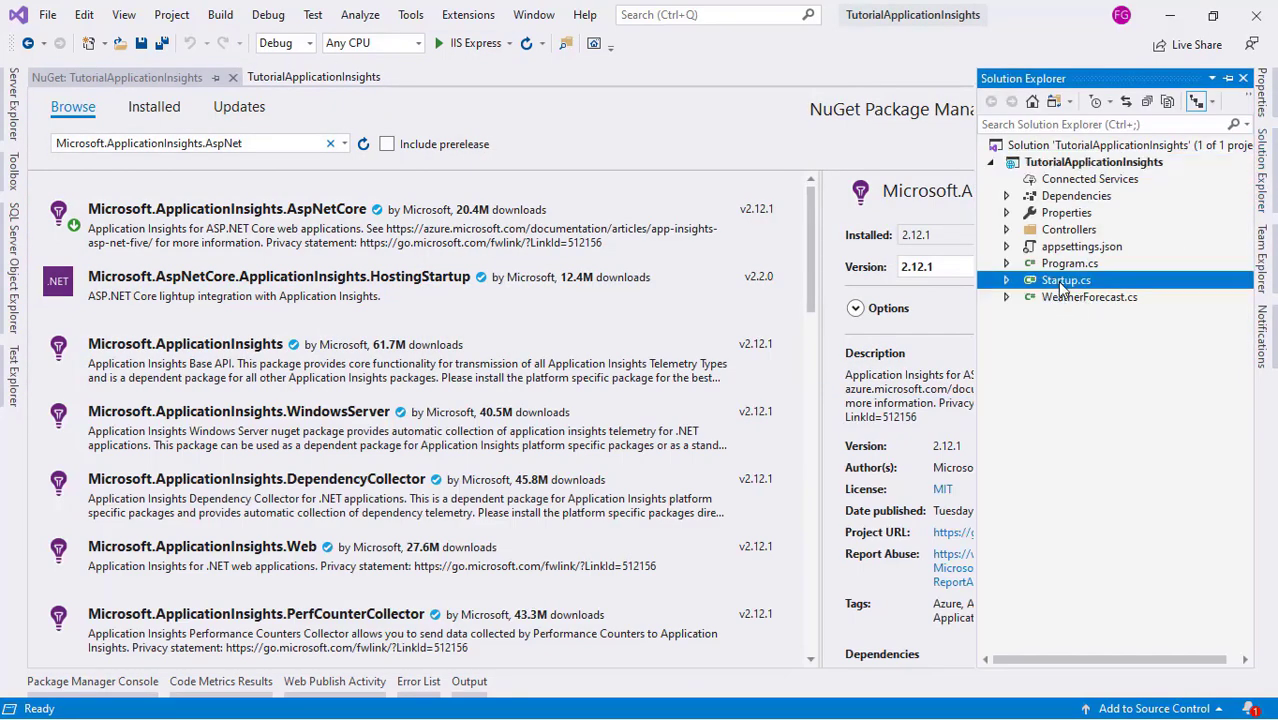
Add services.AddApplicationInsightsTelemetry(); to ConfigureServices in Startup.cs
{"action": "double_click", "coordinate": [1064, 280]}
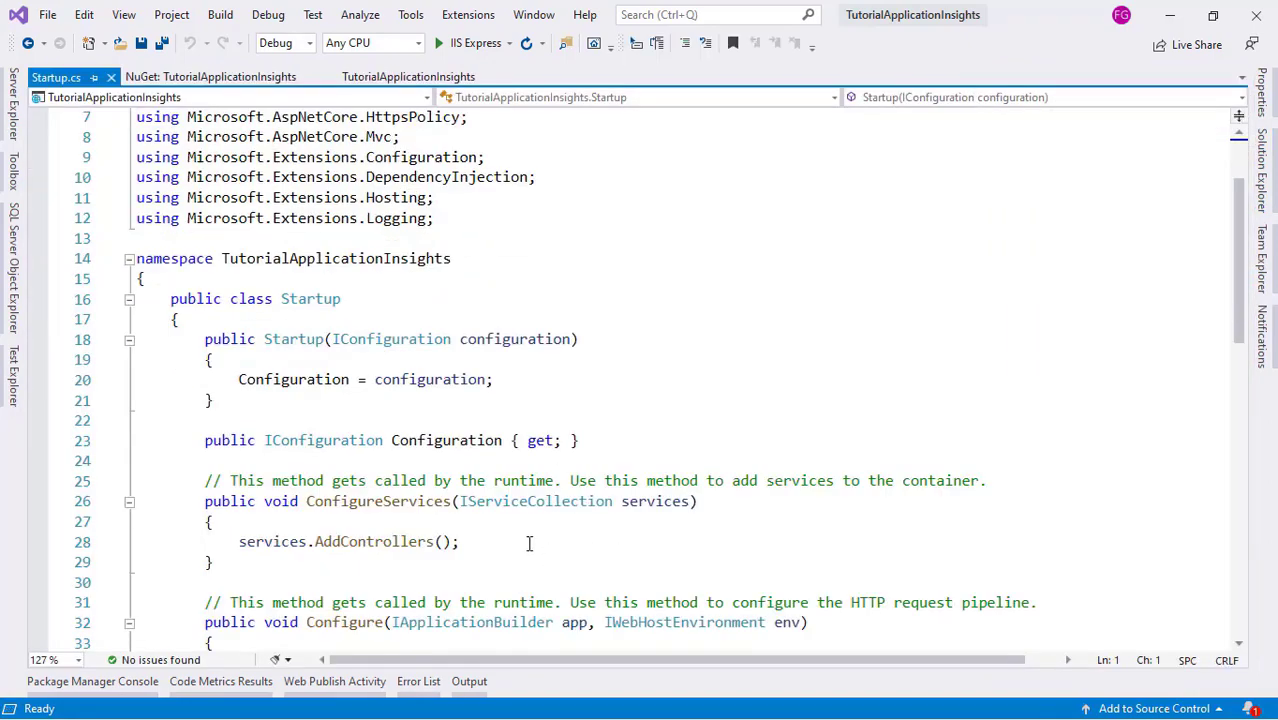
{"action": "type", "text": "services.AddApplicationInsightsTelemetry();"}
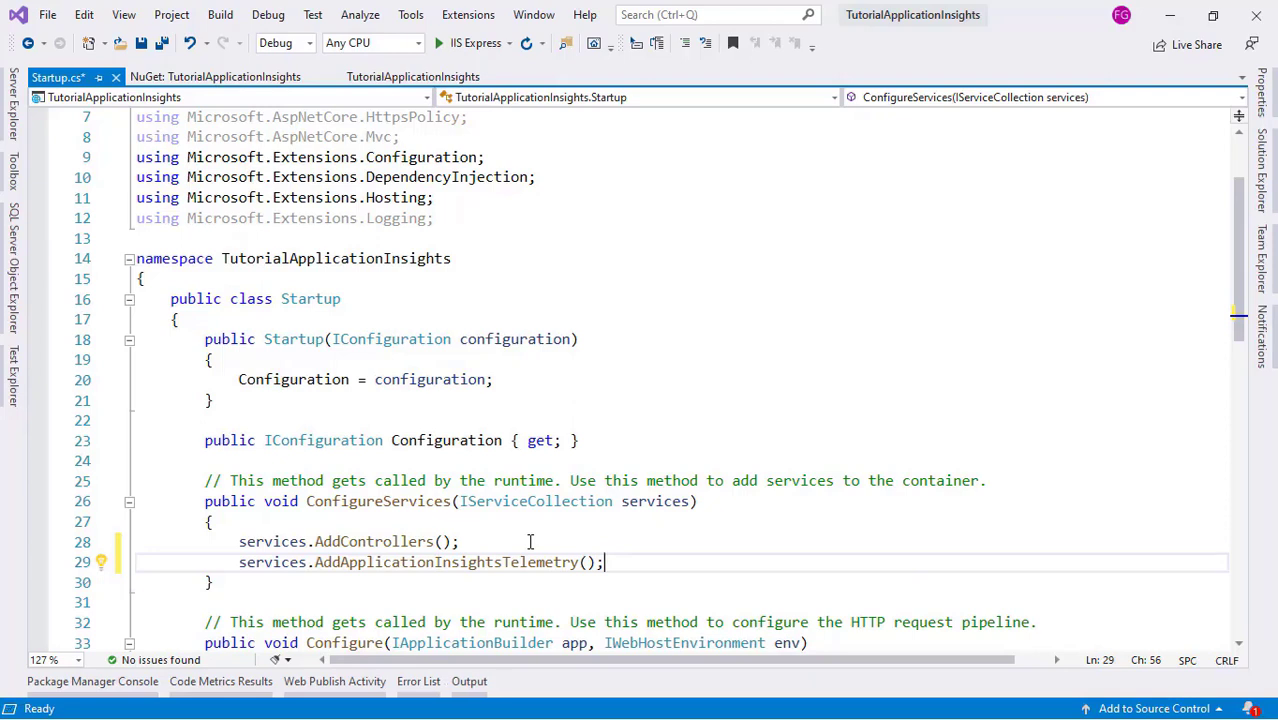
{"action": "mouse_move", "coordinate": [654, 568]}
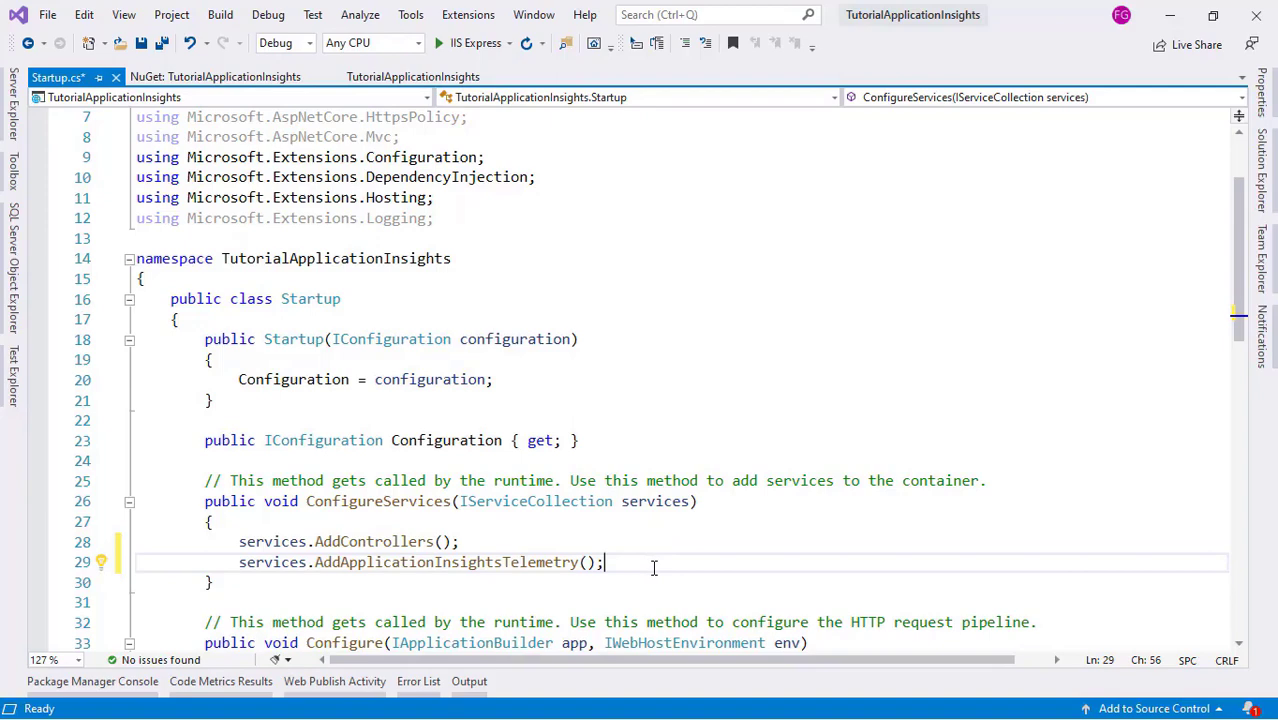
{"action": "mouse_move", "coordinate": [1196, 284]}
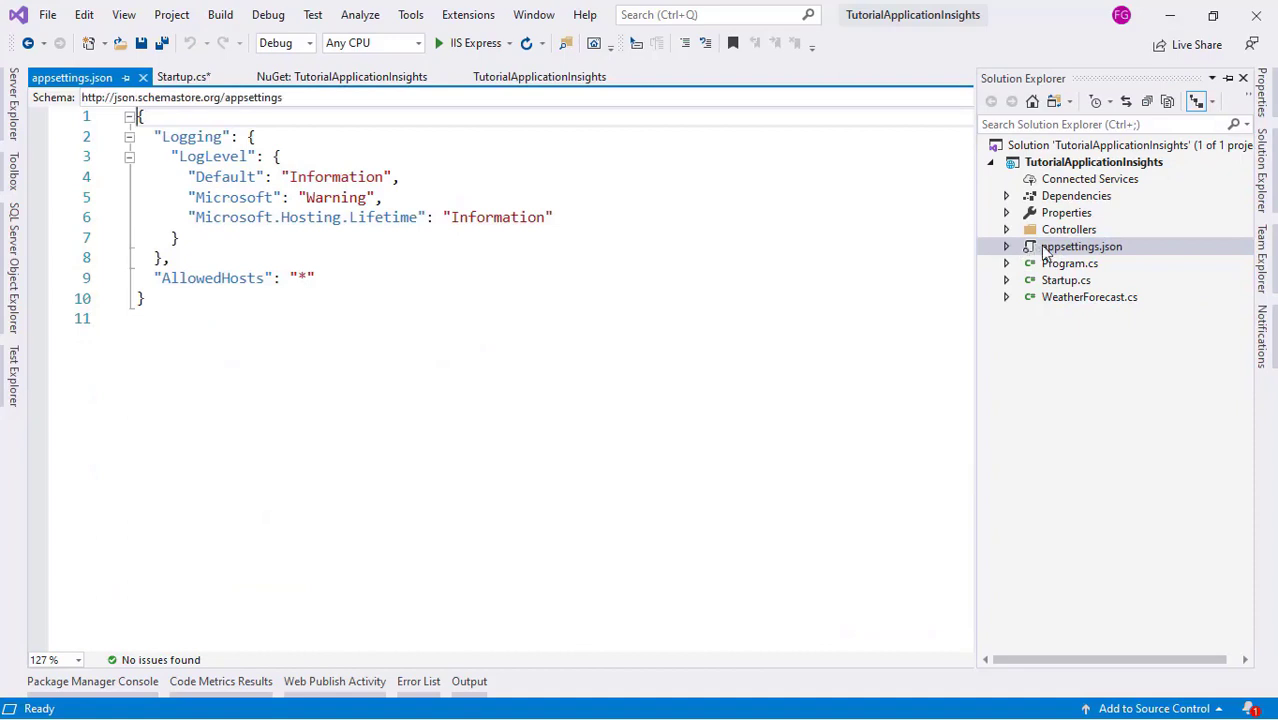
Add "ApplicationInsights": { "InstrumentationKey": "mykey" } after AllowedHosts in appsettings.json
{"action": "left_click", "coordinate": [1006, 246]}
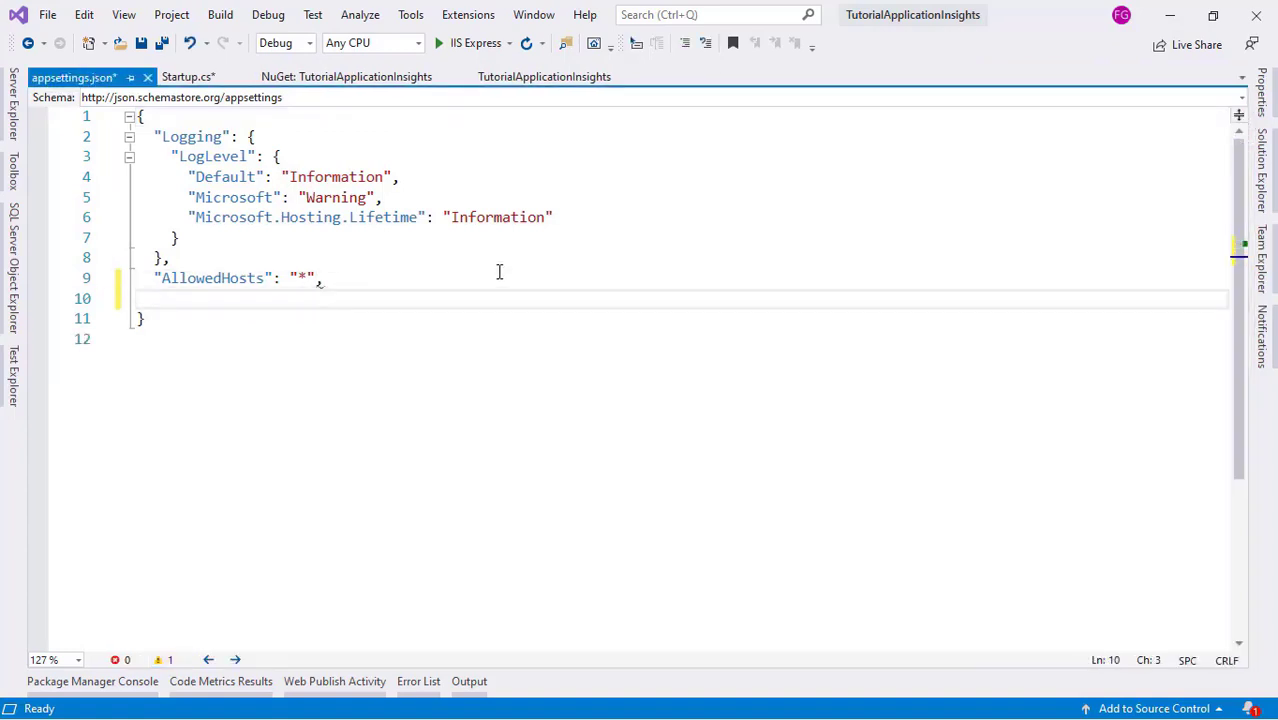
{"action": "type", "text": "\"ApplicationInsights\":"}
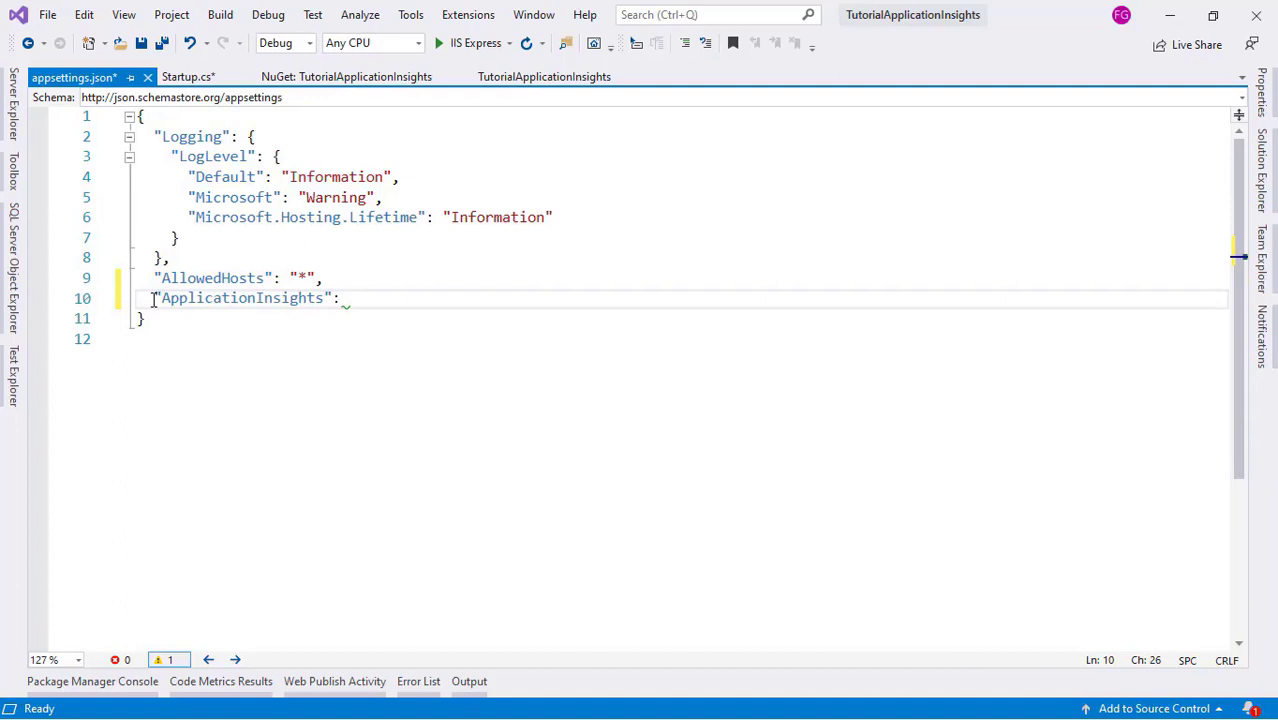
{"action": "type", "text": "{"}
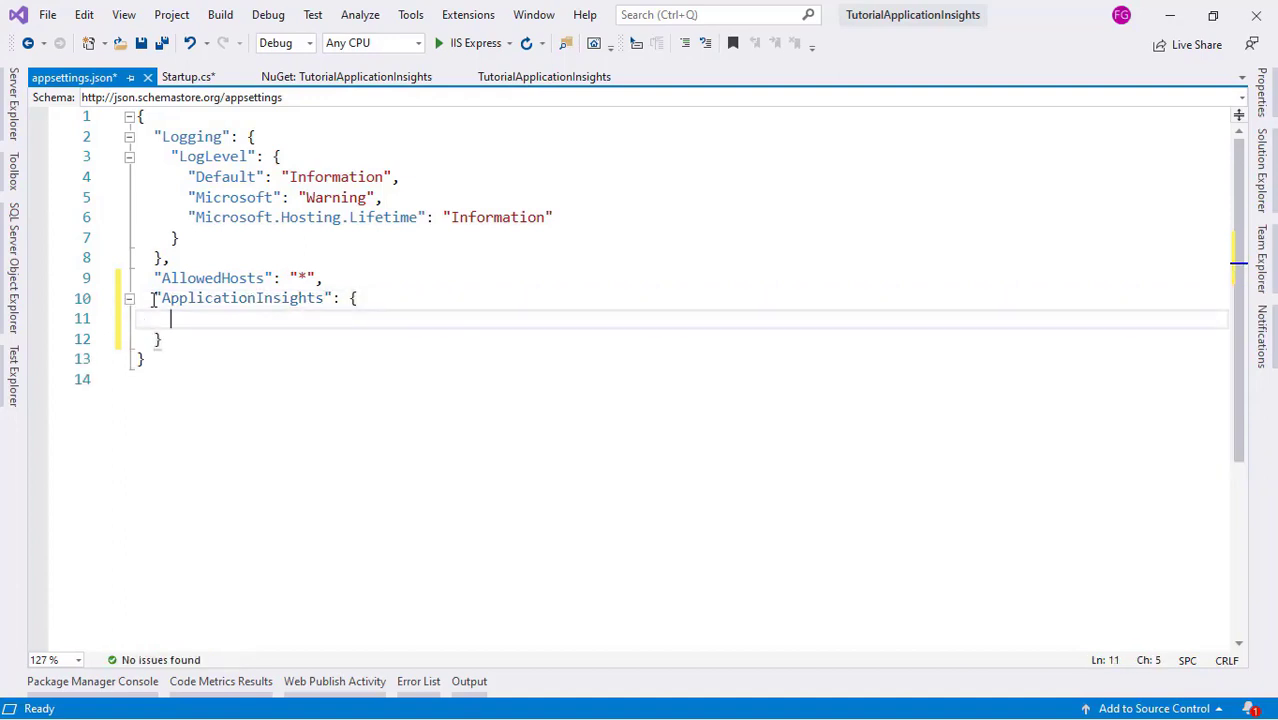
{"action": "type", "text": "\"InstrumentationKey\":  \"m"}
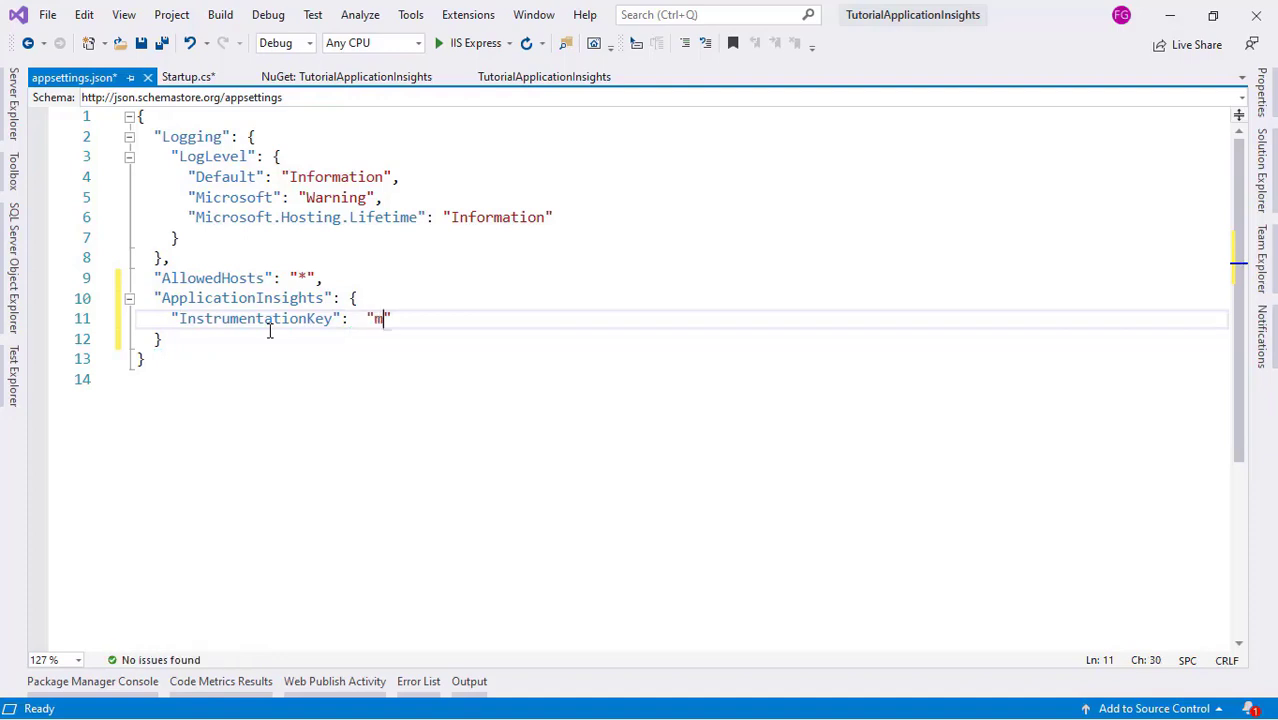
{"action": "type", "text": "ykey"}
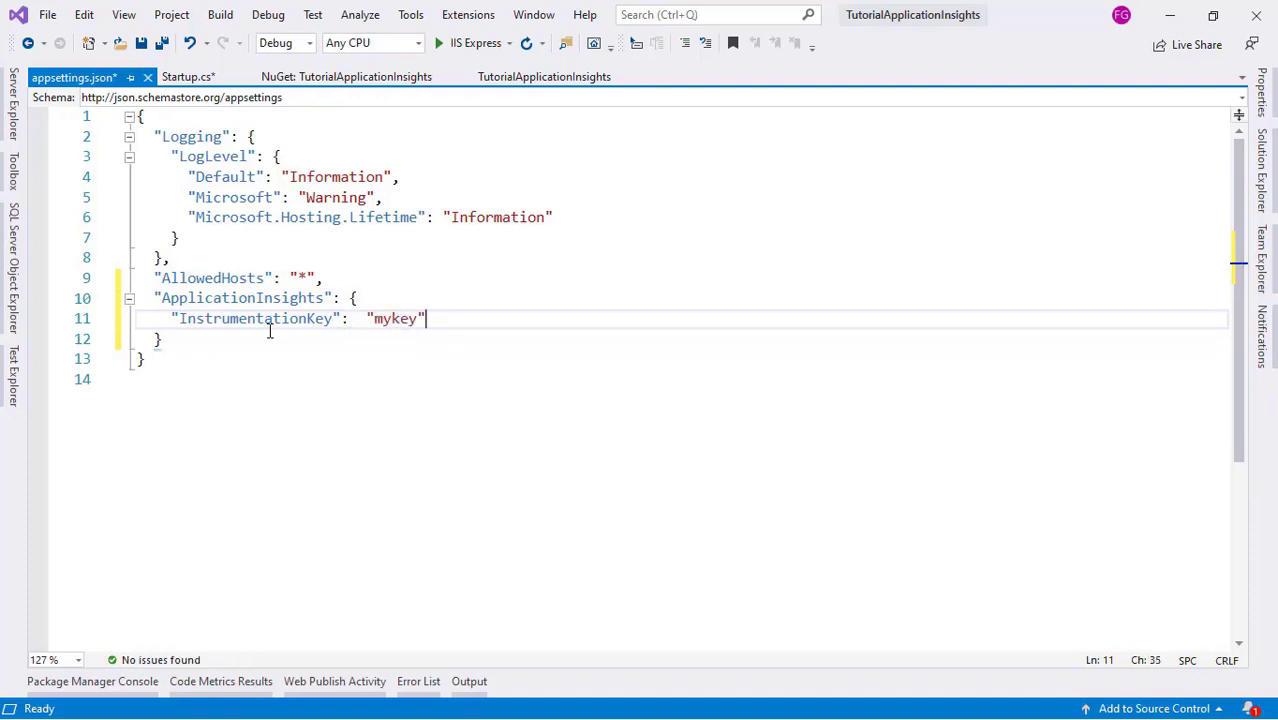
{"action": "double_click", "coordinate": [394, 318]}
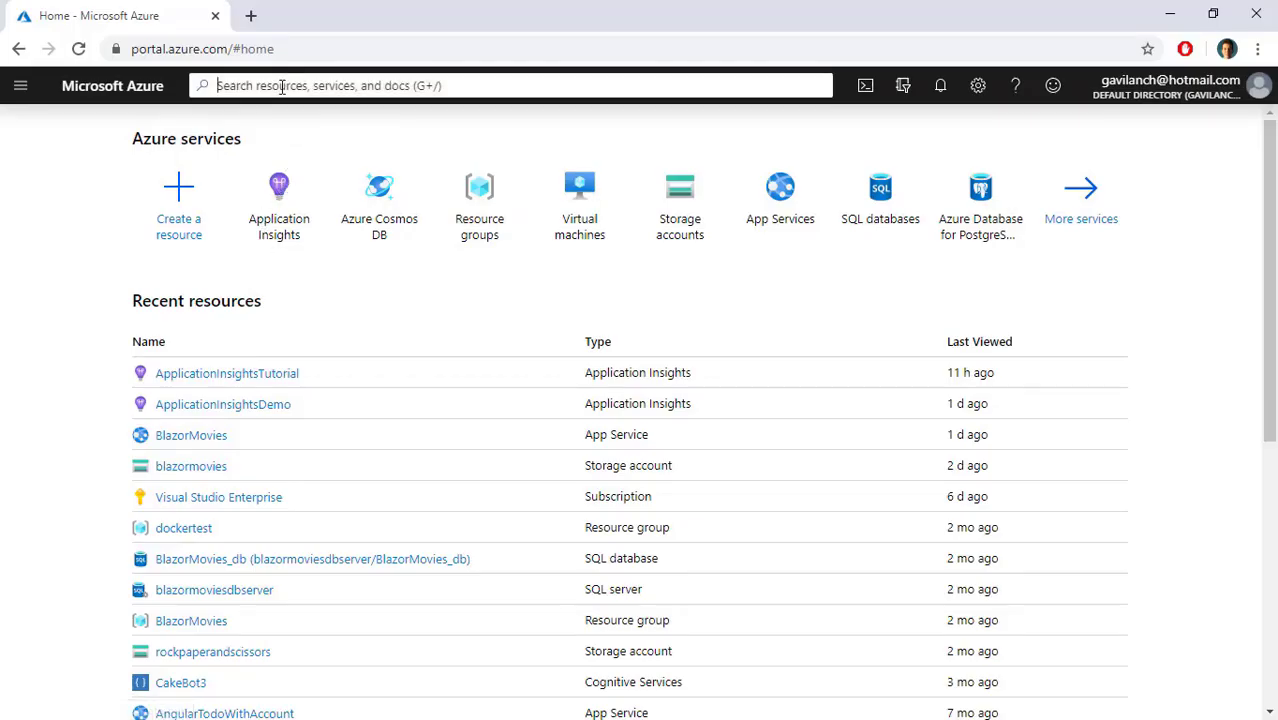
Start a new Application Insights resource in a new resource group named TutorialApplicationInsights
{"action": "type", "text": "application"}
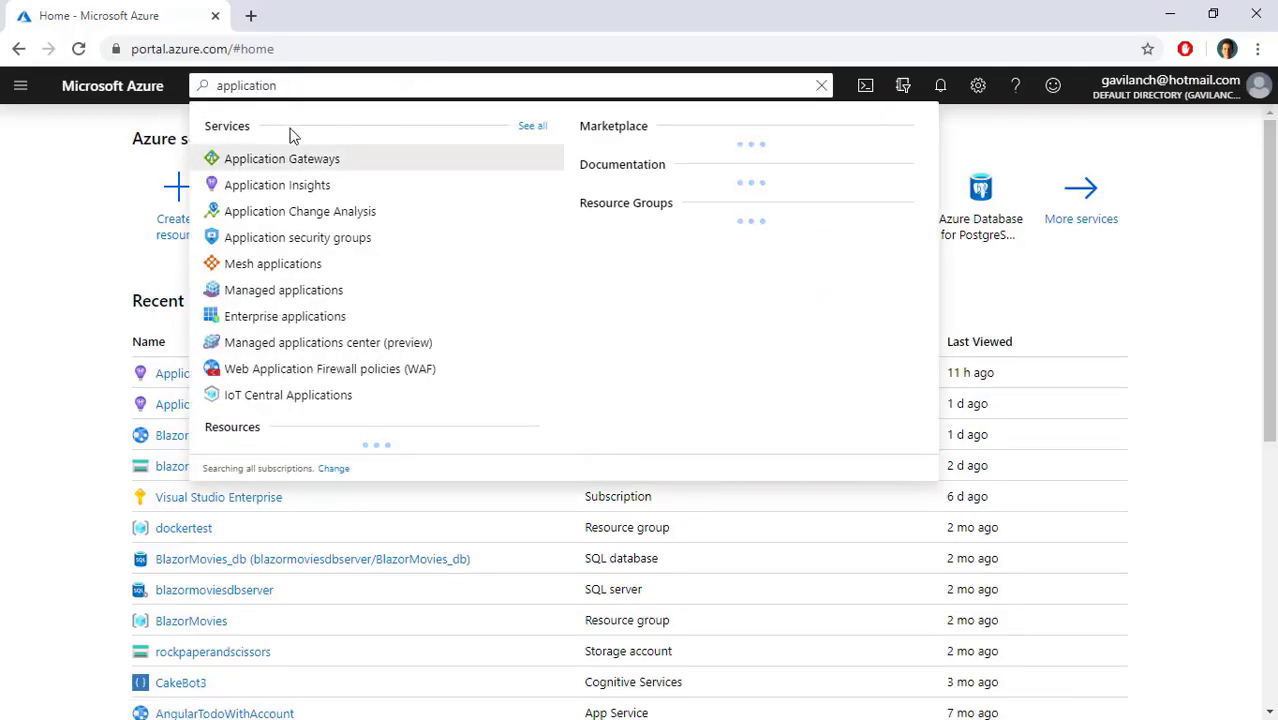
{"action": "left_click", "coordinate": [276, 184]}
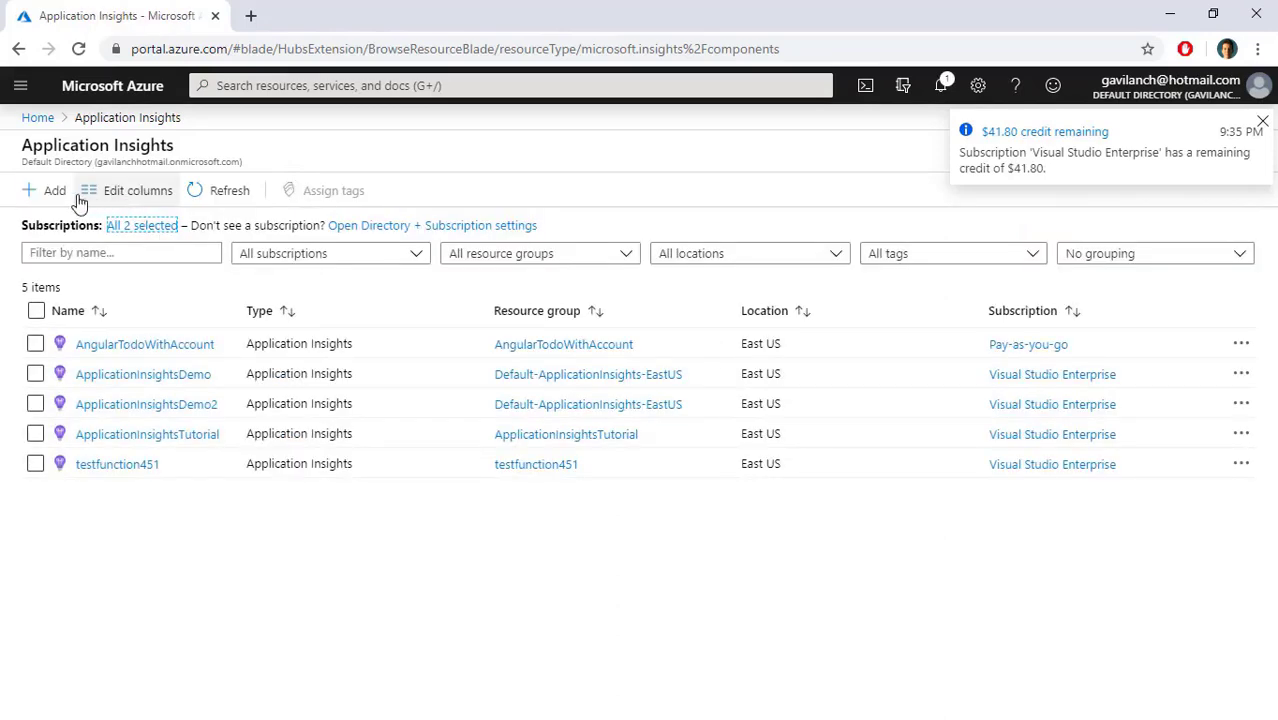
{"action": "left_click", "coordinate": [54, 190]}
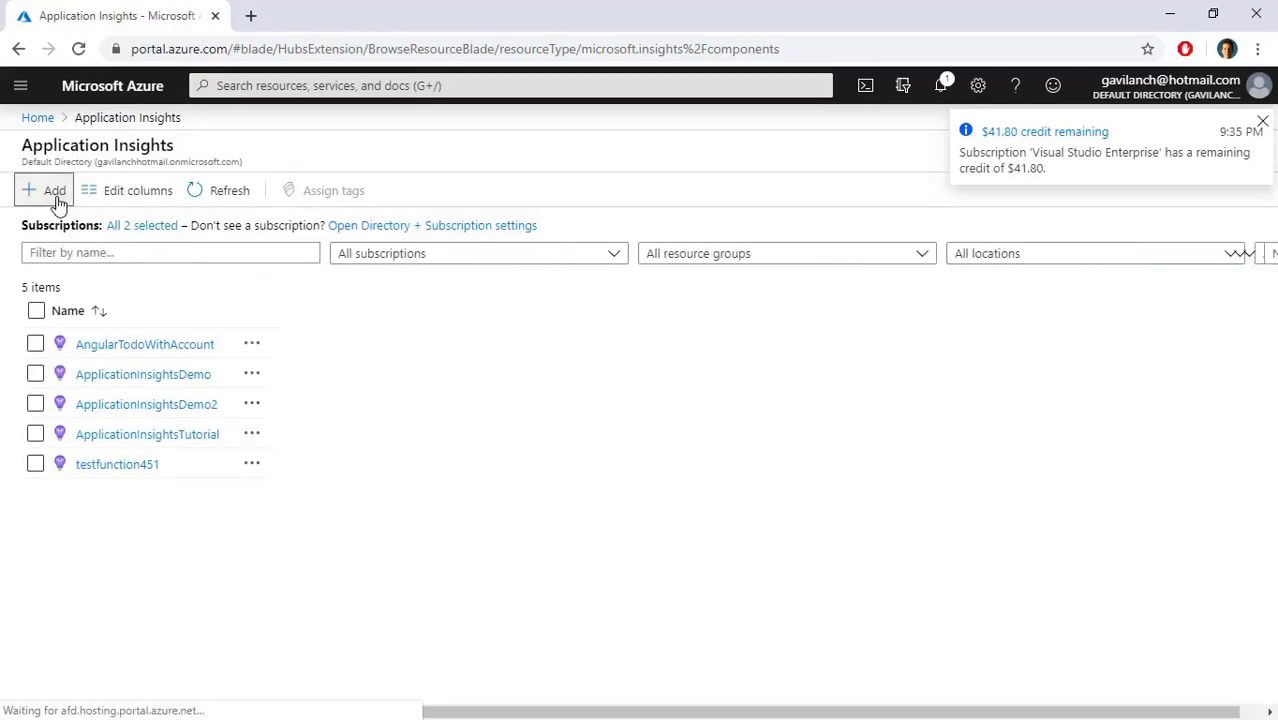
{"action": "left_click", "coordinate": [48, 190]}
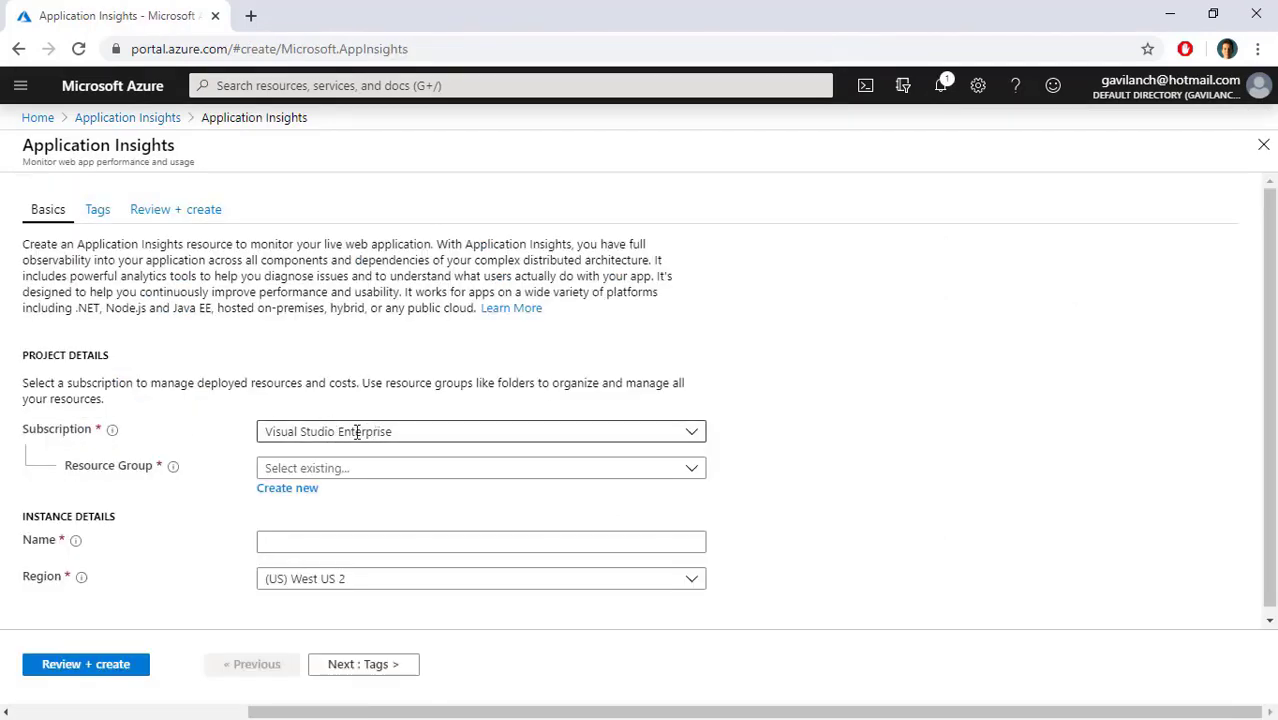
{"action": "left_click", "coordinate": [480, 468]}
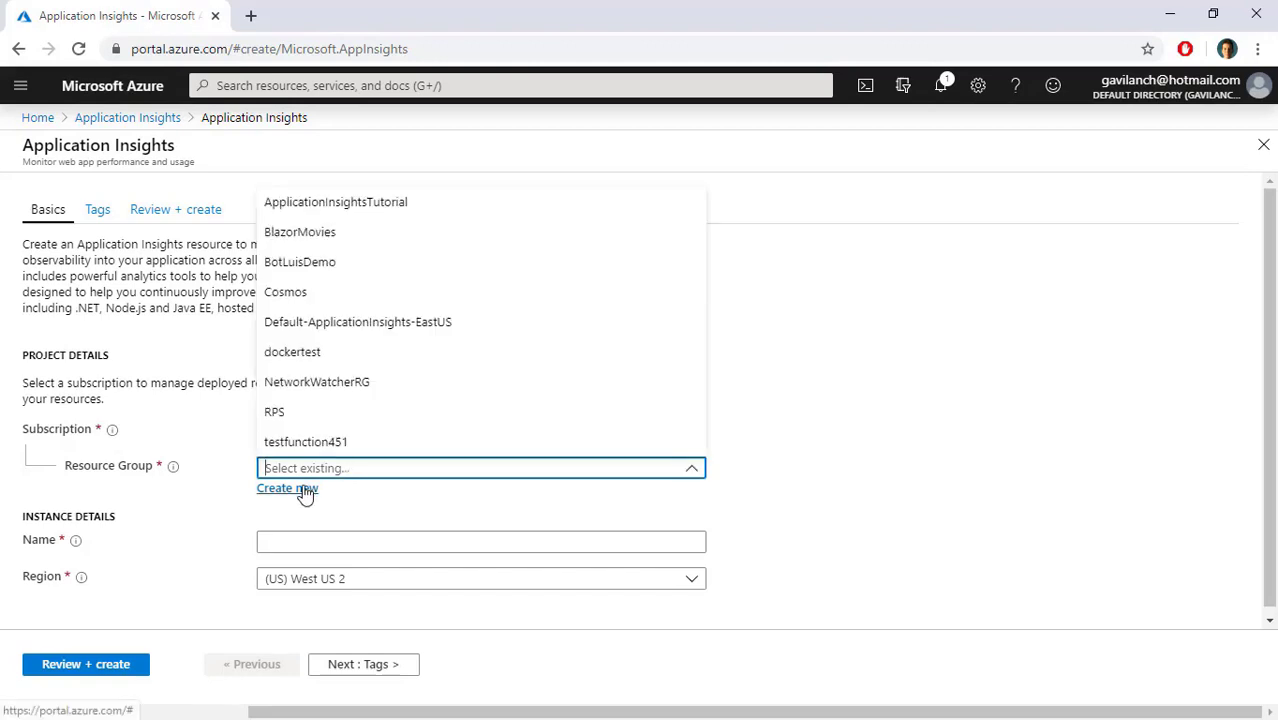
{"action": "left_click", "coordinate": [288, 488]}
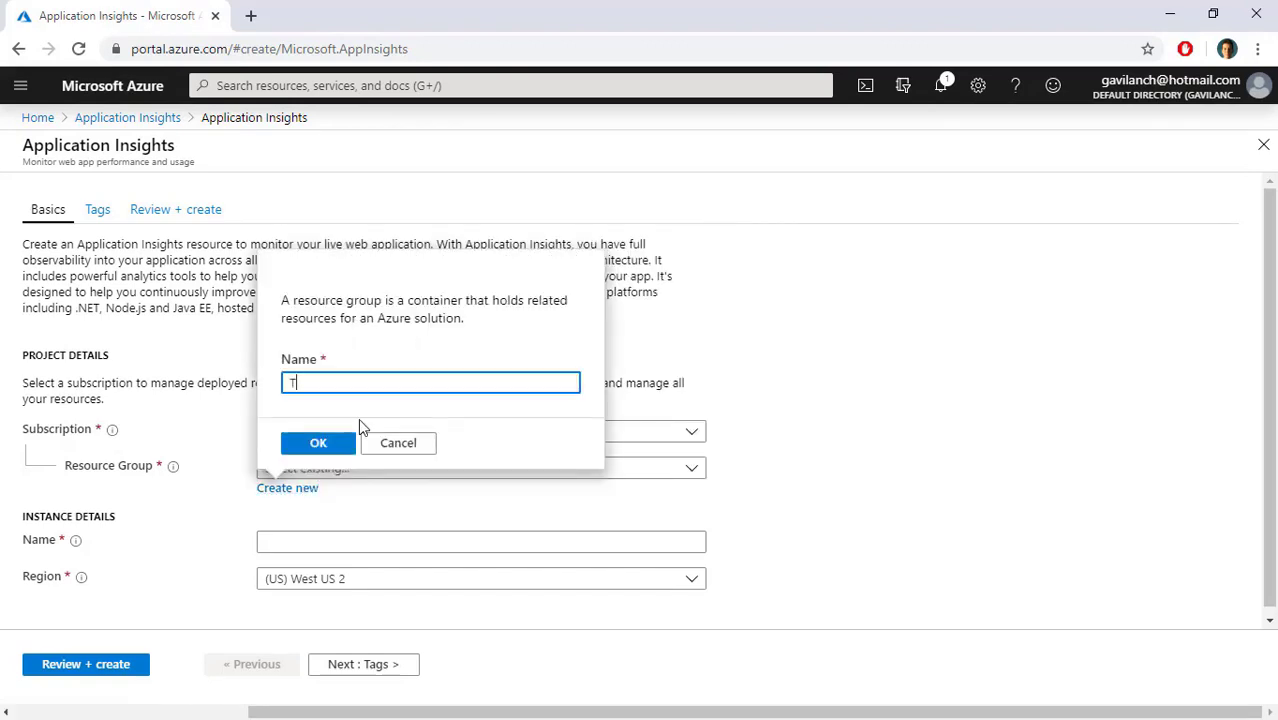
{"action": "type", "text": "utorialApplicationInsights"}
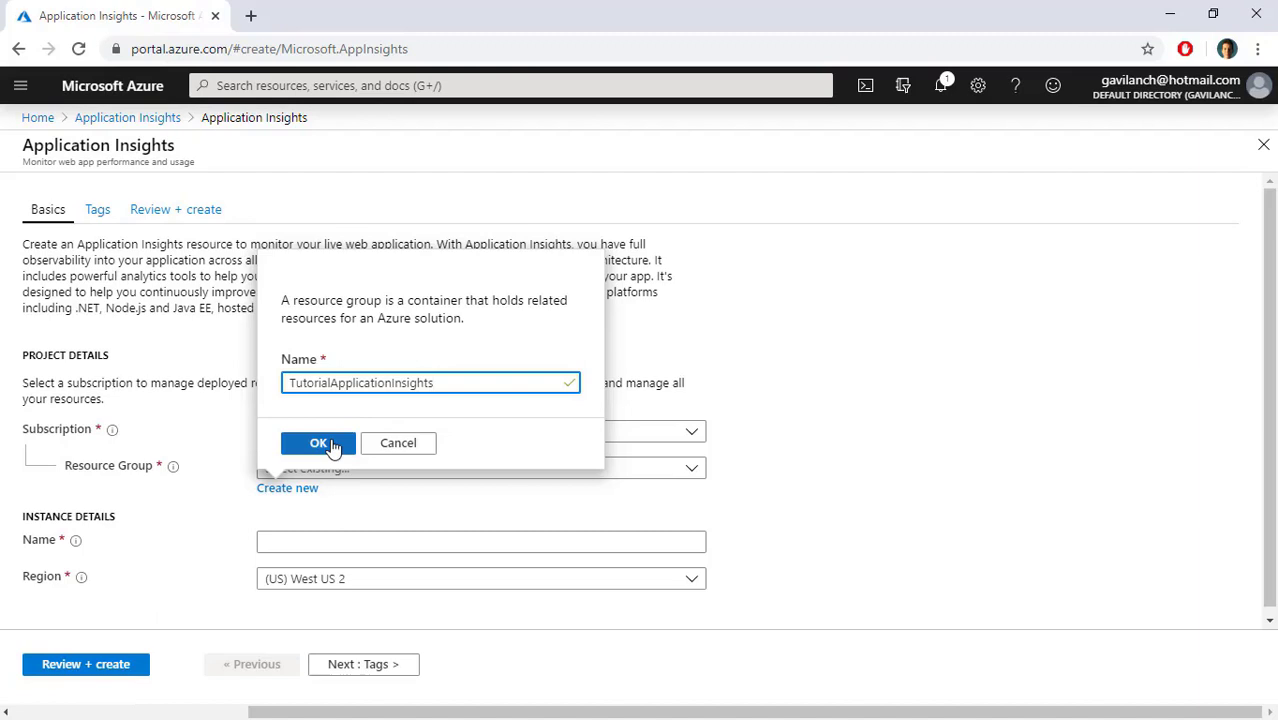
{"action": "left_click", "coordinate": [318, 444]}
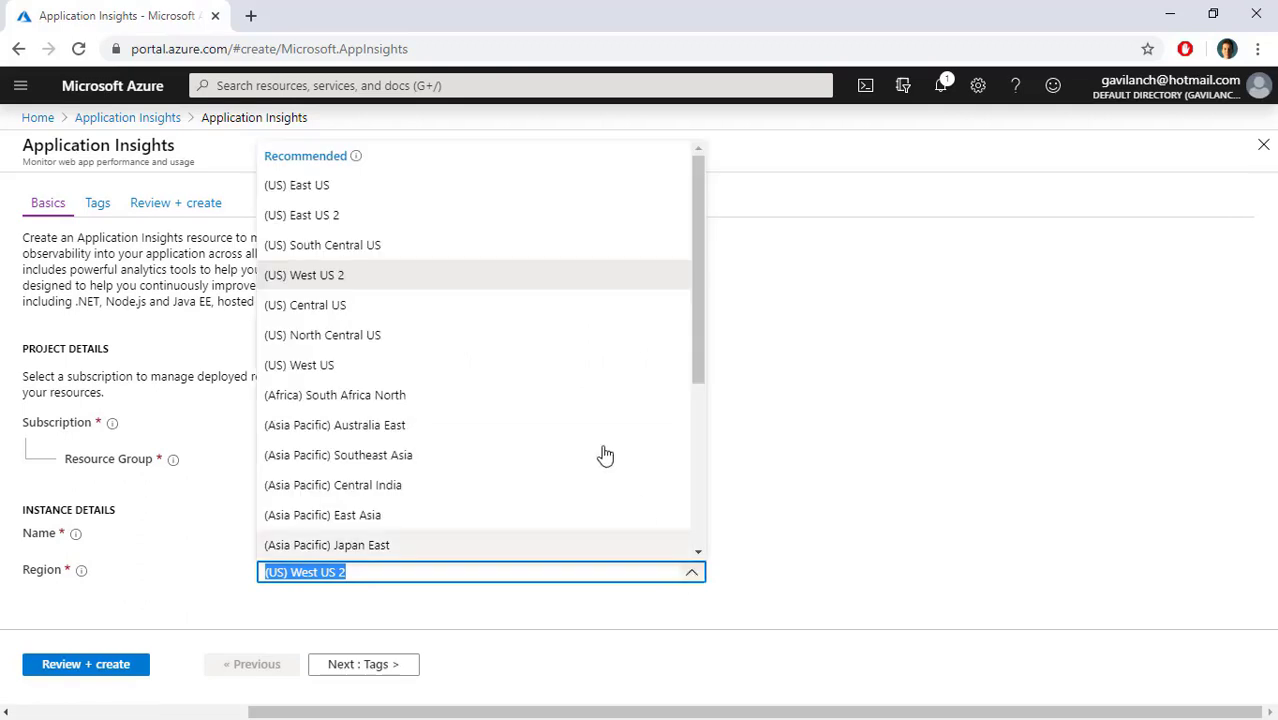
Set the region to East US, create the resource, go to it and copy its instrumentation key
{"action": "left_click", "coordinate": [296, 184]}
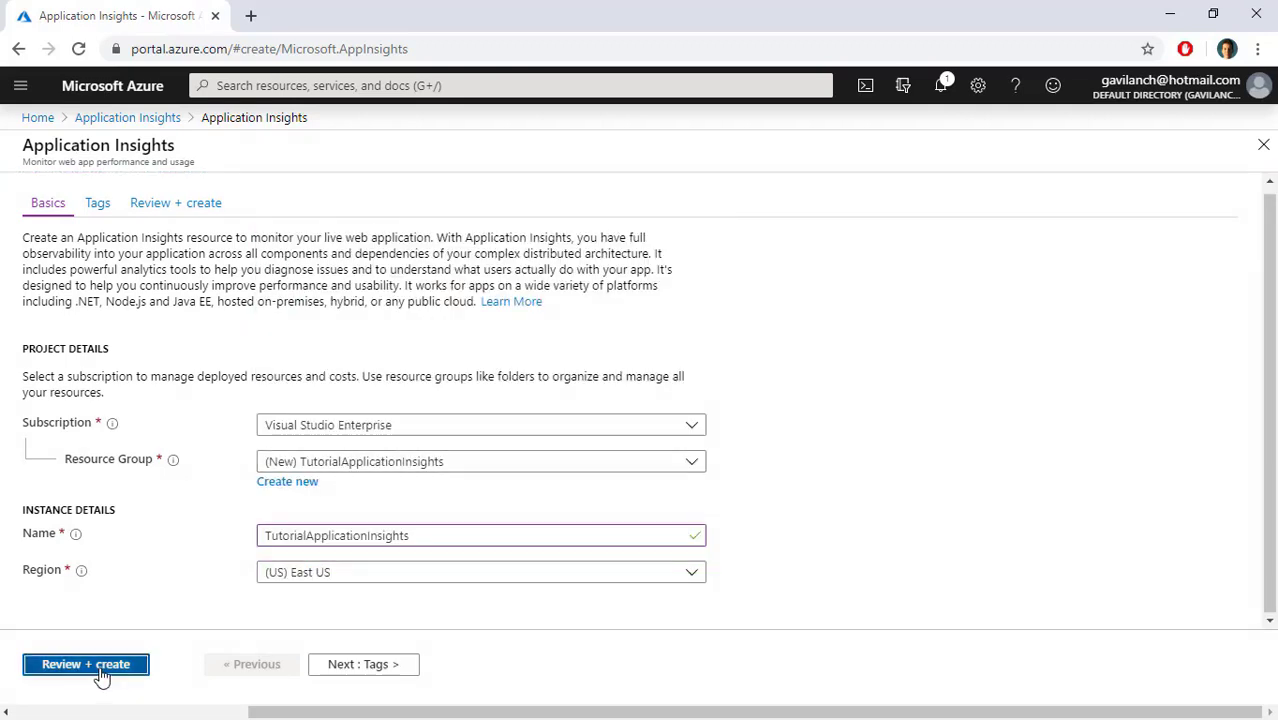
{"action": "left_click", "coordinate": [84, 664]}
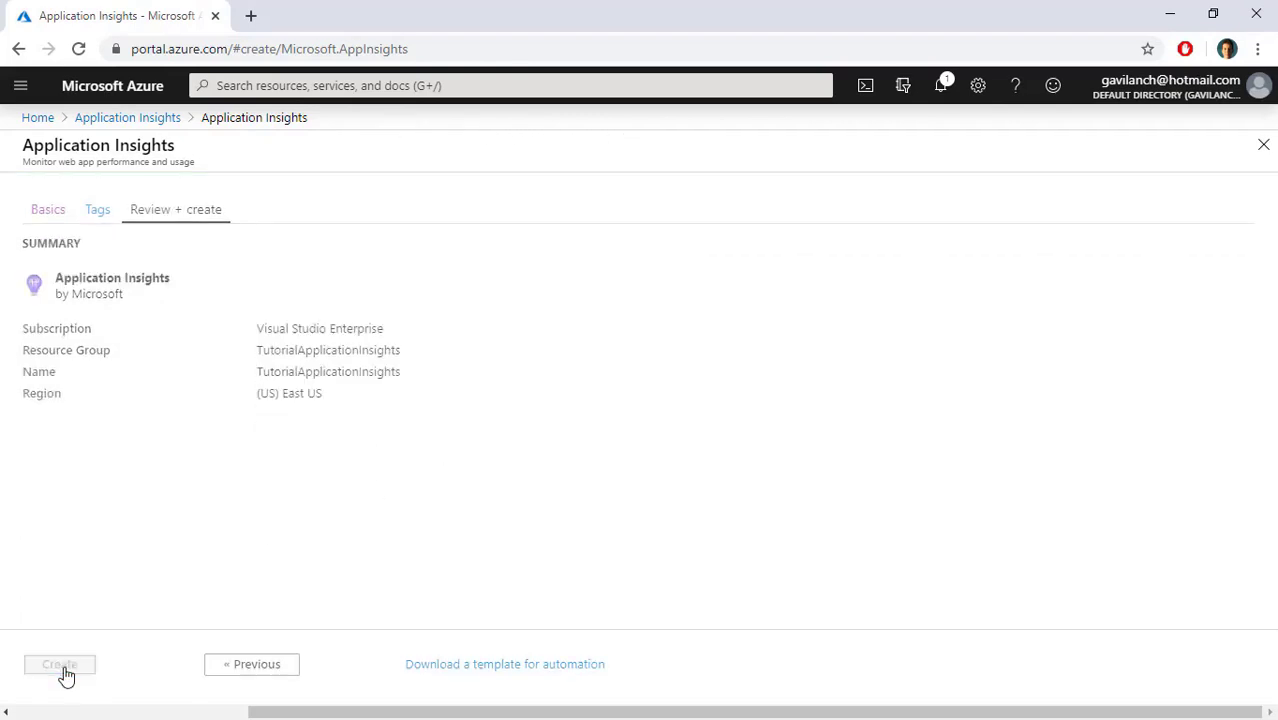
{"action": "left_click", "coordinate": [60, 664]}
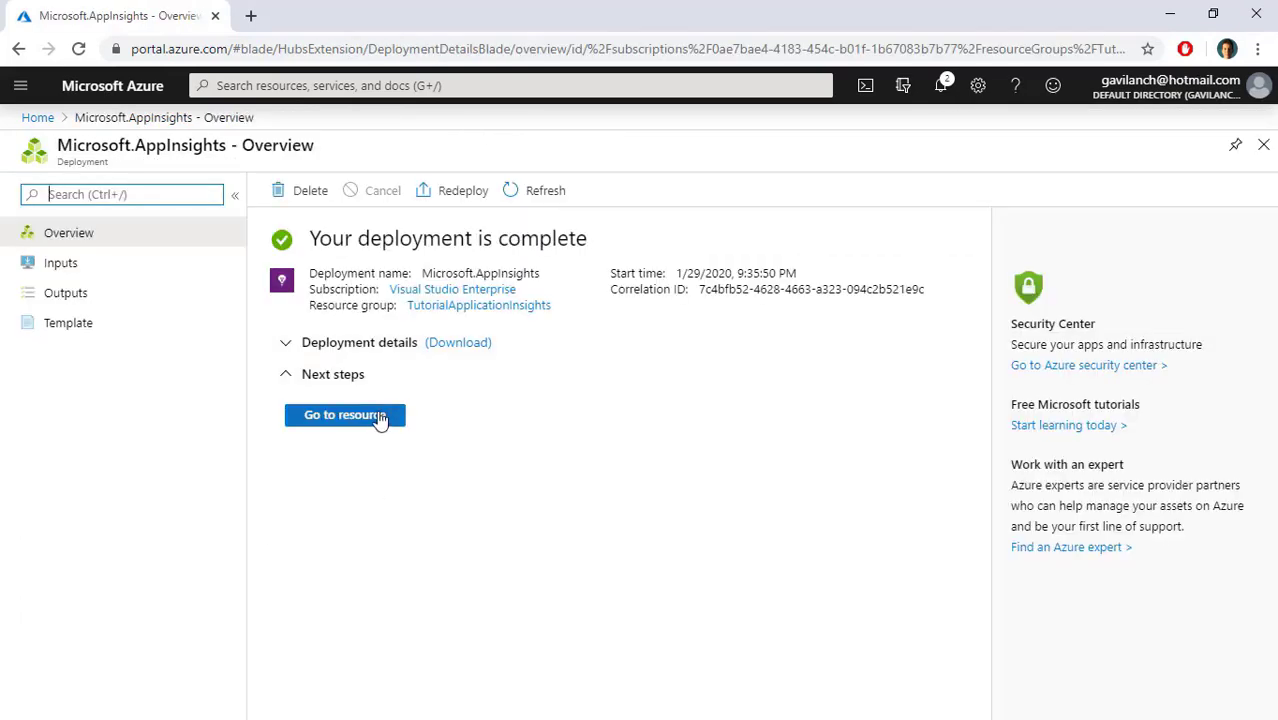
{"action": "left_click", "coordinate": [344, 414]}
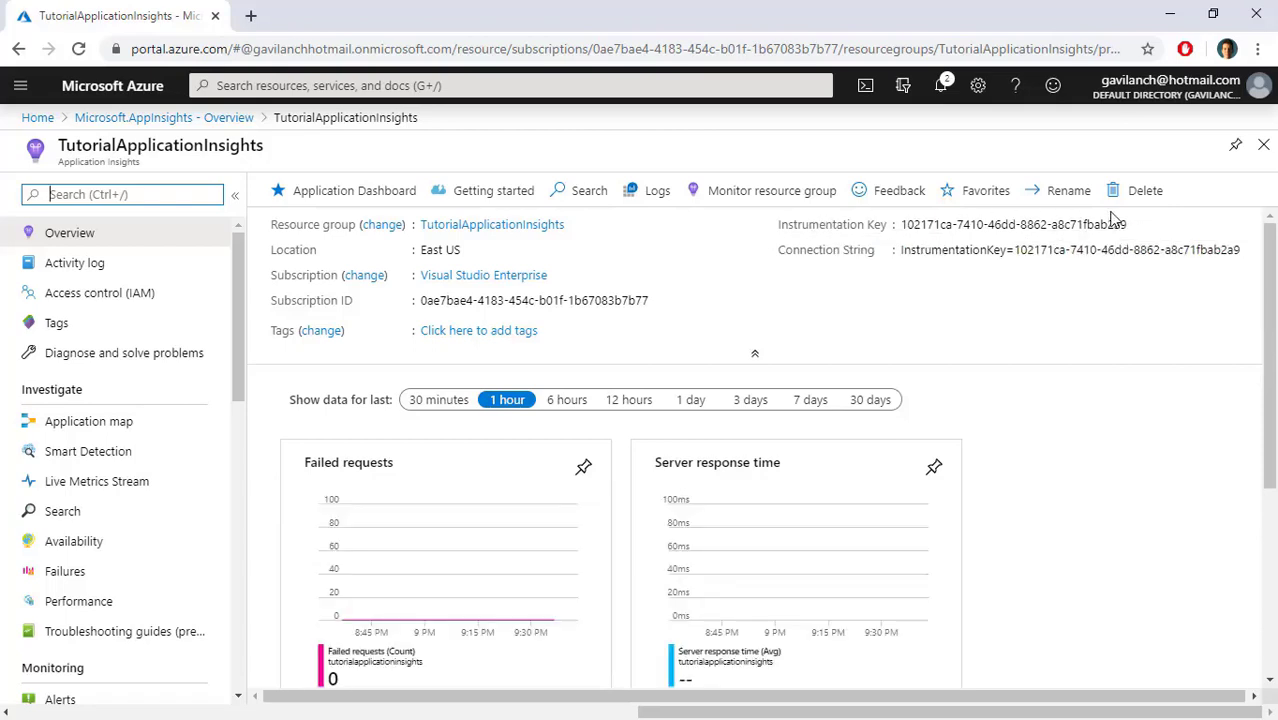
{"action": "mouse_move", "coordinate": [1140, 228]}
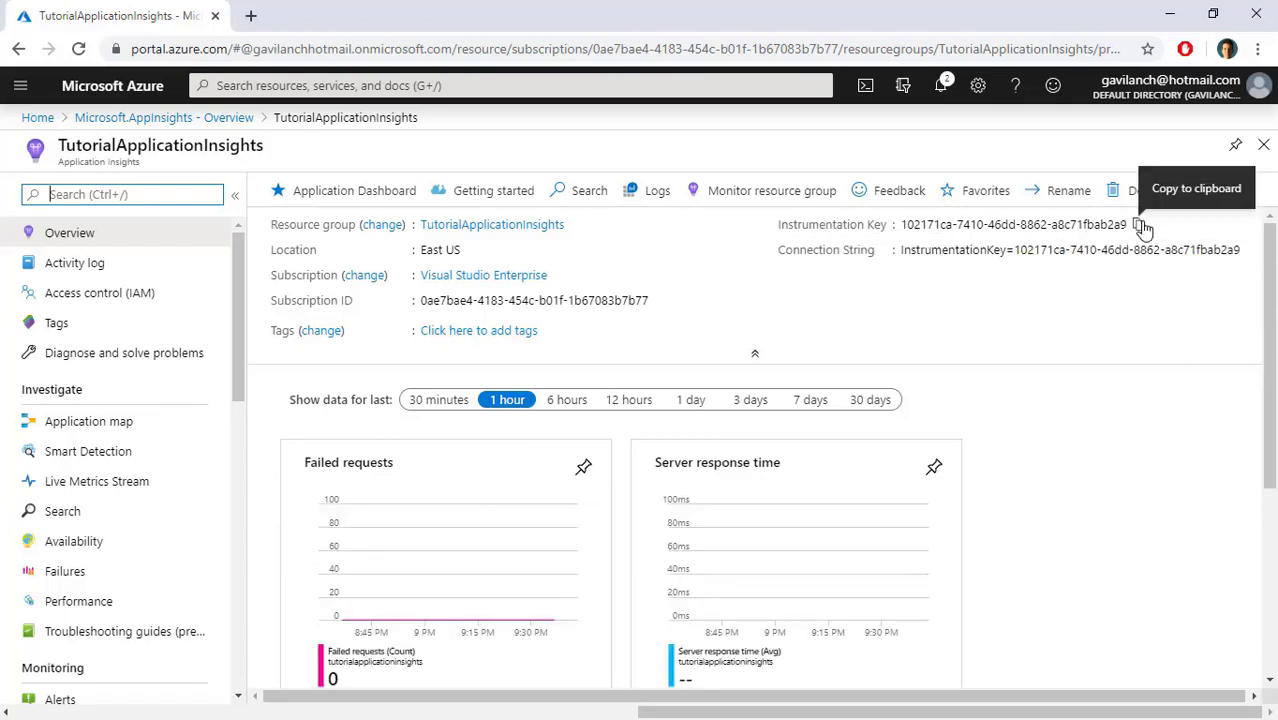
{"action": "left_click", "coordinate": [1144, 224]}
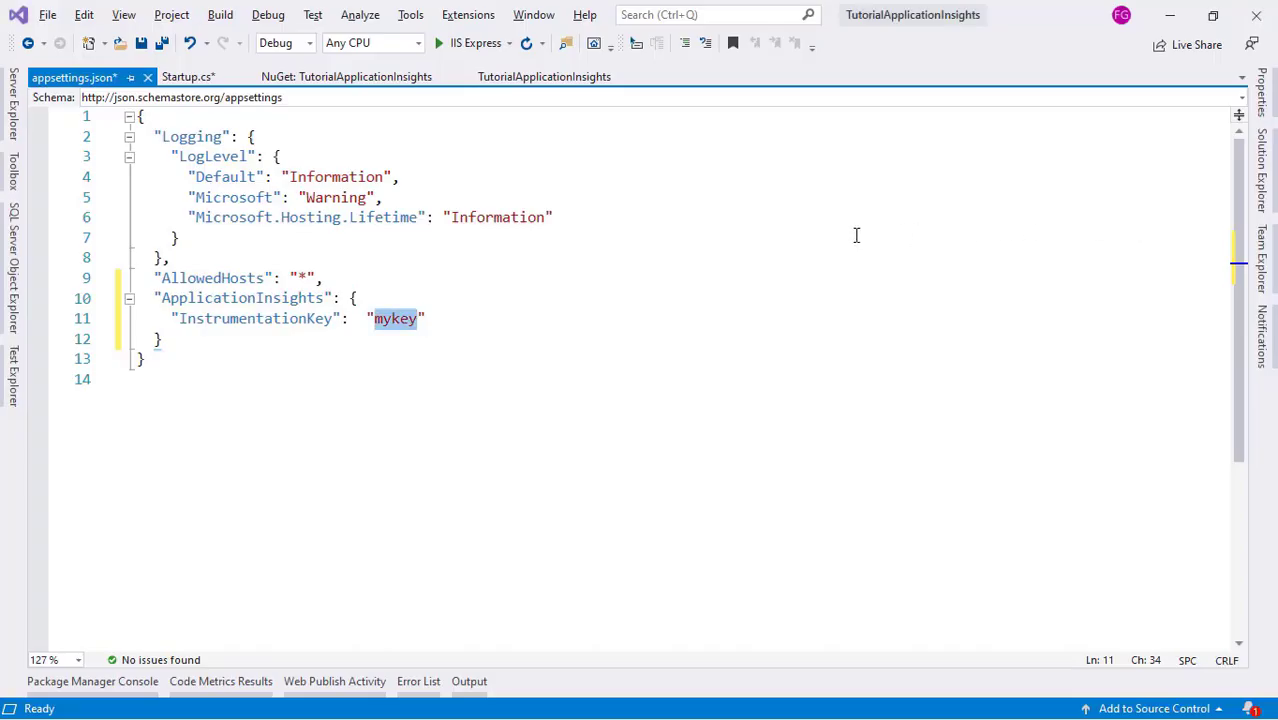
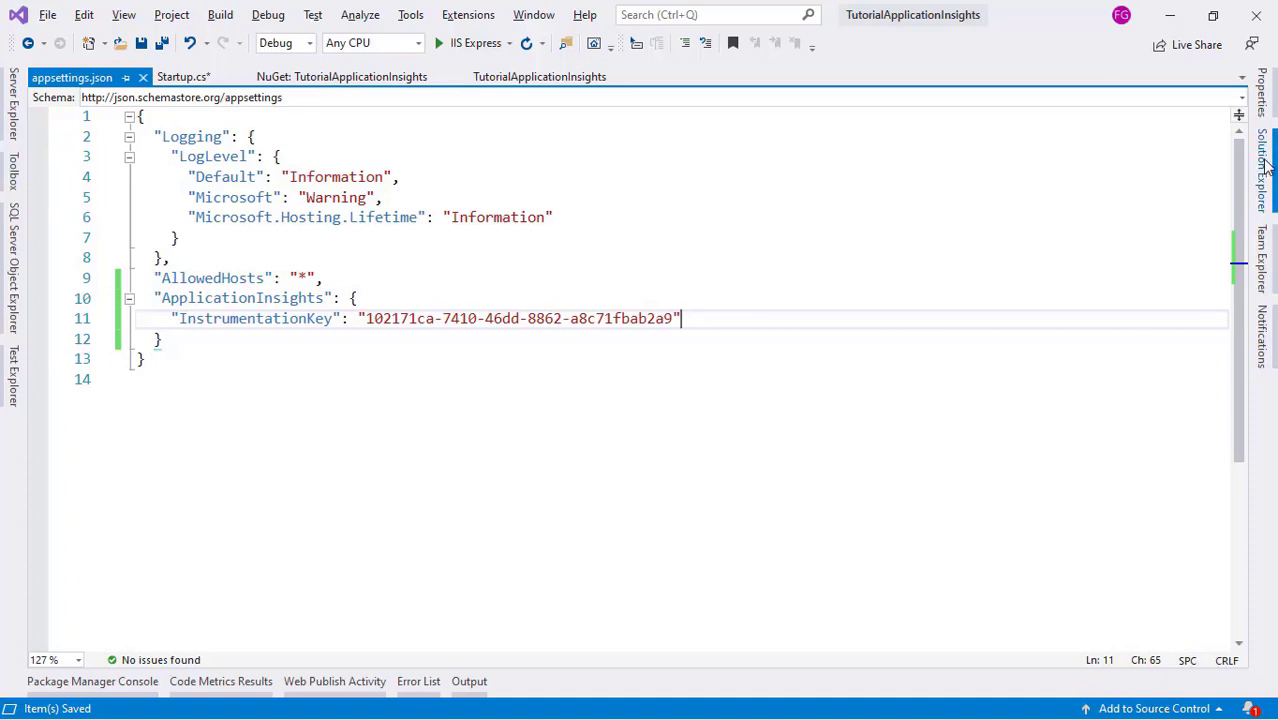
{"action": "left_click", "coordinate": [1264, 160]}
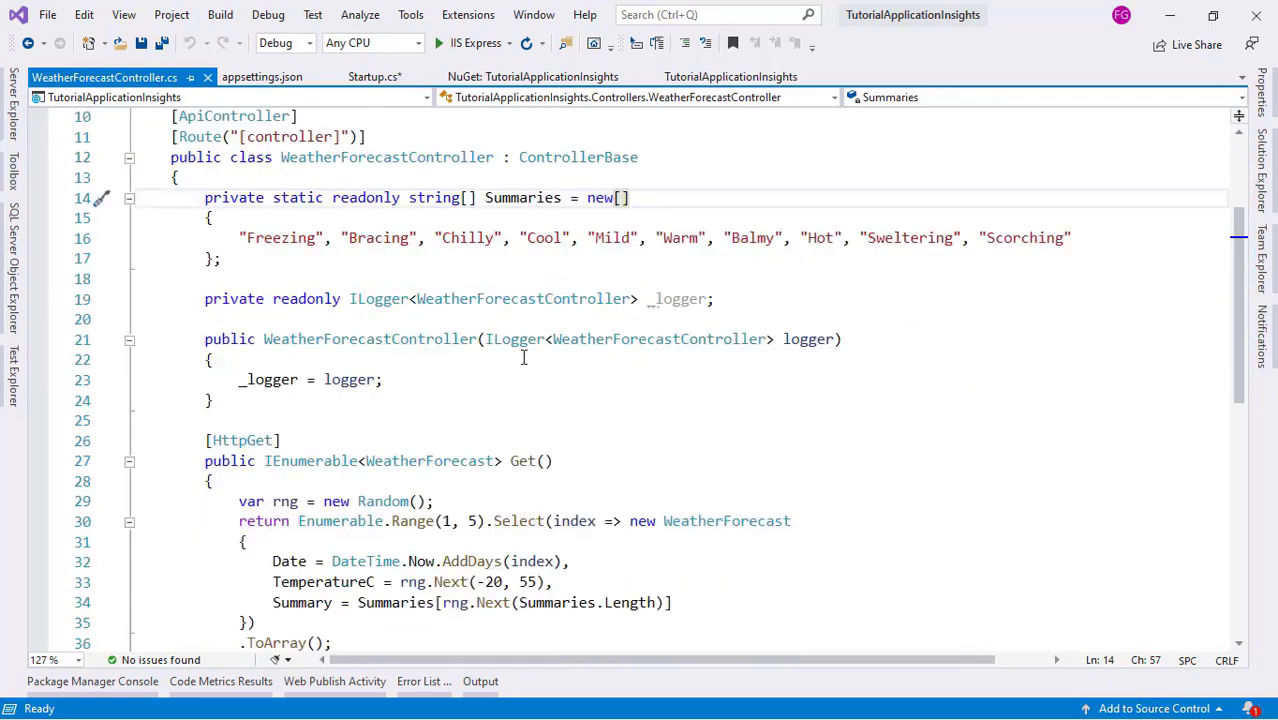
Add _logger LogDebug, LogInformation, LogWarning, LogError, LogCritical calls and a try/catch logging a NotImplementedException in Get
{"action": "double_click", "coordinate": [660, 338]}
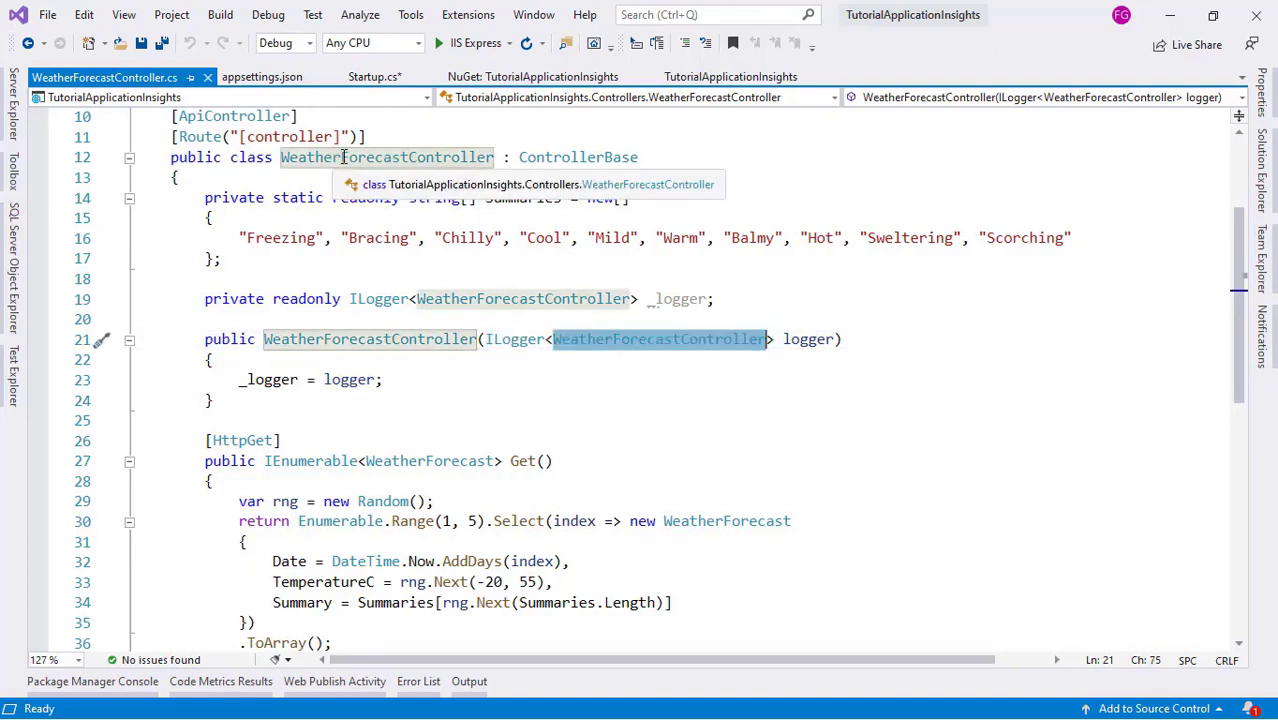
{"action": "mouse_move", "coordinate": [390, 368]}
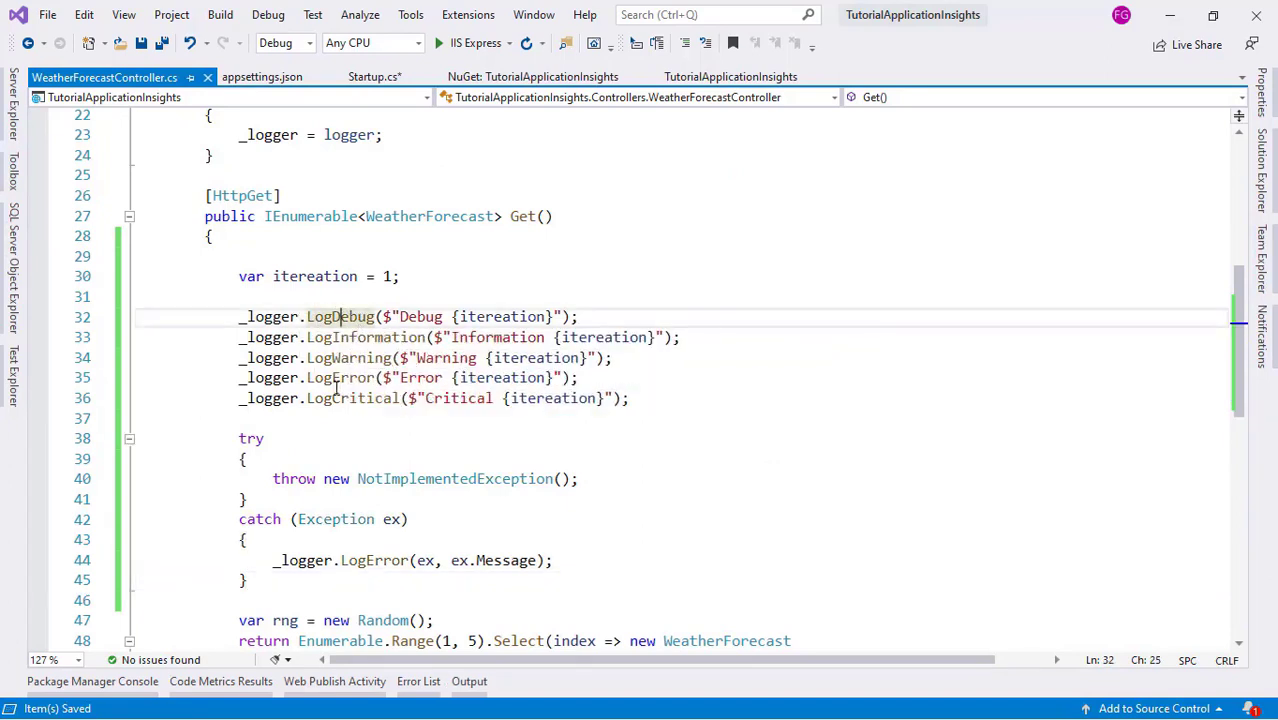
{"action": "left_click", "coordinate": [352, 398]}
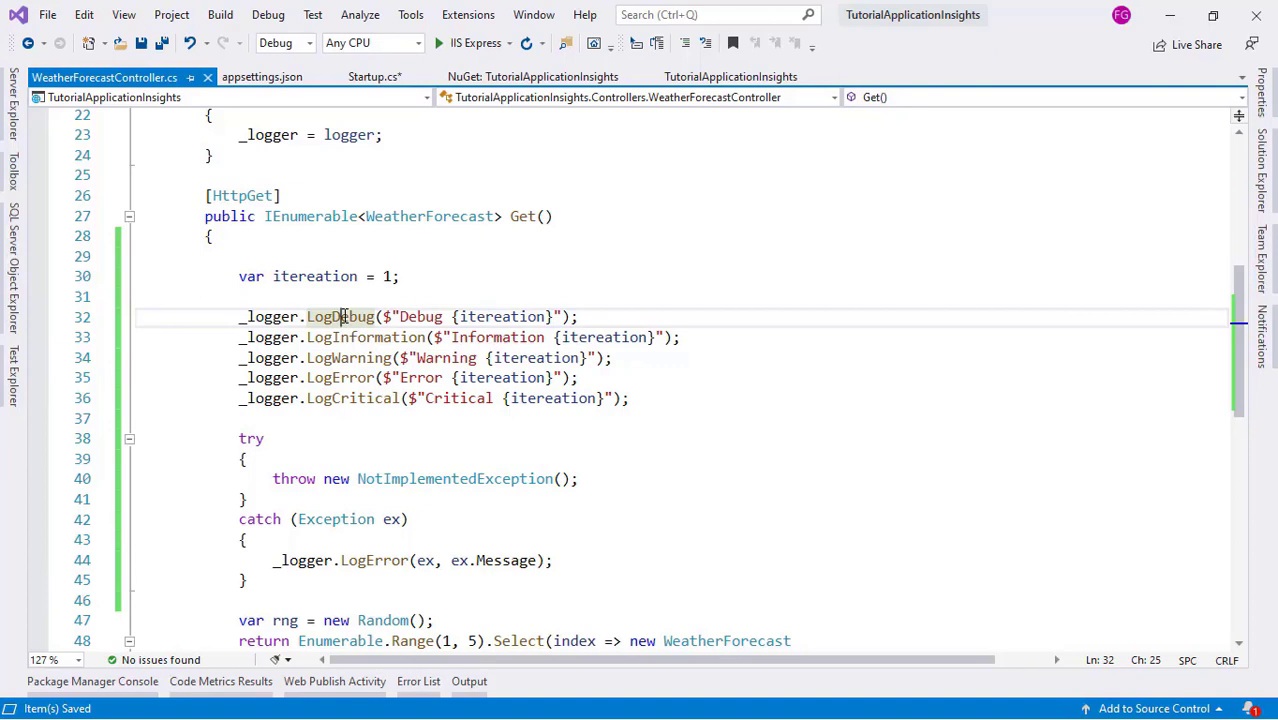
{"action": "left_click", "coordinate": [350, 398]}
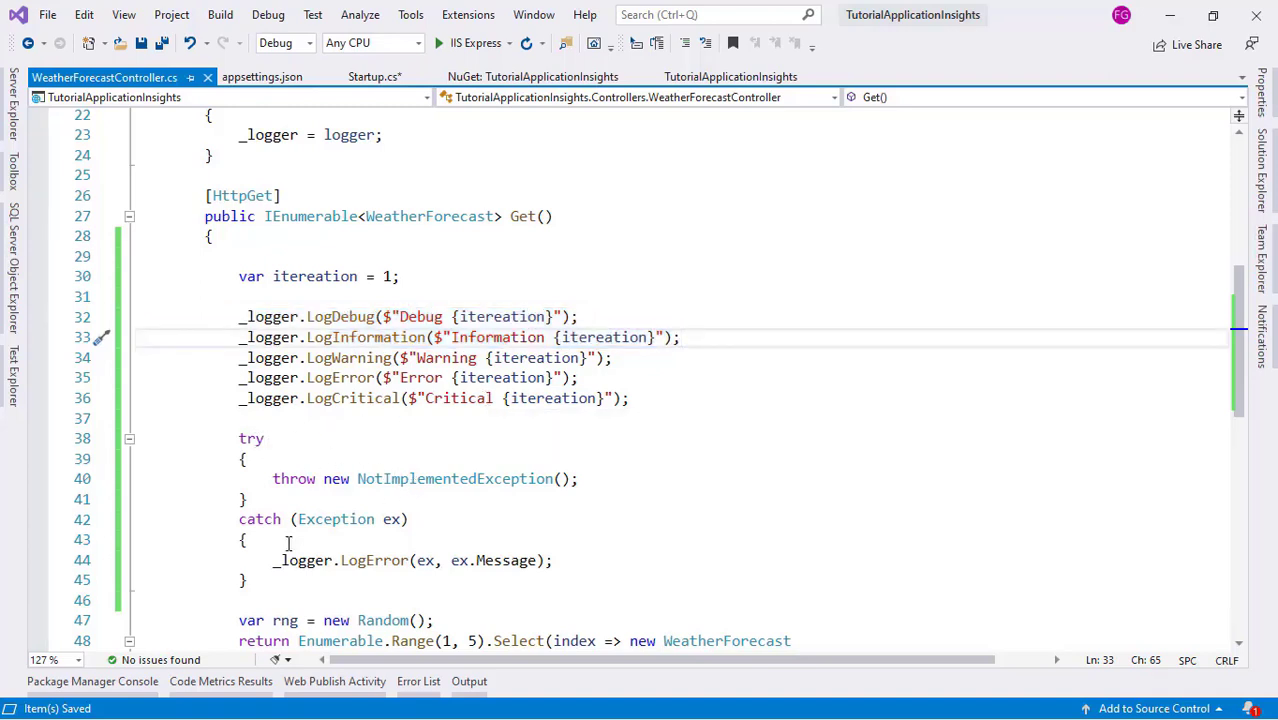
{"action": "left_click", "coordinate": [390, 478]}
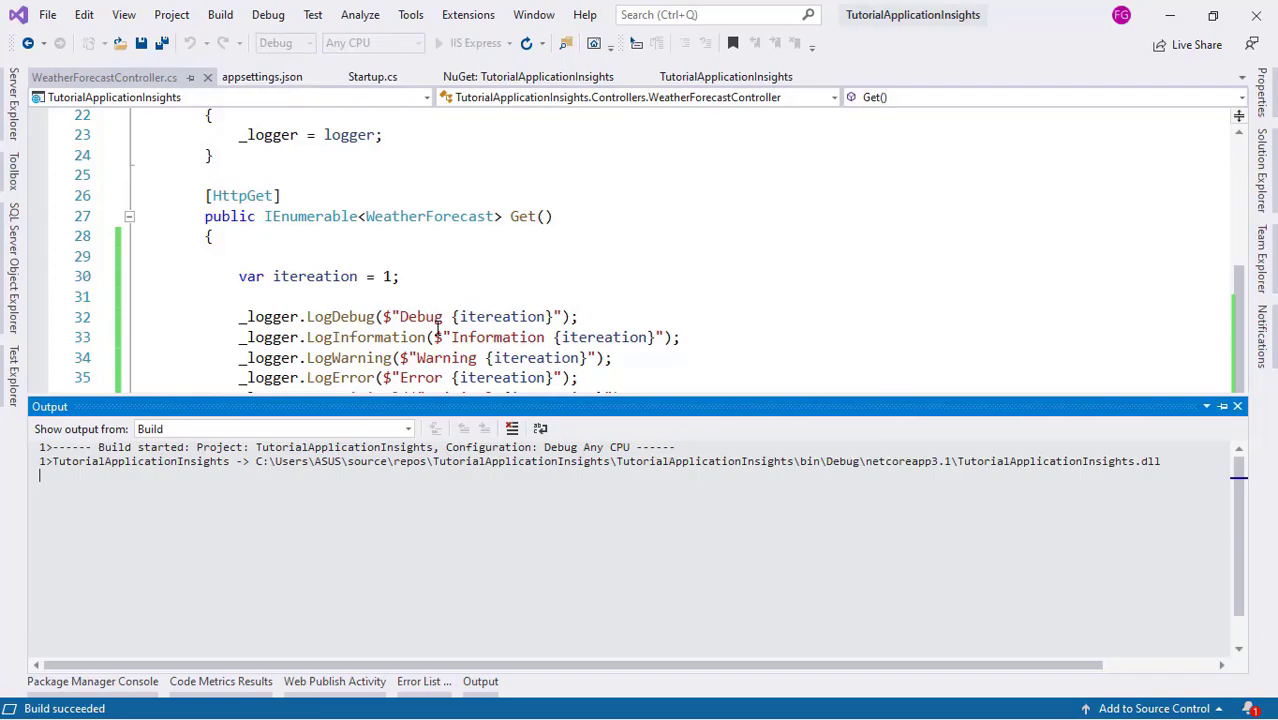
Run the API with IIS Express to see the weatherforecast JSON, then return to the Azure resource page
{"action": "left_click", "coordinate": [440, 44]}
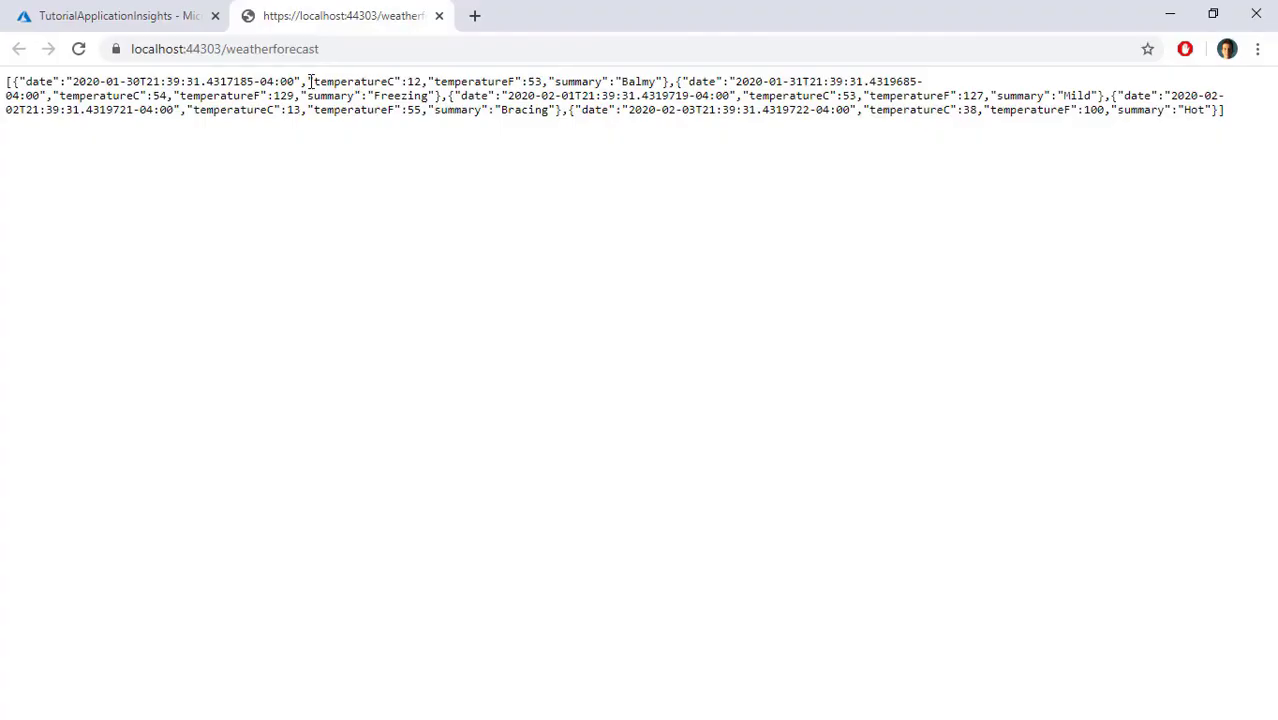
{"action": "left_click", "coordinate": [110, 16]}
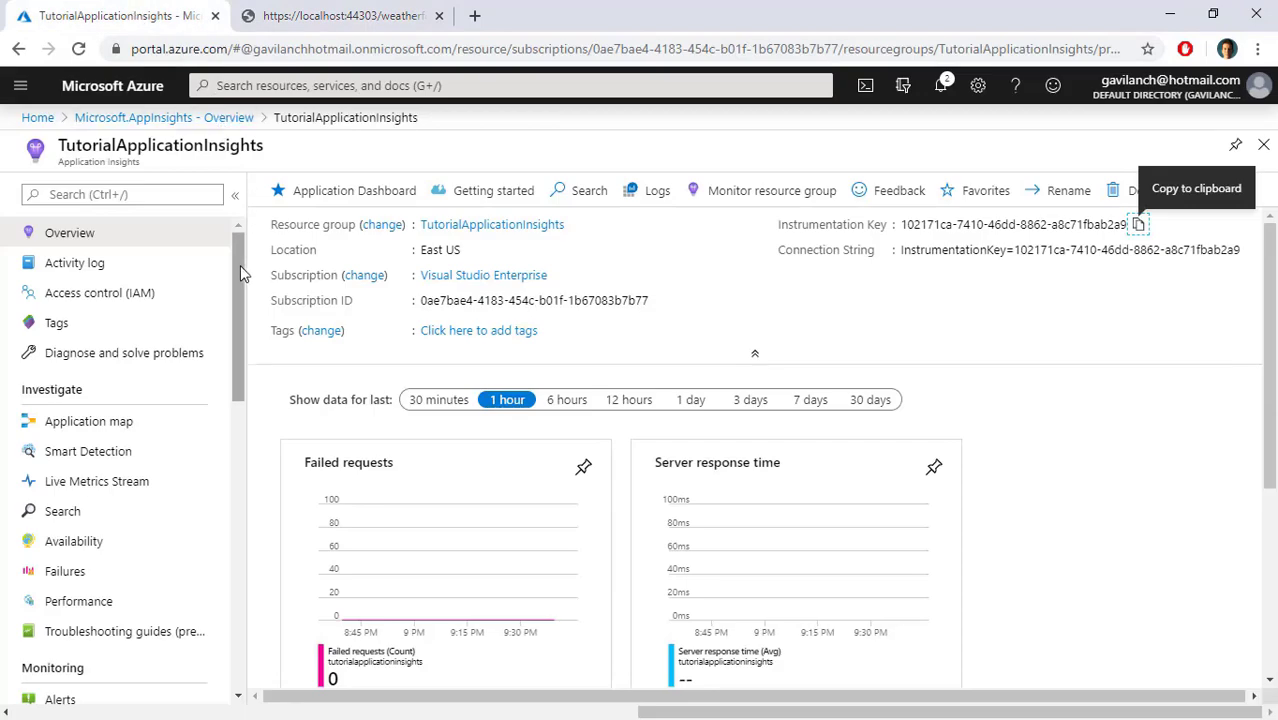
Run a 'traces' query in the resource's Logs editor, returning no results for the last 24 hours
{"action": "scroll", "scroll_direction": "down", "scroll_amount": 3}
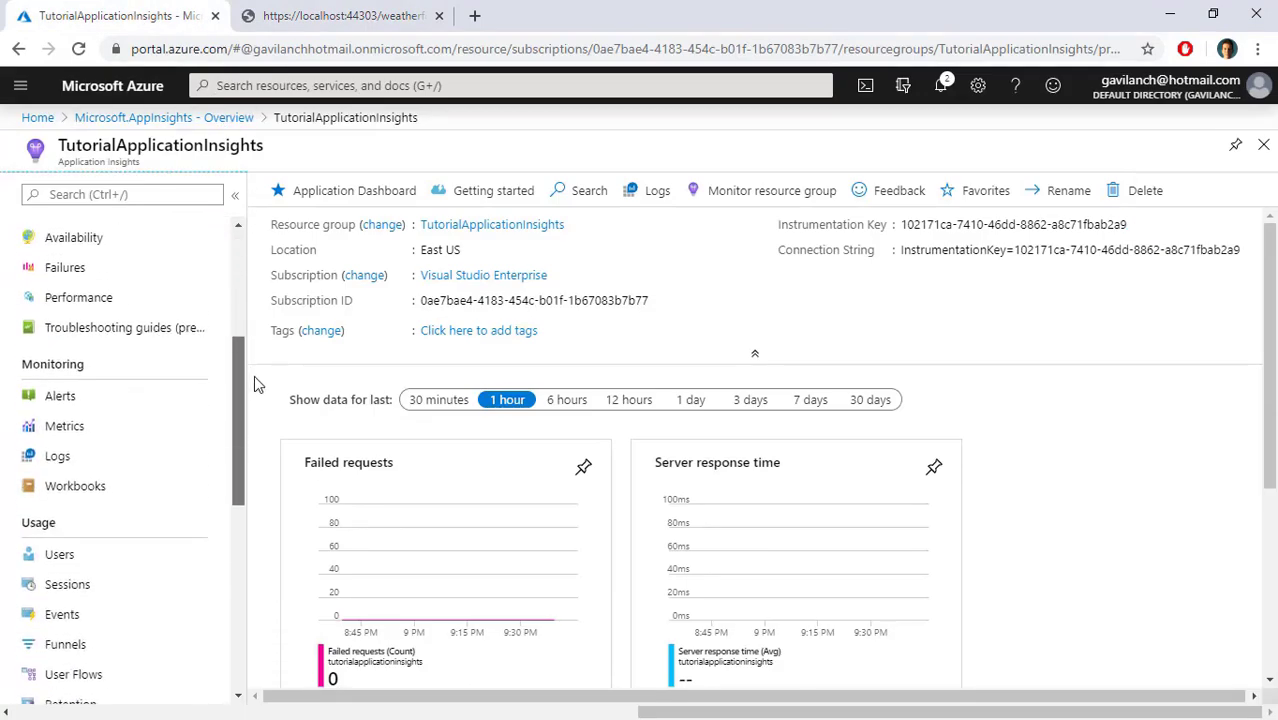
{"action": "scroll", "scroll_direction": "down", "scroll_amount": 3}
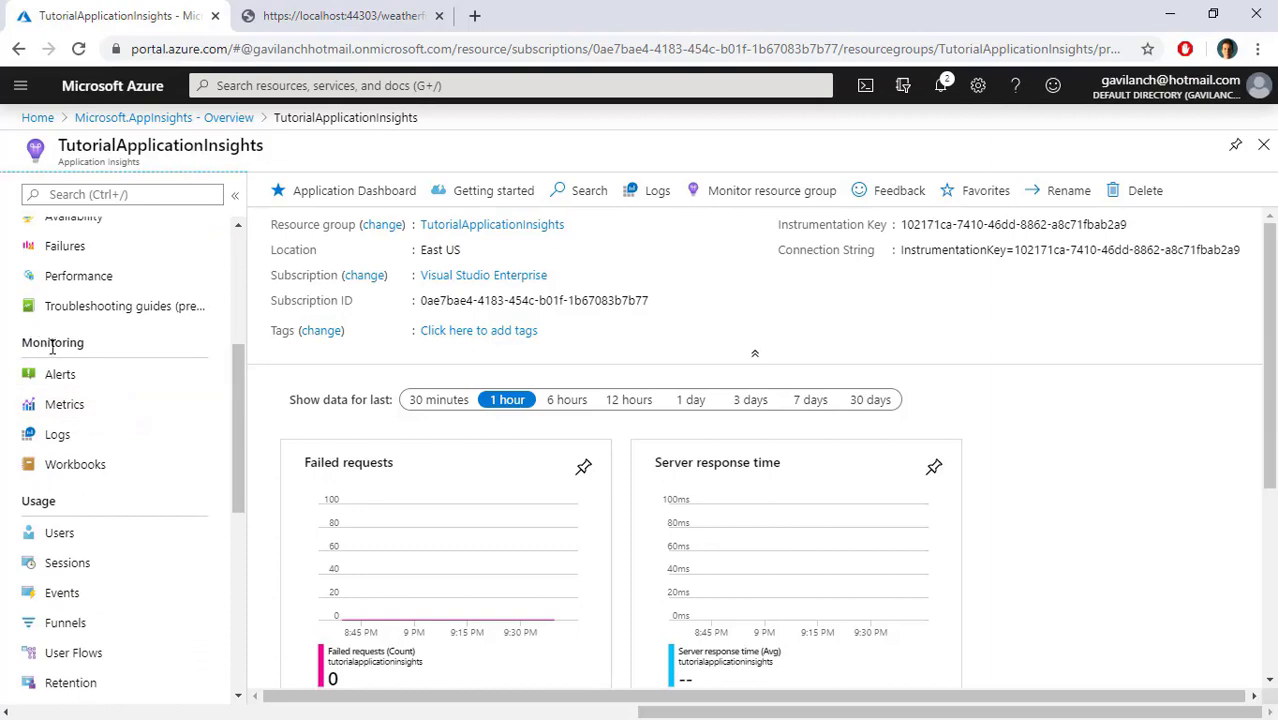
{"action": "left_click", "coordinate": [56, 434]}
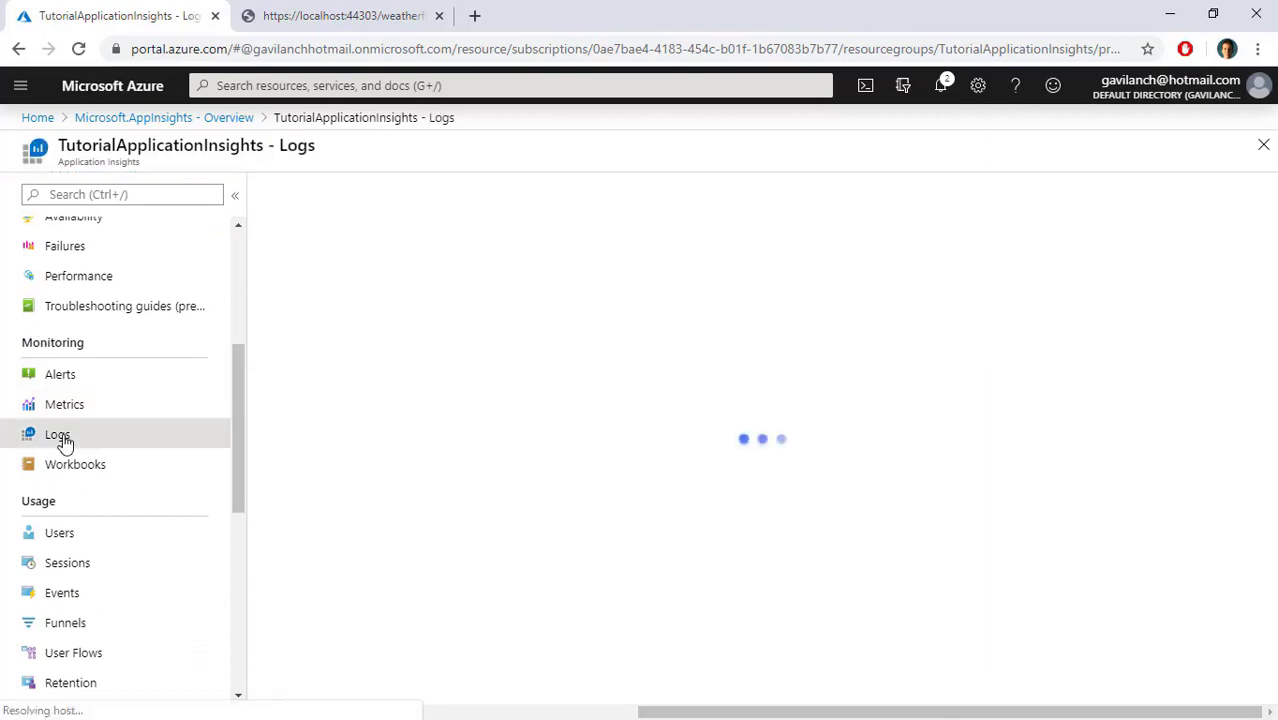
{"action": "left_click", "coordinate": [56, 434]}
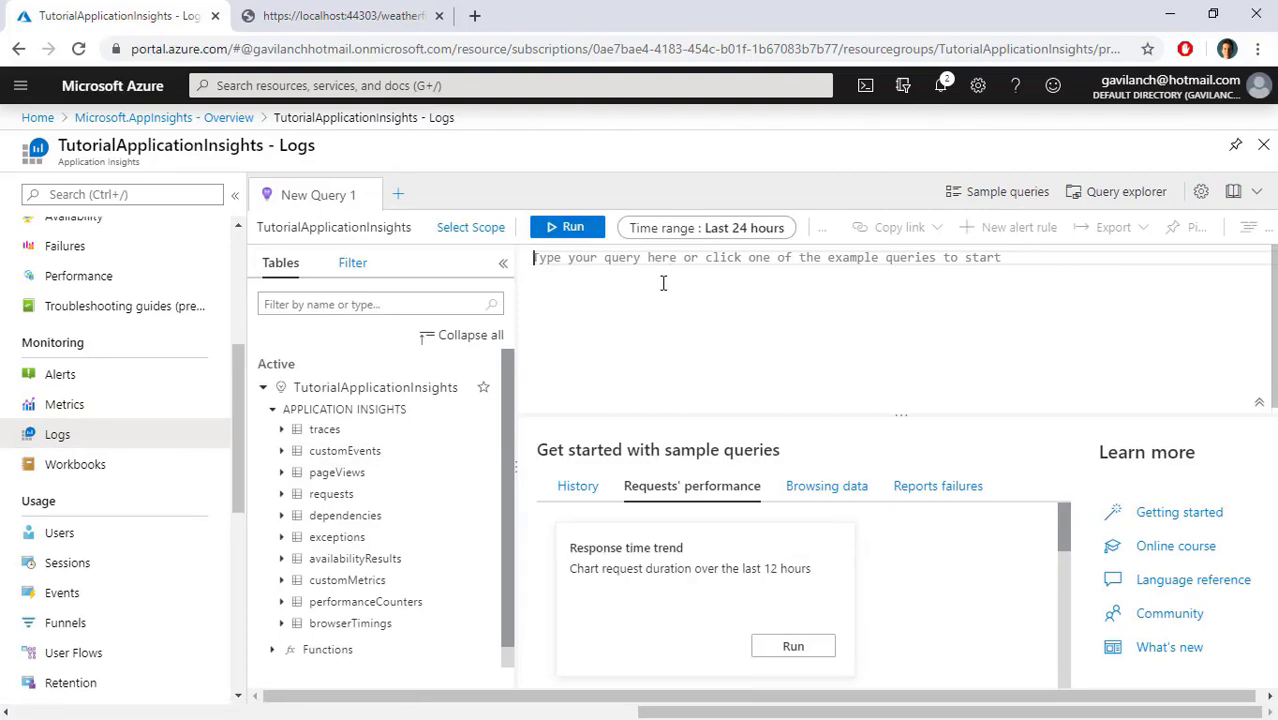
{"action": "type", "text": "traces"}
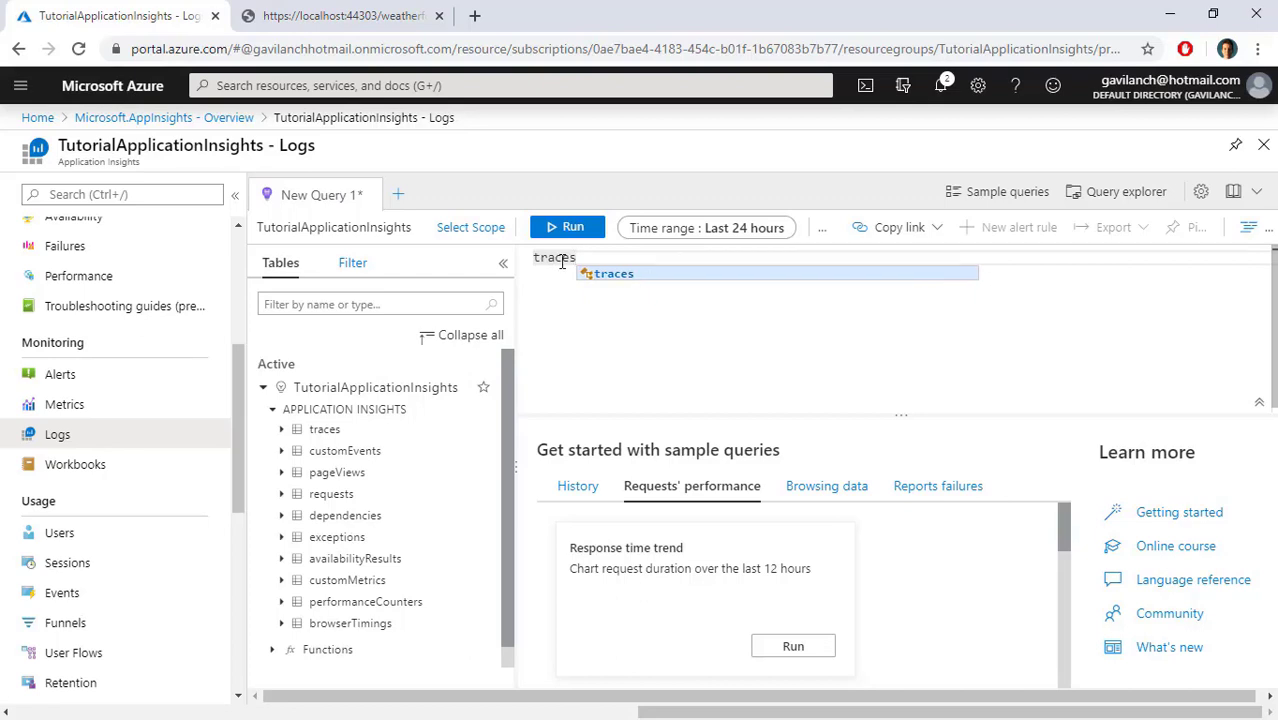
{"action": "left_click", "coordinate": [576, 258]}
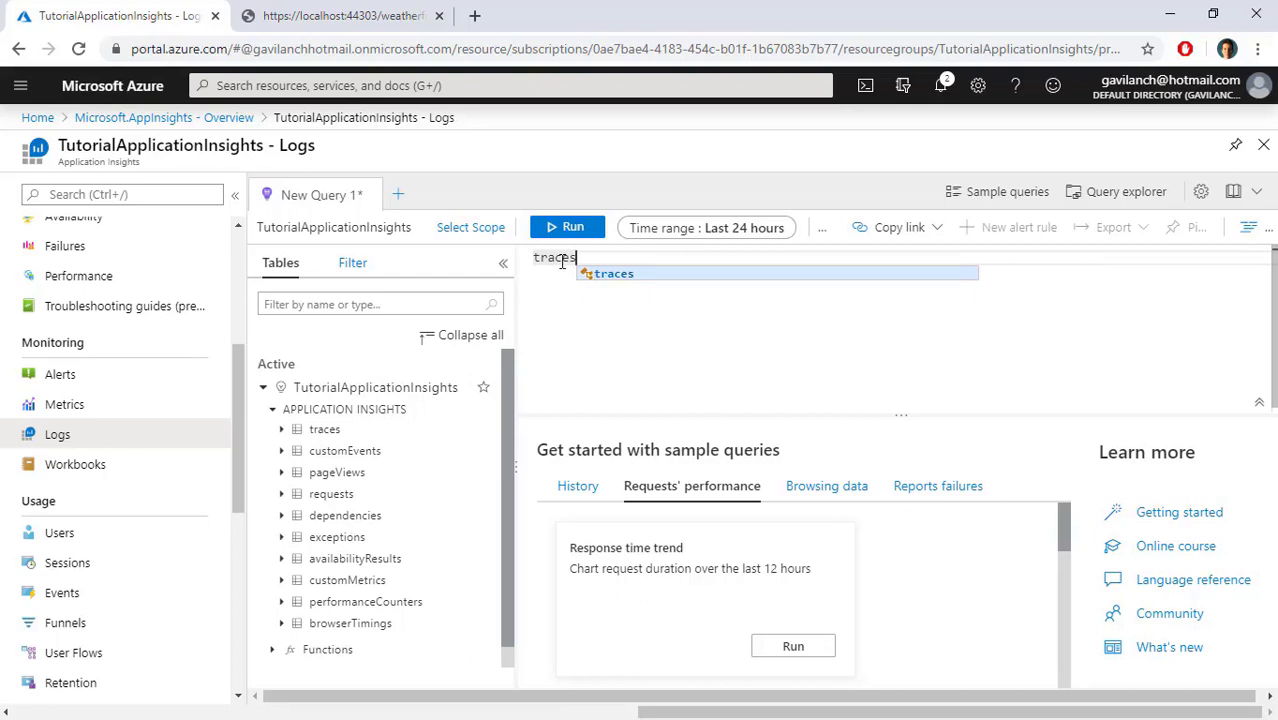
{"action": "left_click", "coordinate": [568, 228]}
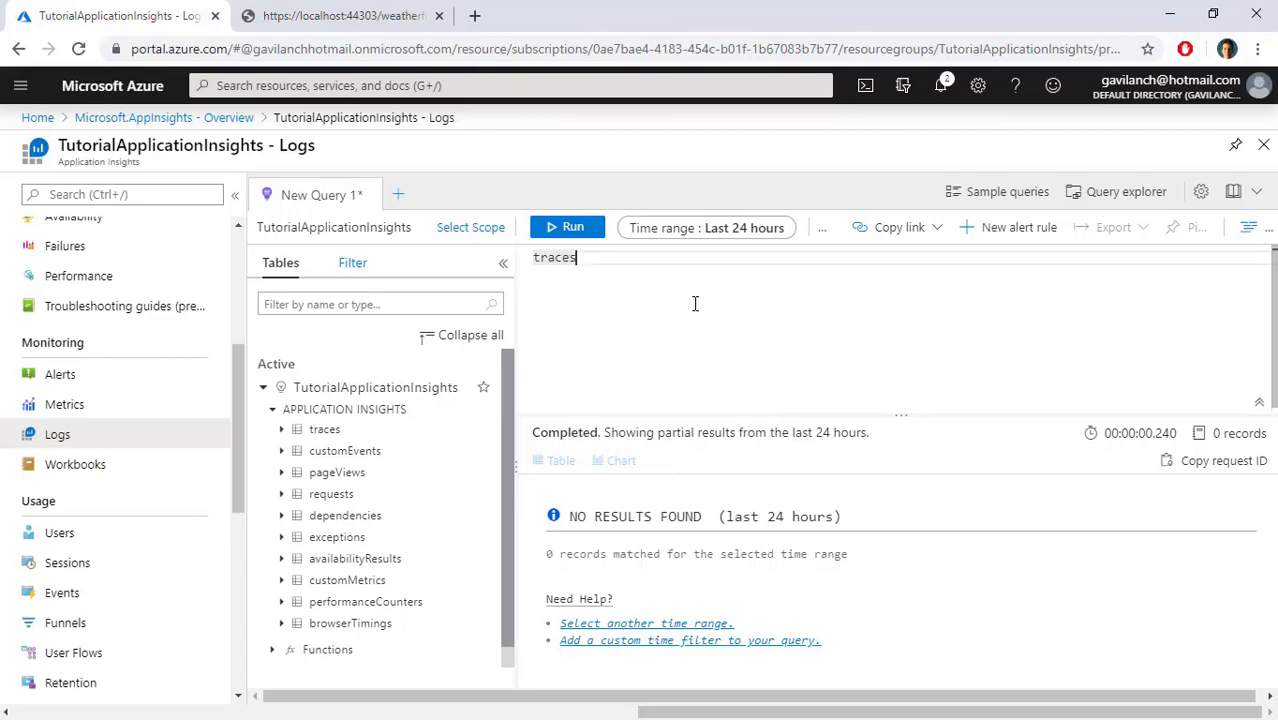
{"action": "mouse_move", "coordinate": [656, 292]}
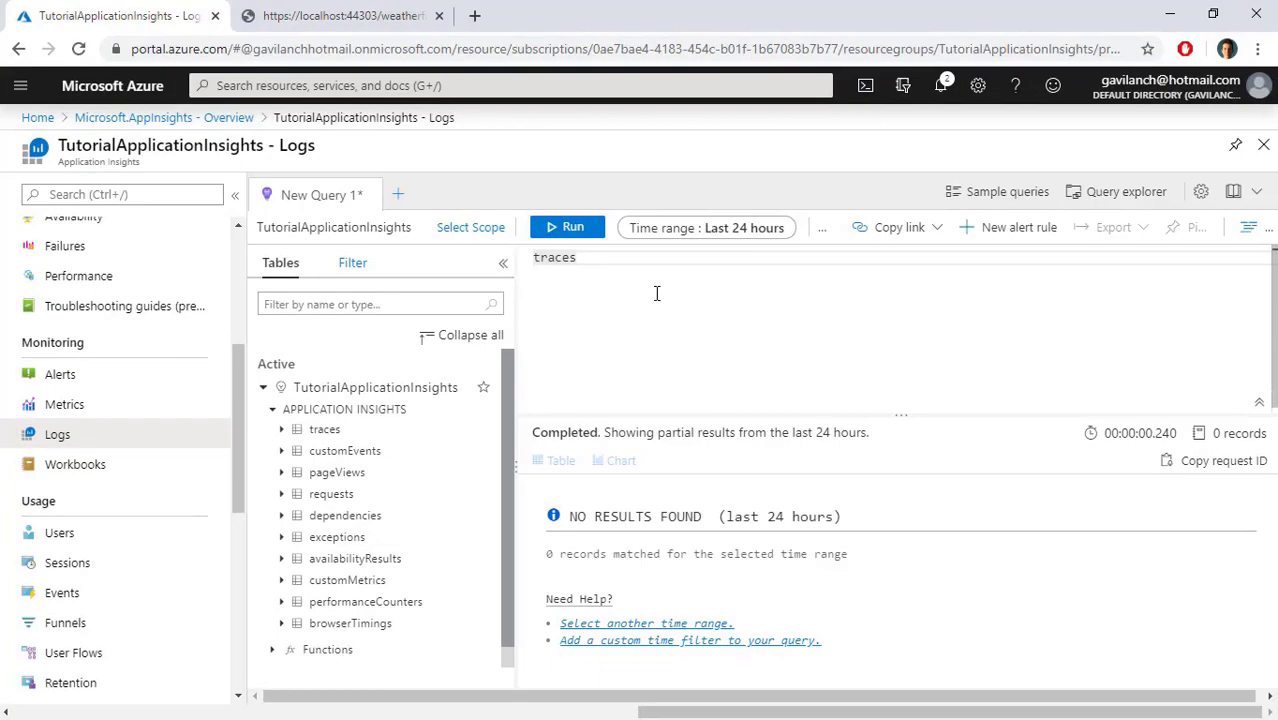
{"action": "mouse_move", "coordinate": [568, 228]}
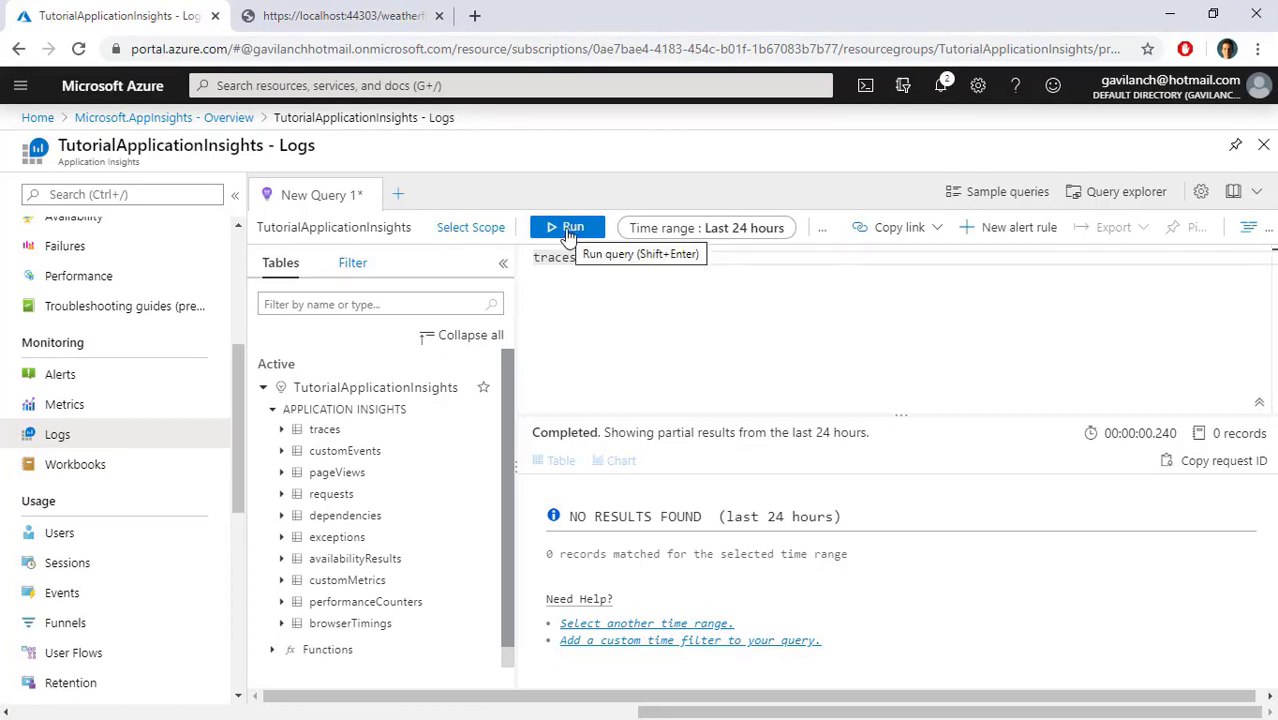
Run the traces query, then sort it with '| order by timestamp desc'
{"action": "left_click", "coordinate": [572, 228]}
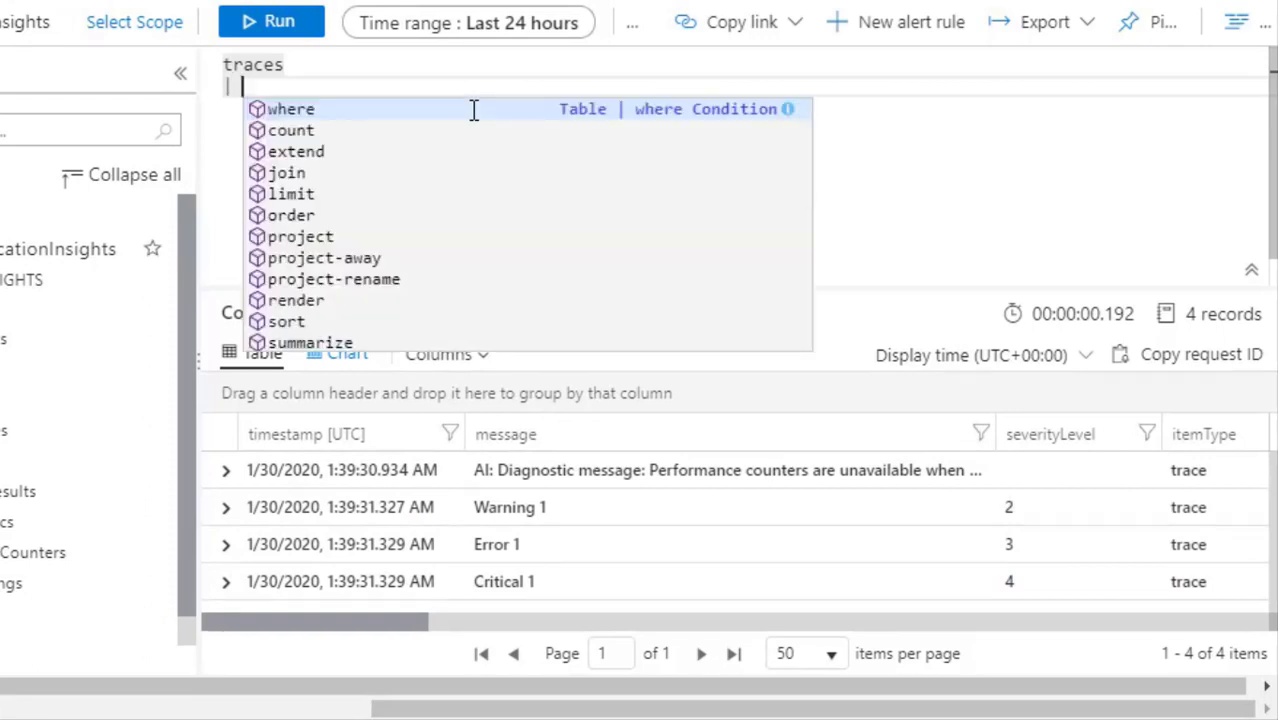
{"action": "type", "text": "order by"}
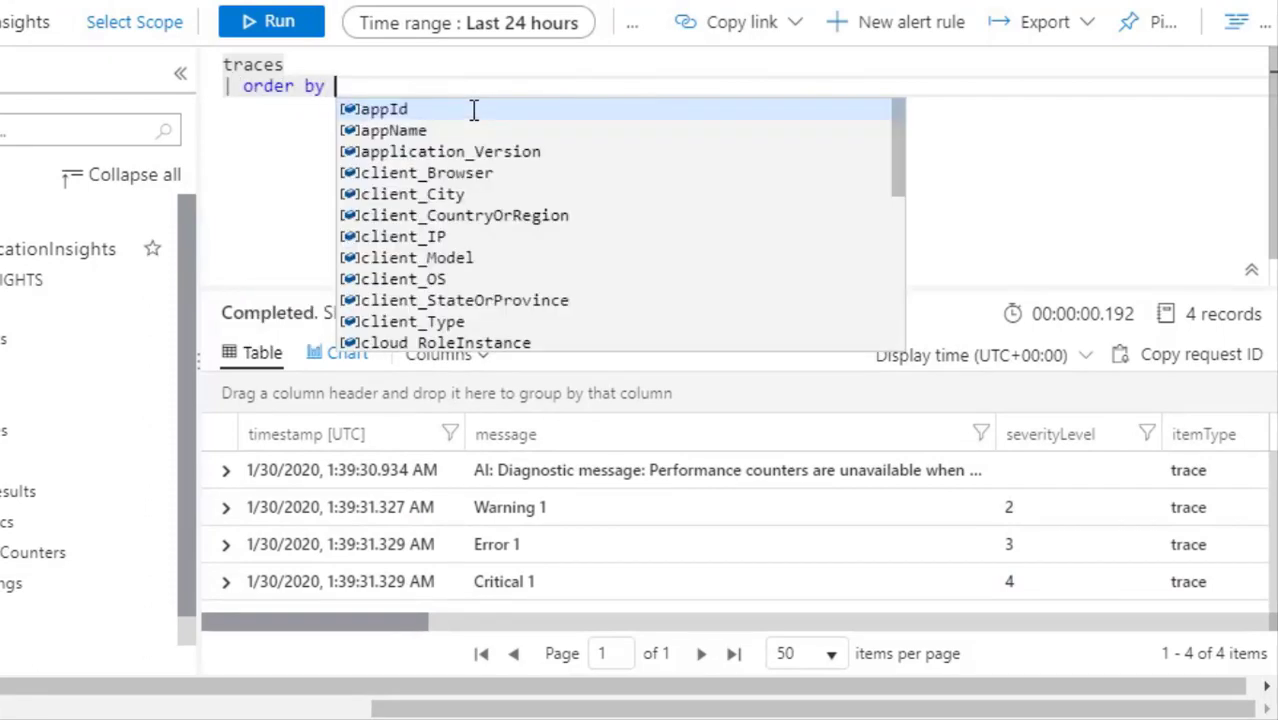
{"action": "type", "text": "timestamp desc"}
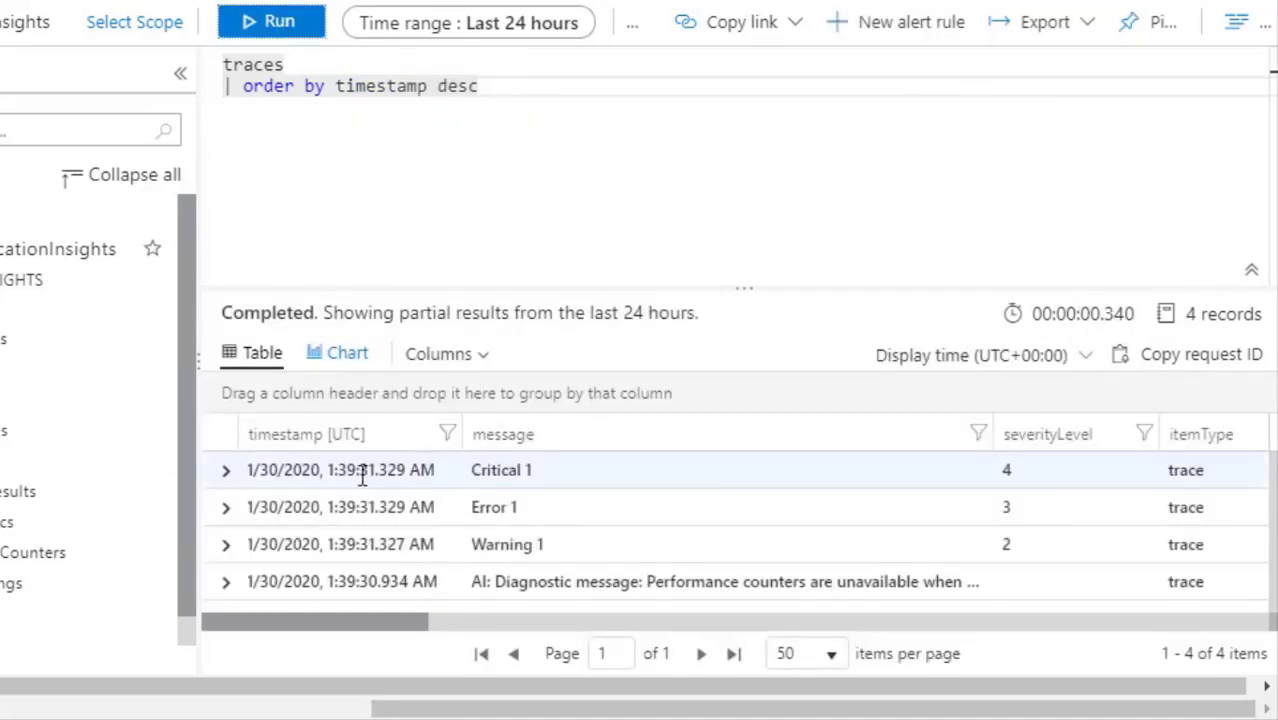
{"action": "mouse_move", "coordinate": [316, 468]}
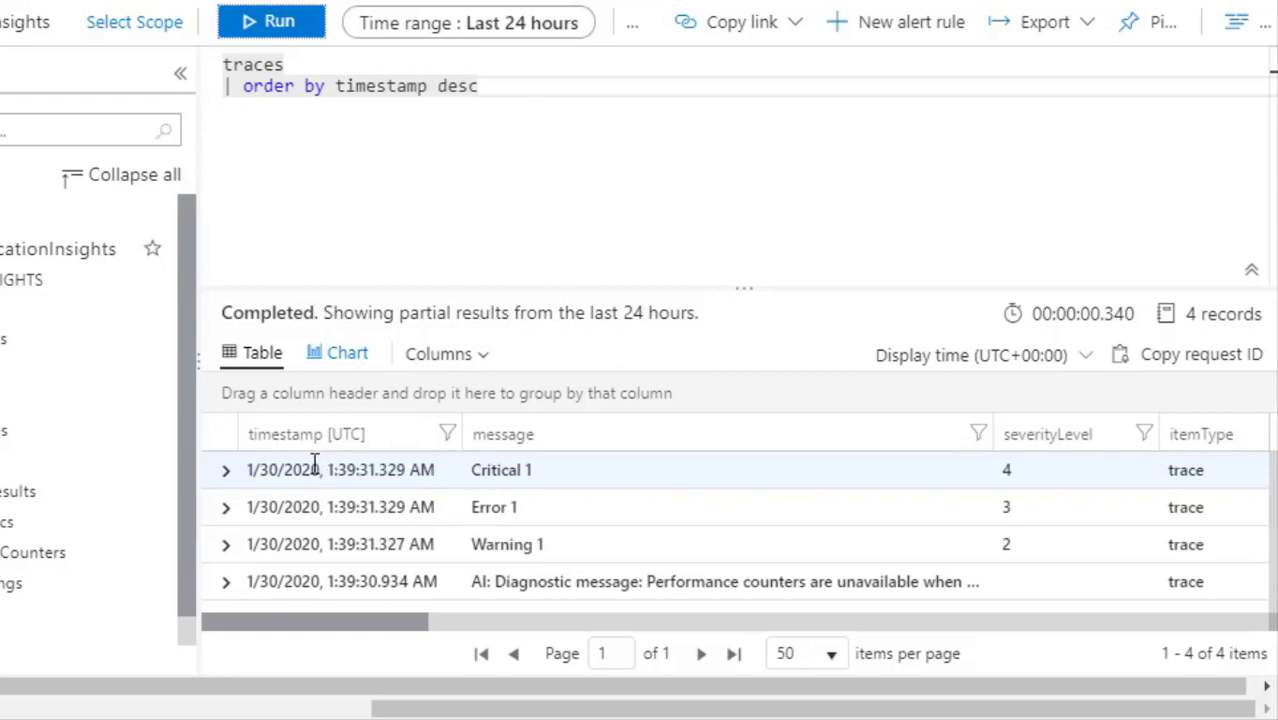
{"action": "mouse_move", "coordinate": [372, 462]}
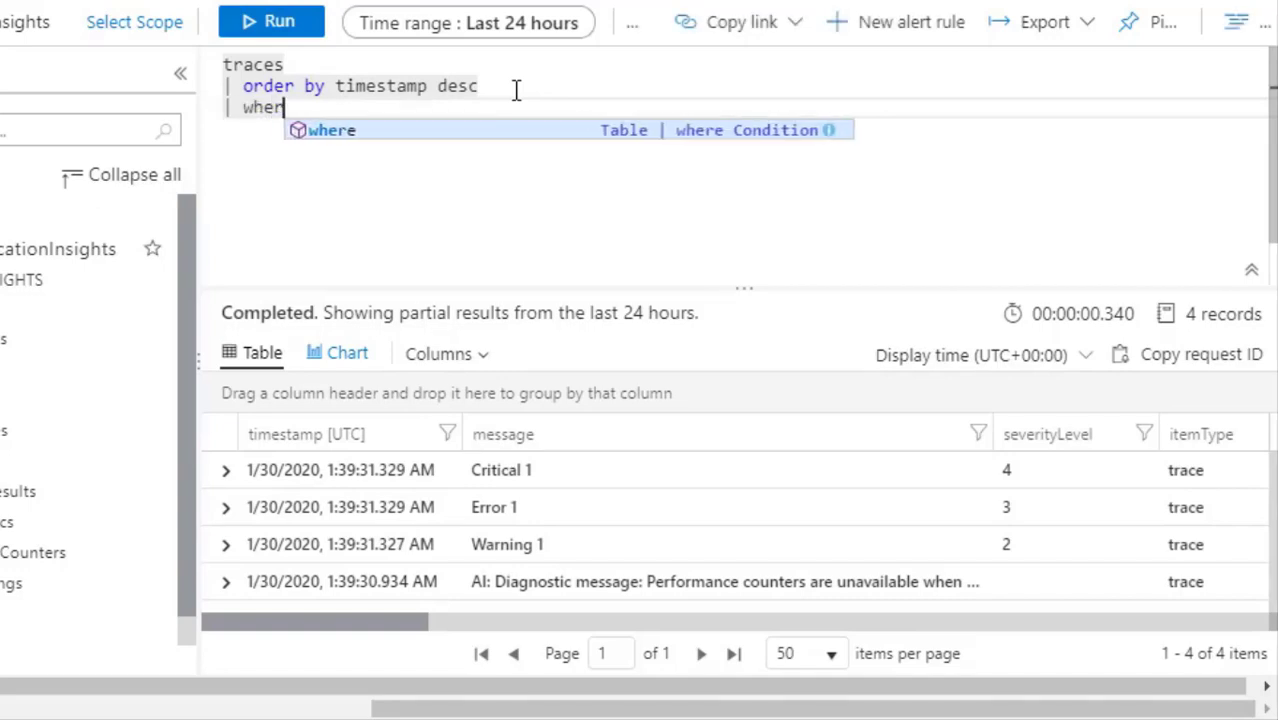
Filter the query with '| where message == "Critical 1"' and run it
{"action": "type", "text": "message"}
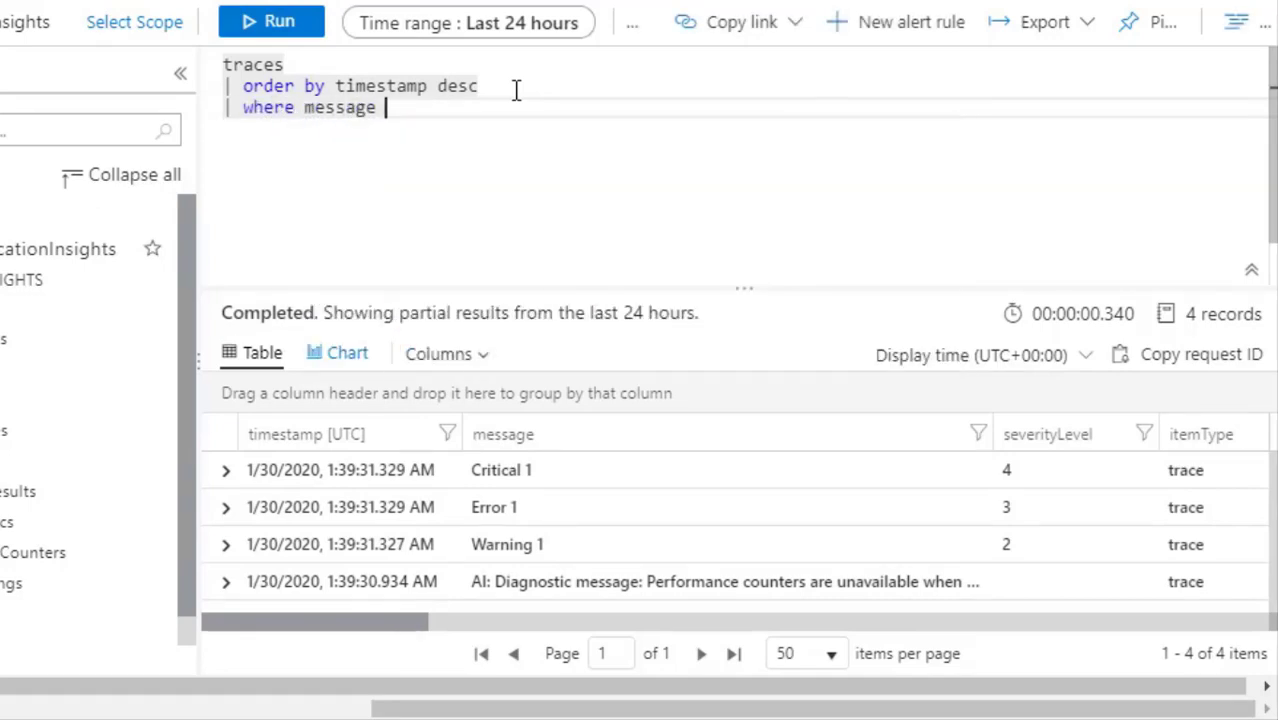
{"action": "type", "text": "== \"Critical"}
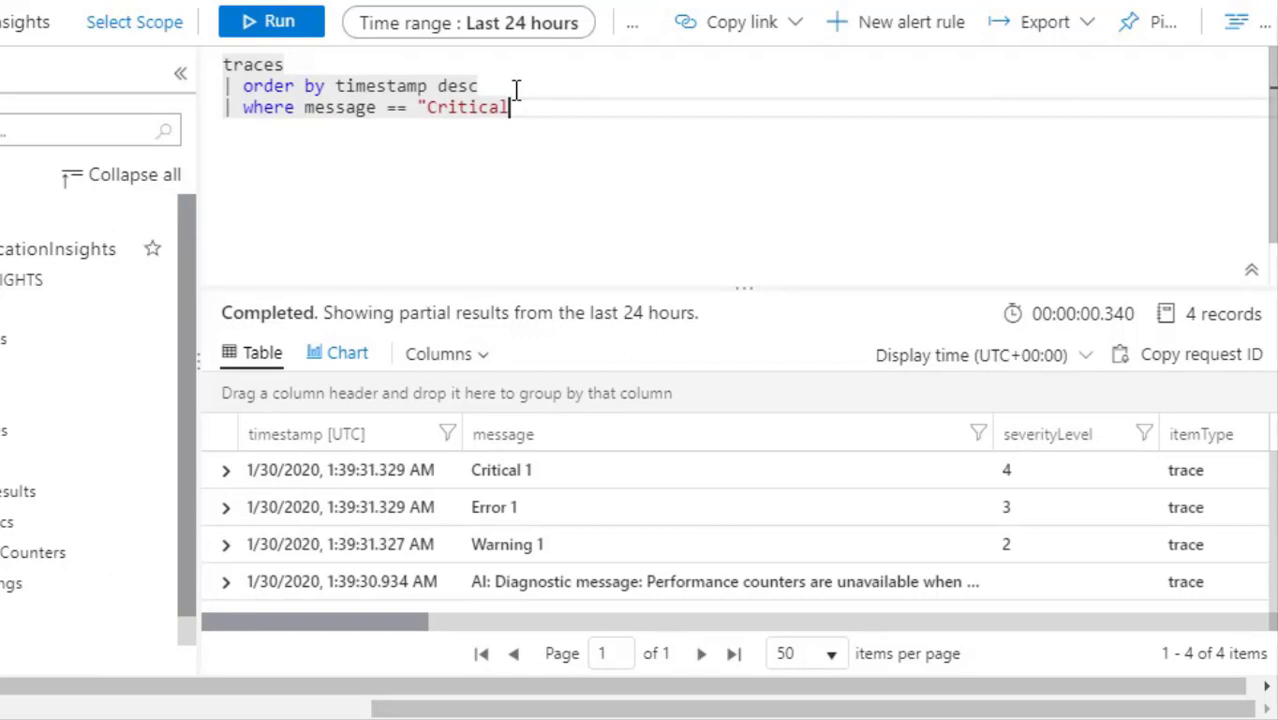
{"action": "type", "text": "1\""}
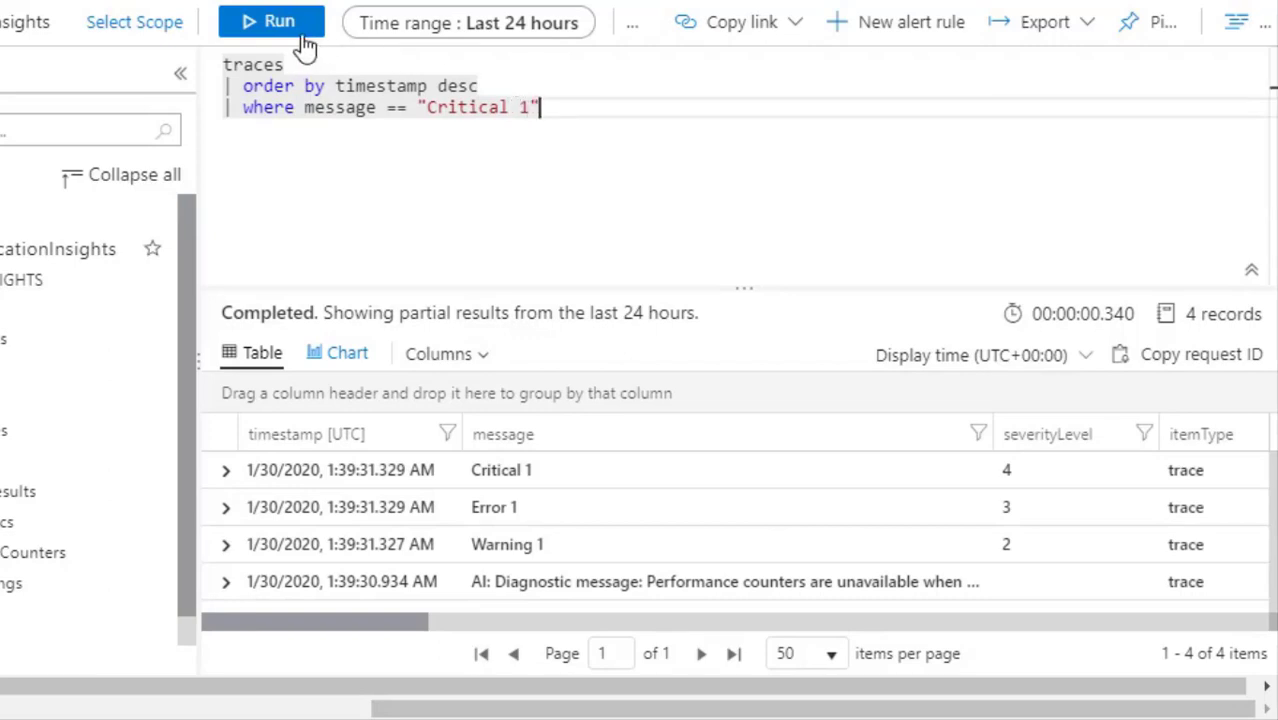
{"action": "left_click", "coordinate": [270, 20]}
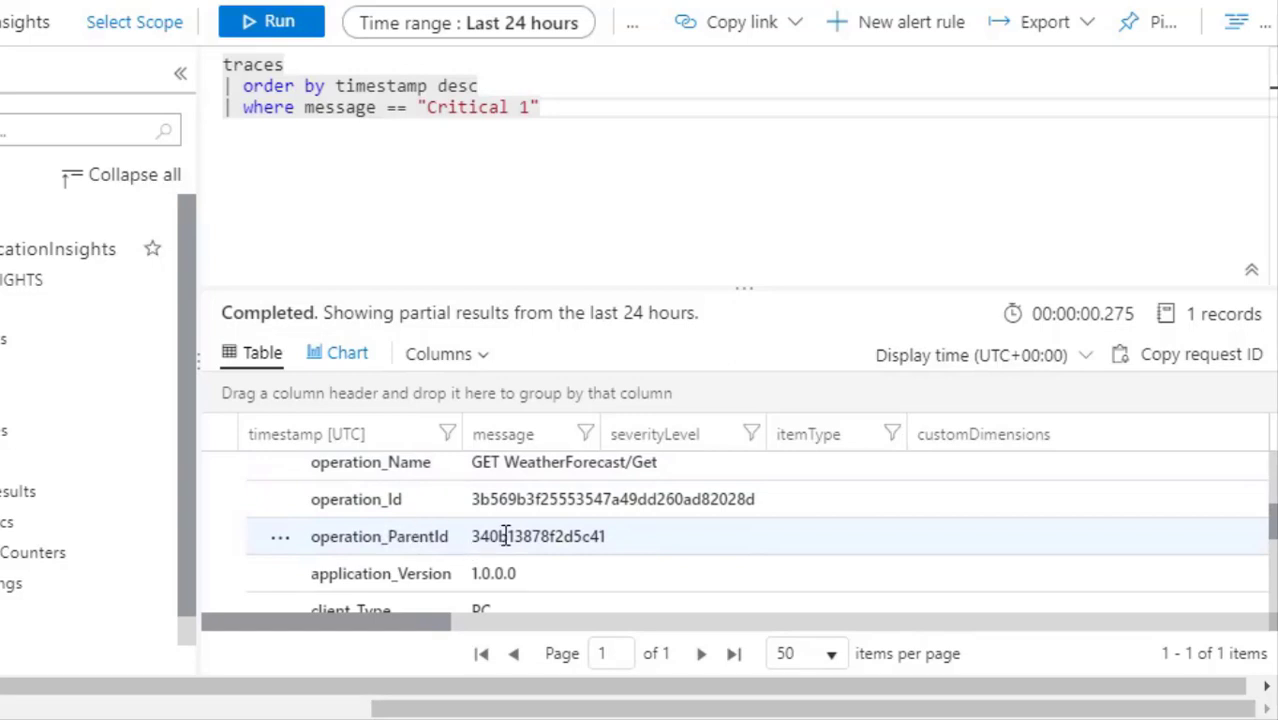
{"action": "mouse_move", "coordinate": [510, 536]}
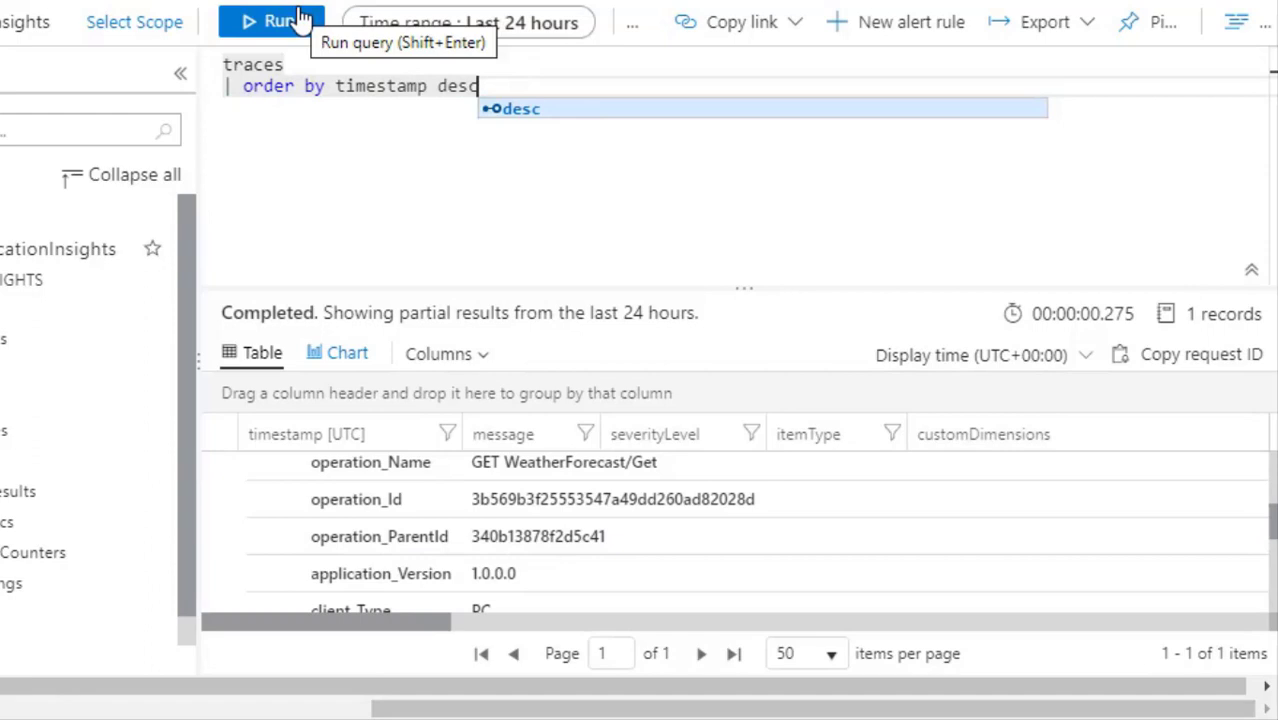
Rerun the sorted traces query without the Critical 1 filter to return all four records
{"action": "left_click", "coordinate": [272, 20]}
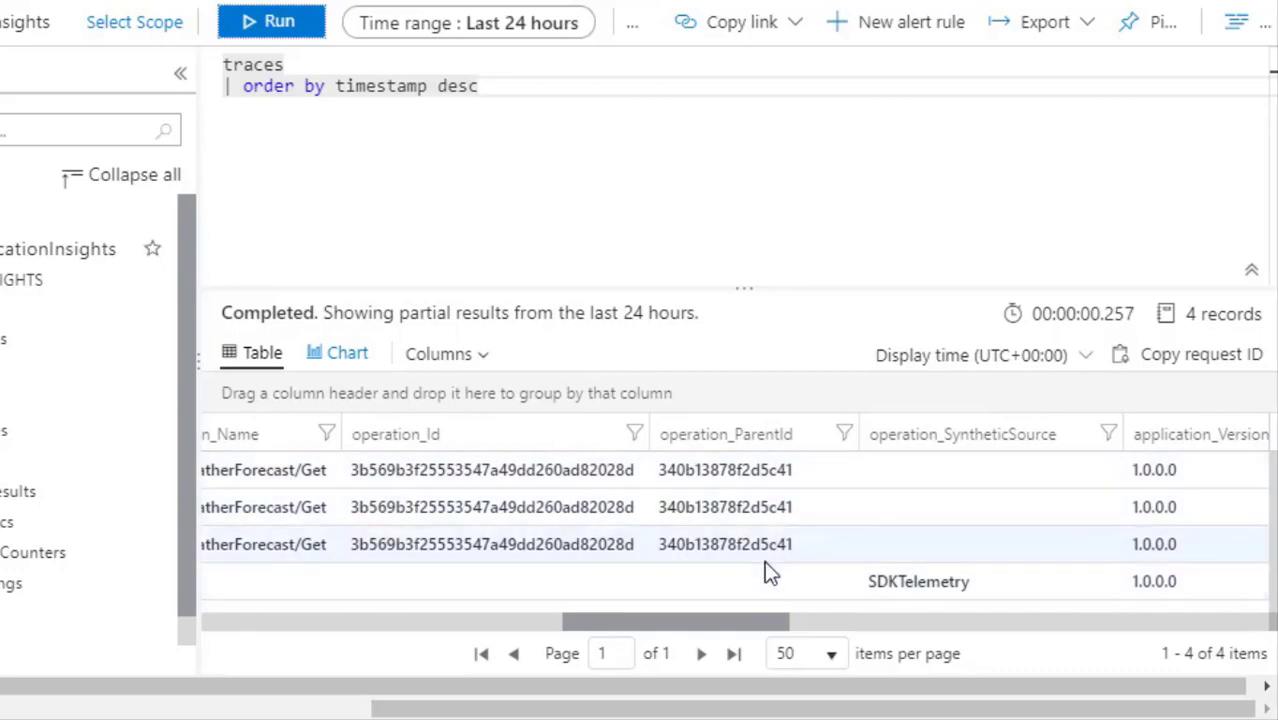
{"action": "mouse_move", "coordinate": [758, 570]}
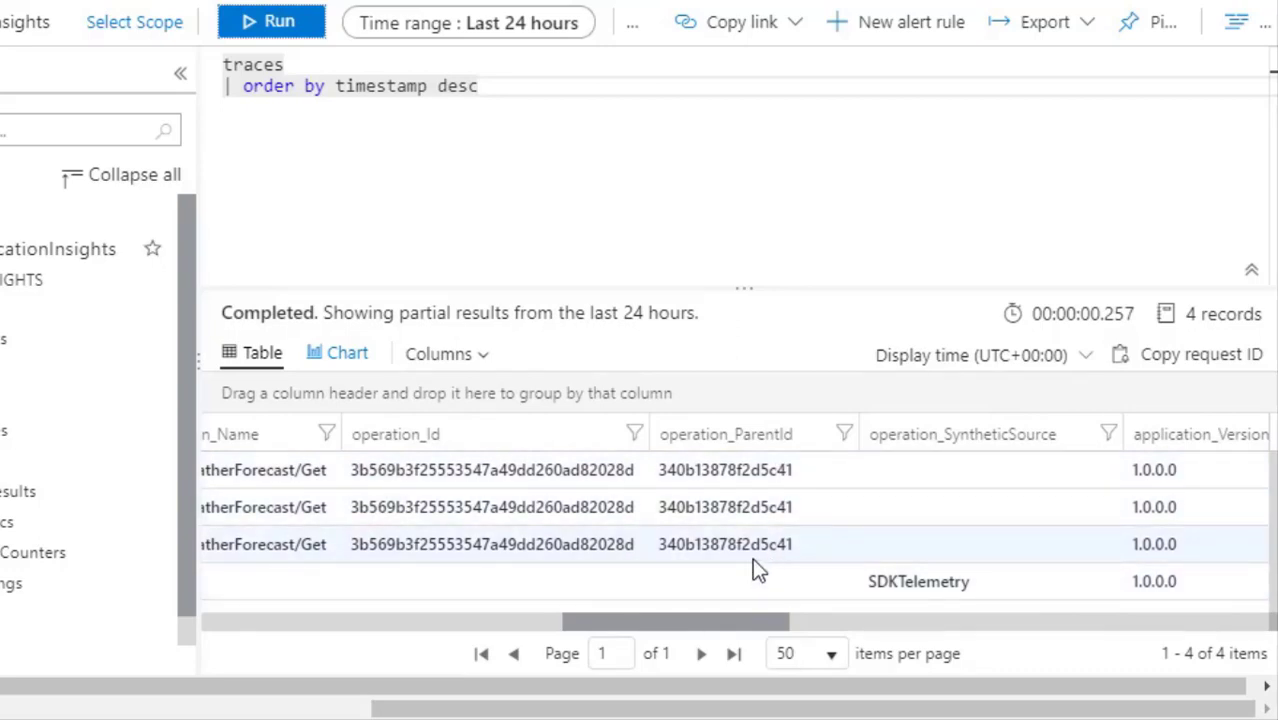
{"action": "mouse_move", "coordinate": [732, 508]}
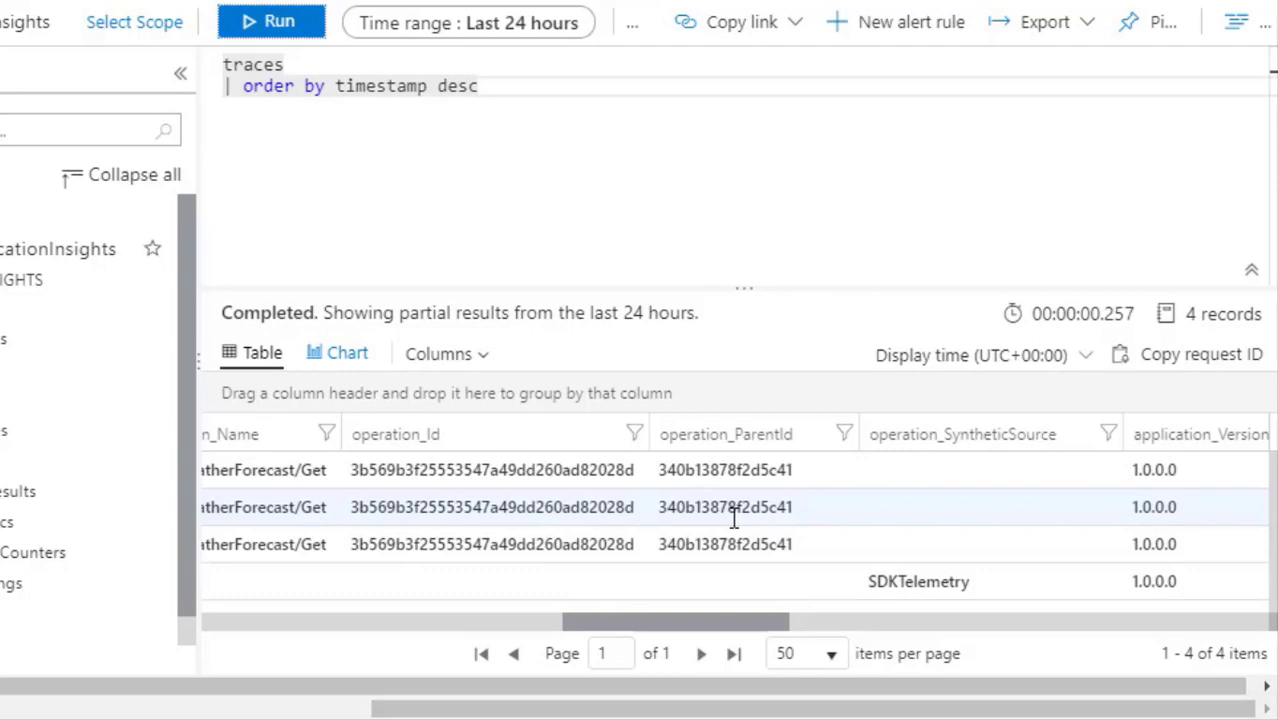
{"action": "mouse_move", "coordinate": [736, 524]}
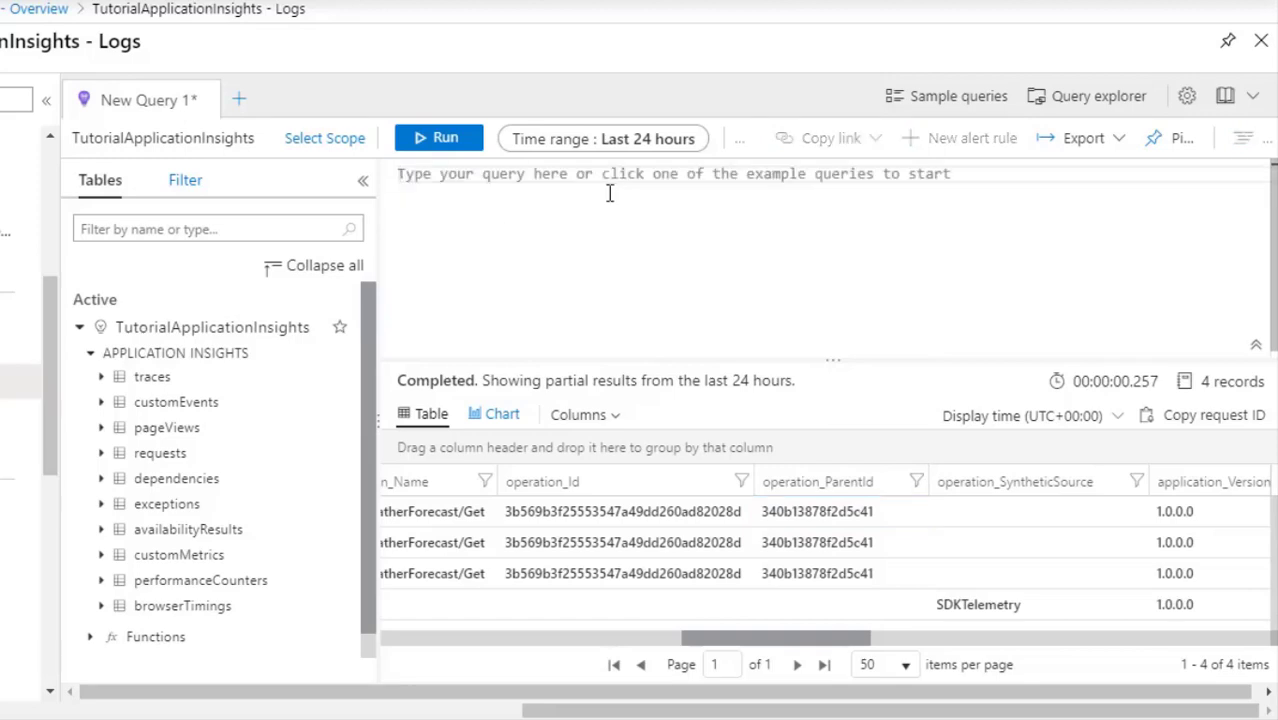
Query the exceptions table and expand the returned NotImplementedException record
{"action": "left_click", "coordinate": [168, 504]}
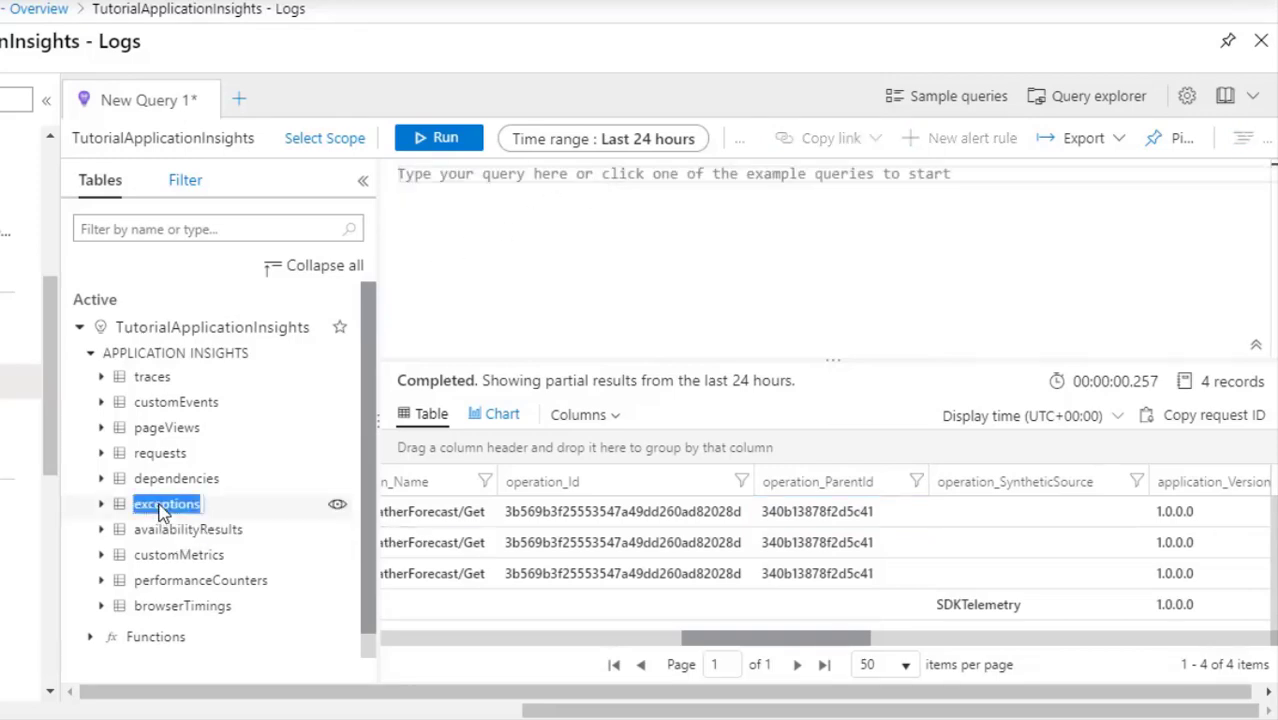
{"action": "double_click", "coordinate": [168, 504]}
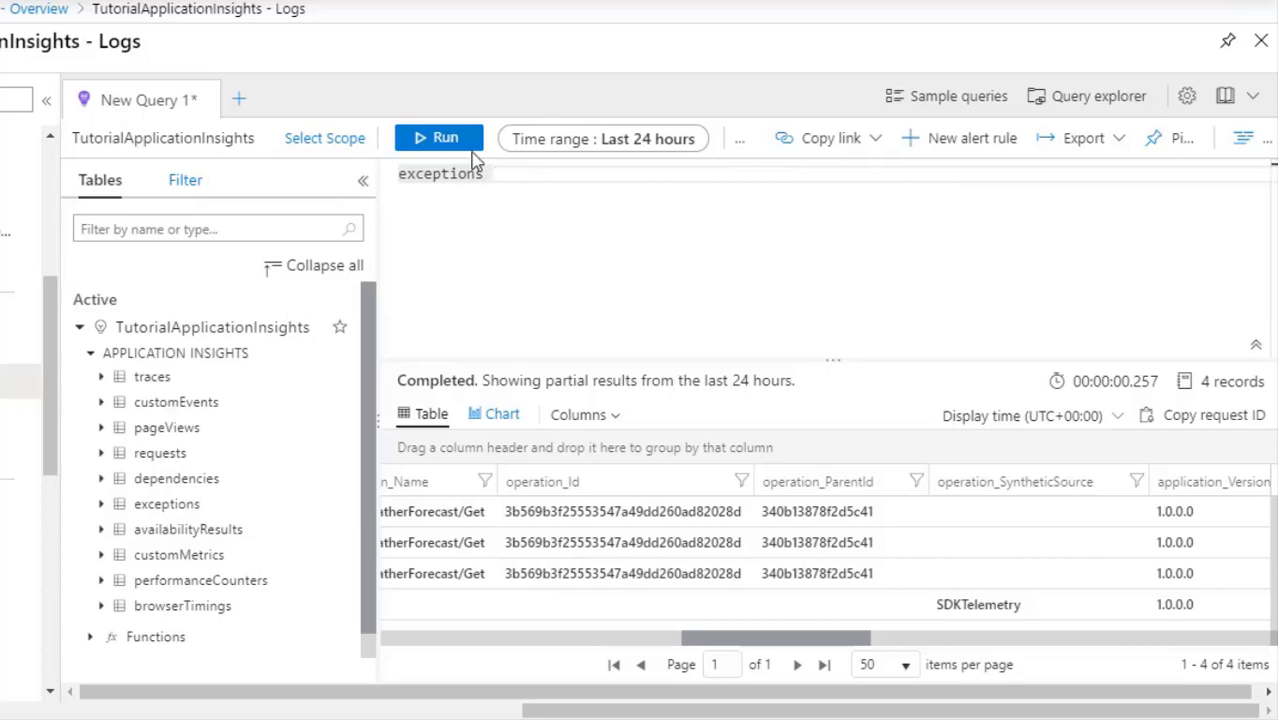
{"action": "left_click", "coordinate": [438, 136]}
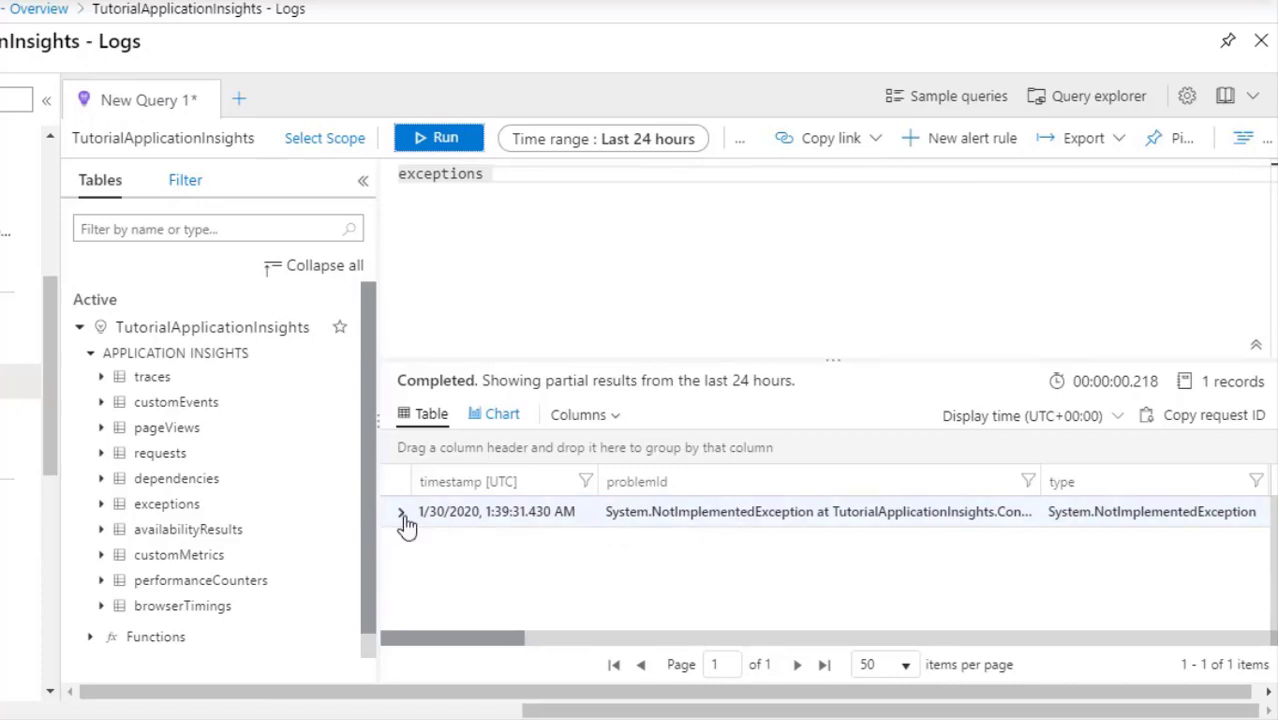
{"action": "left_click", "coordinate": [400, 512]}
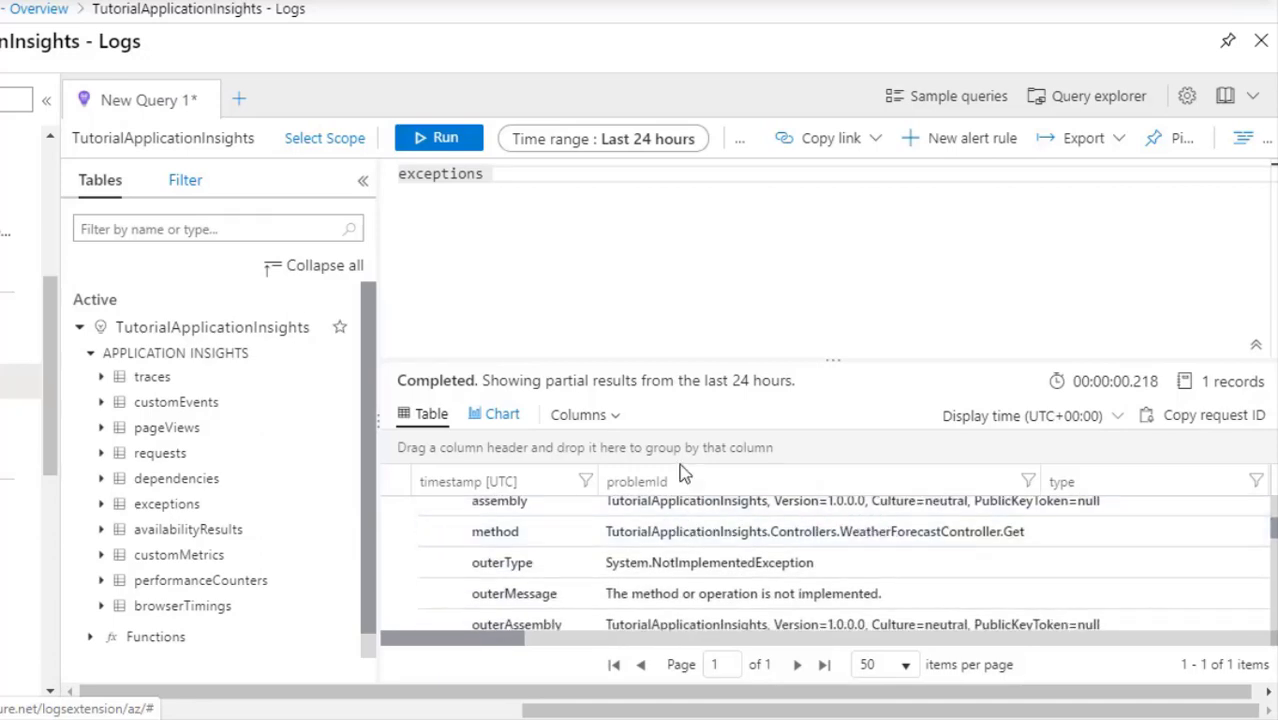
{"action": "mouse_move", "coordinate": [658, 464]}
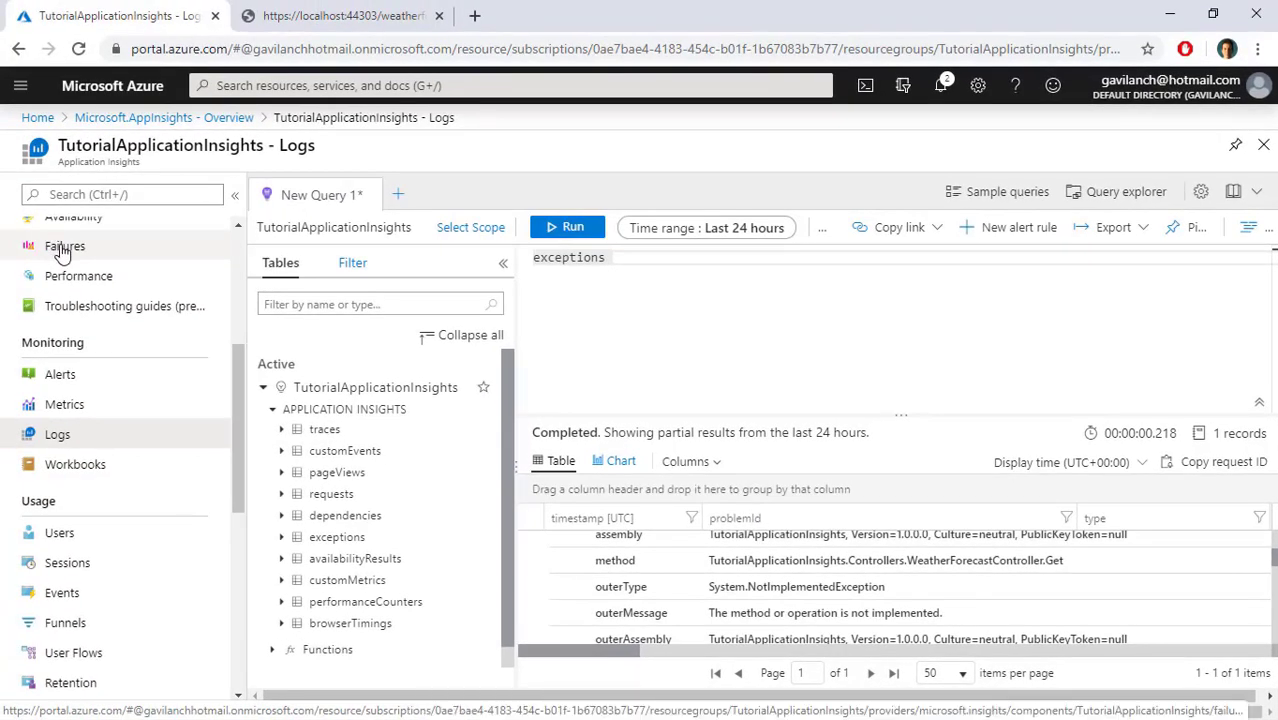
From Failures, view the NotImplementedException transaction's call stack limited to Just my code
{"action": "left_click", "coordinate": [64, 246]}
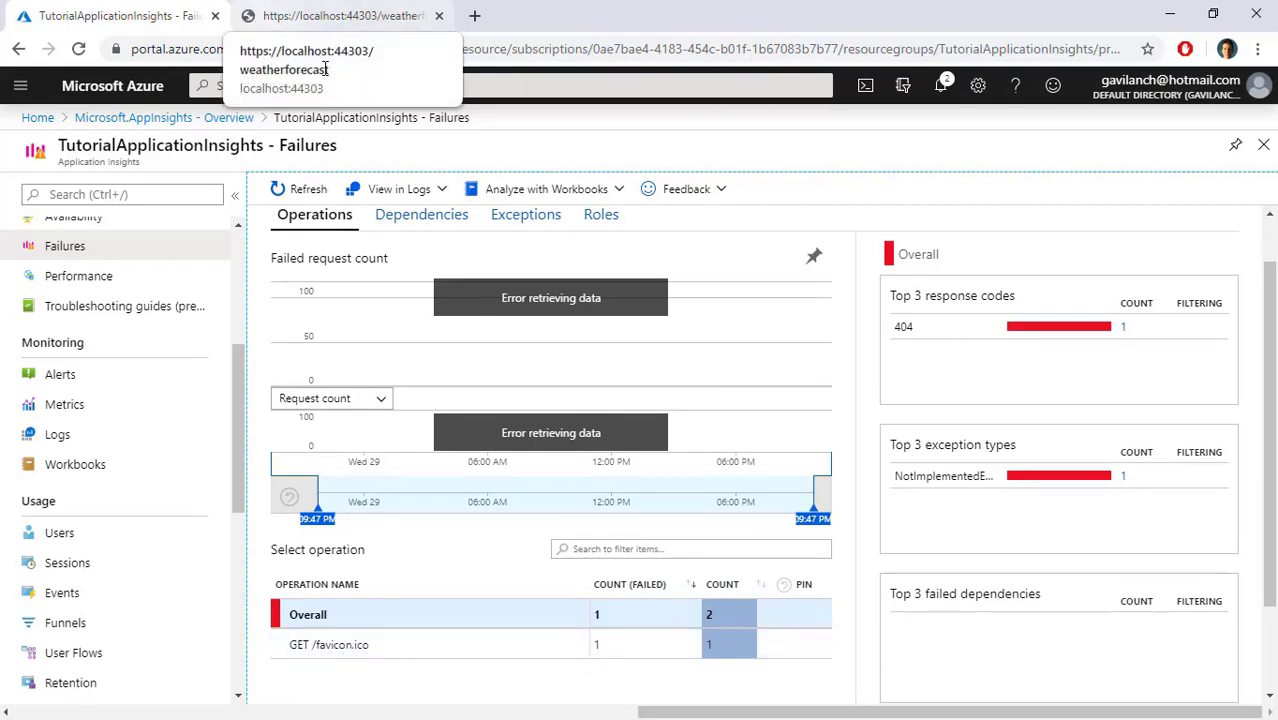
{"action": "mouse_move", "coordinate": [944, 476]}
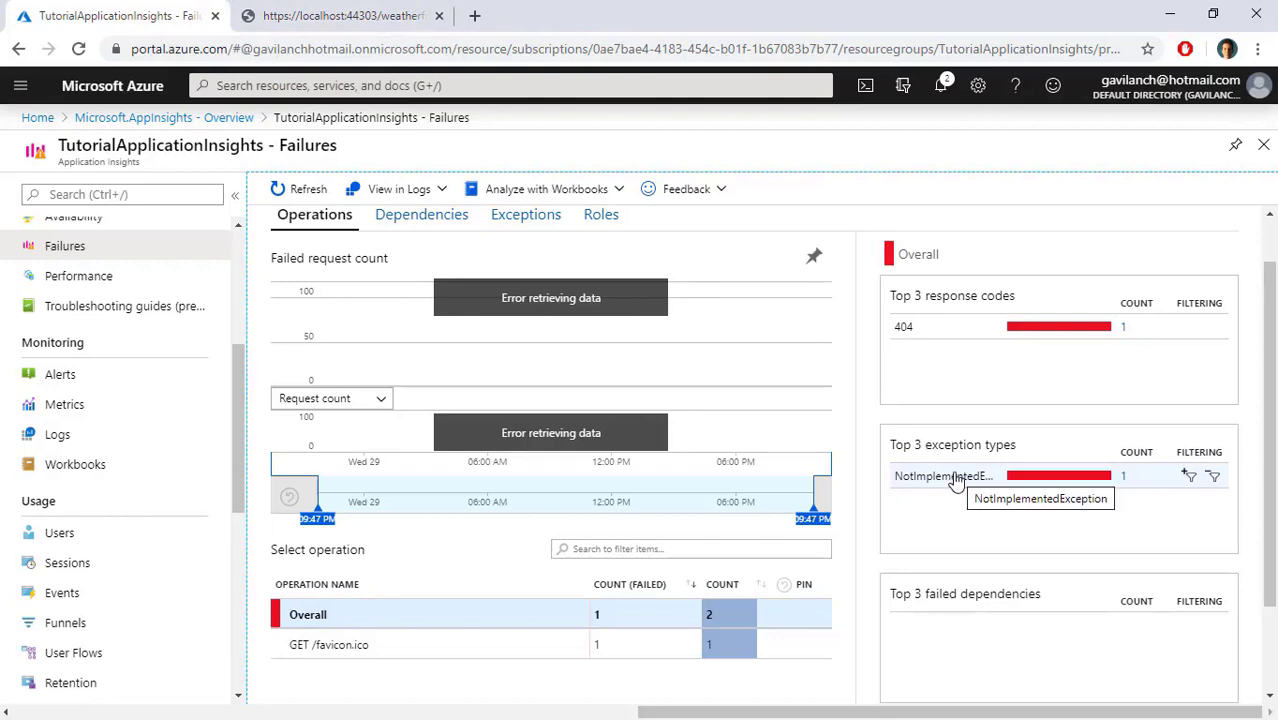
{"action": "mouse_move", "coordinate": [1128, 480]}
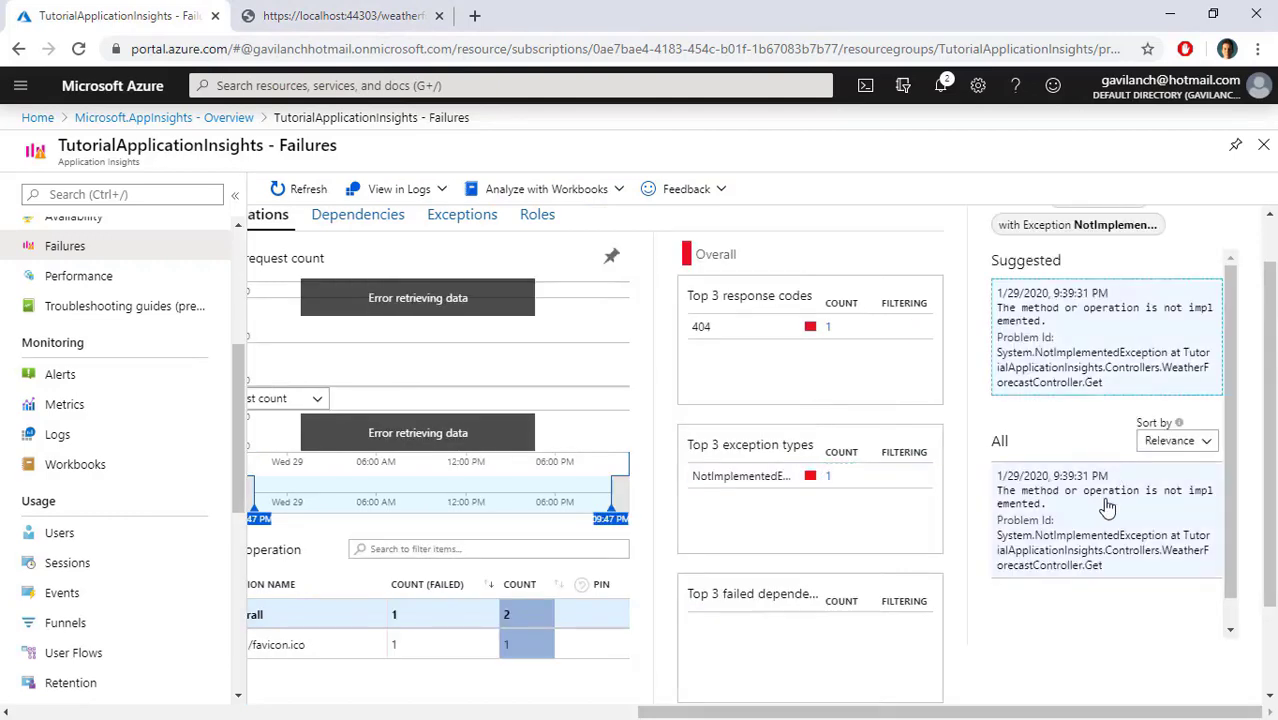
{"action": "left_click", "coordinate": [1104, 520]}
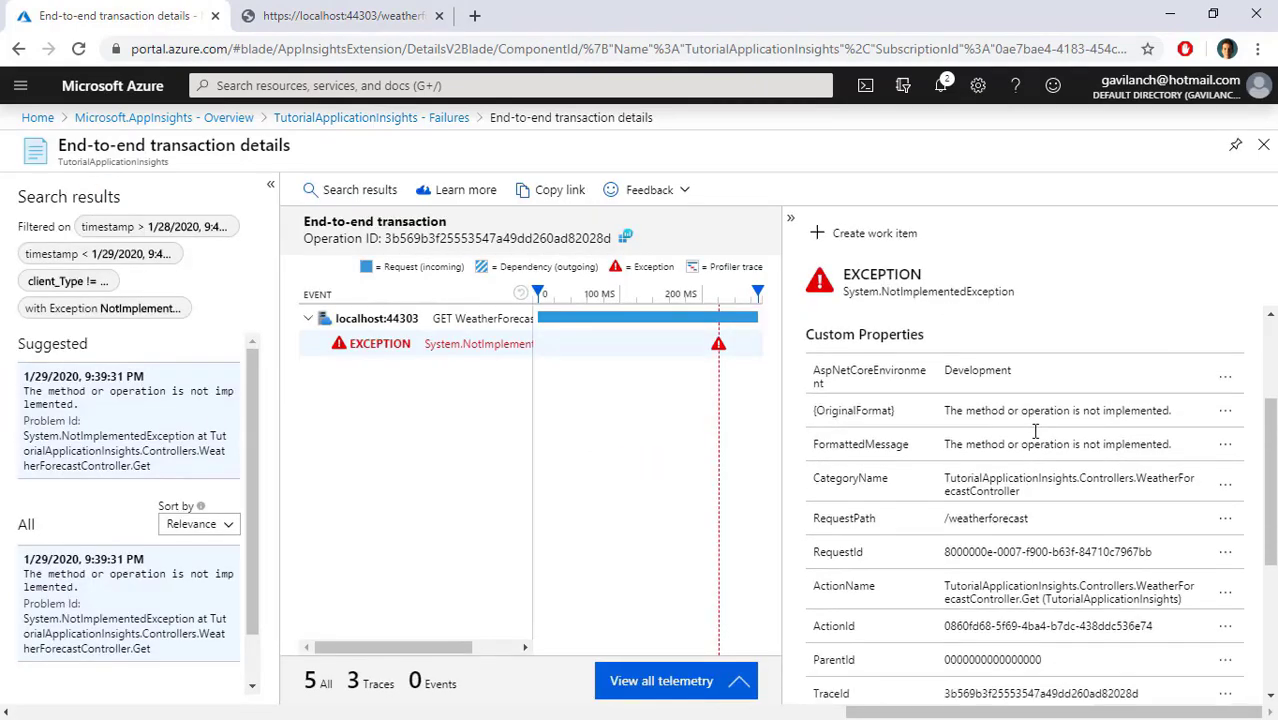
{"action": "scroll", "scroll_direction": "down", "scroll_amount": 3}
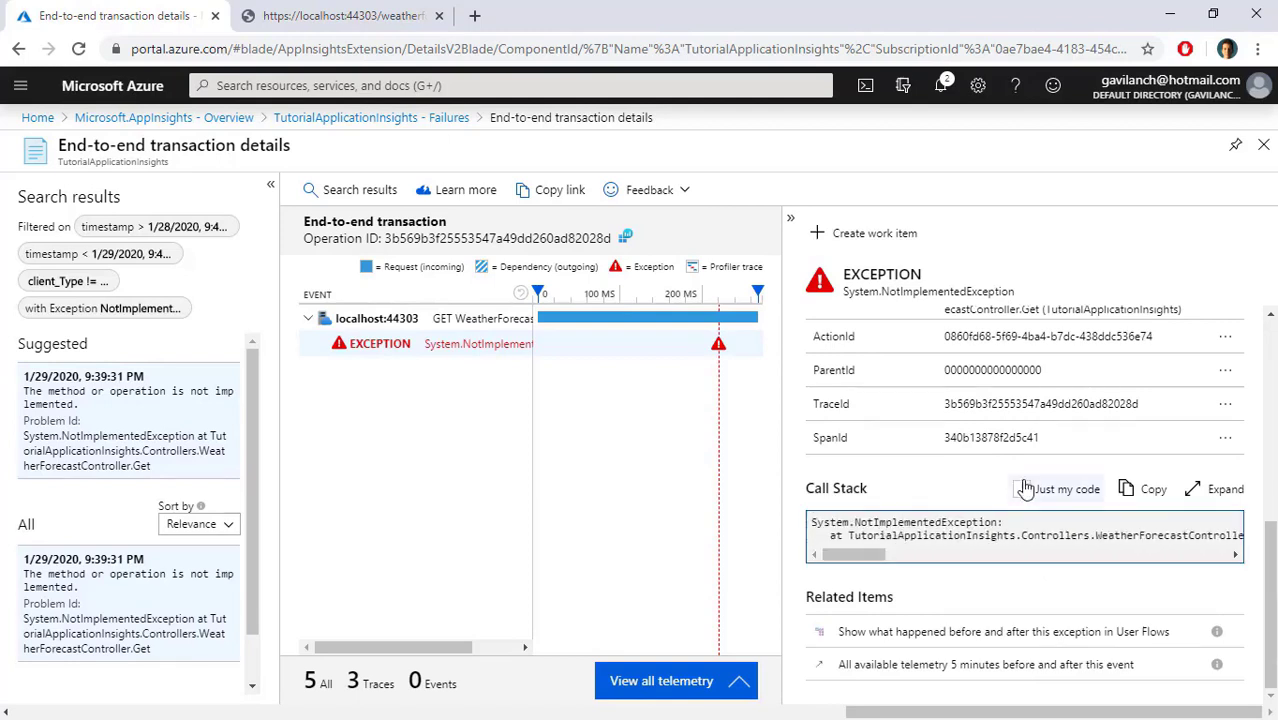
{"action": "left_click", "coordinate": [1020, 488]}
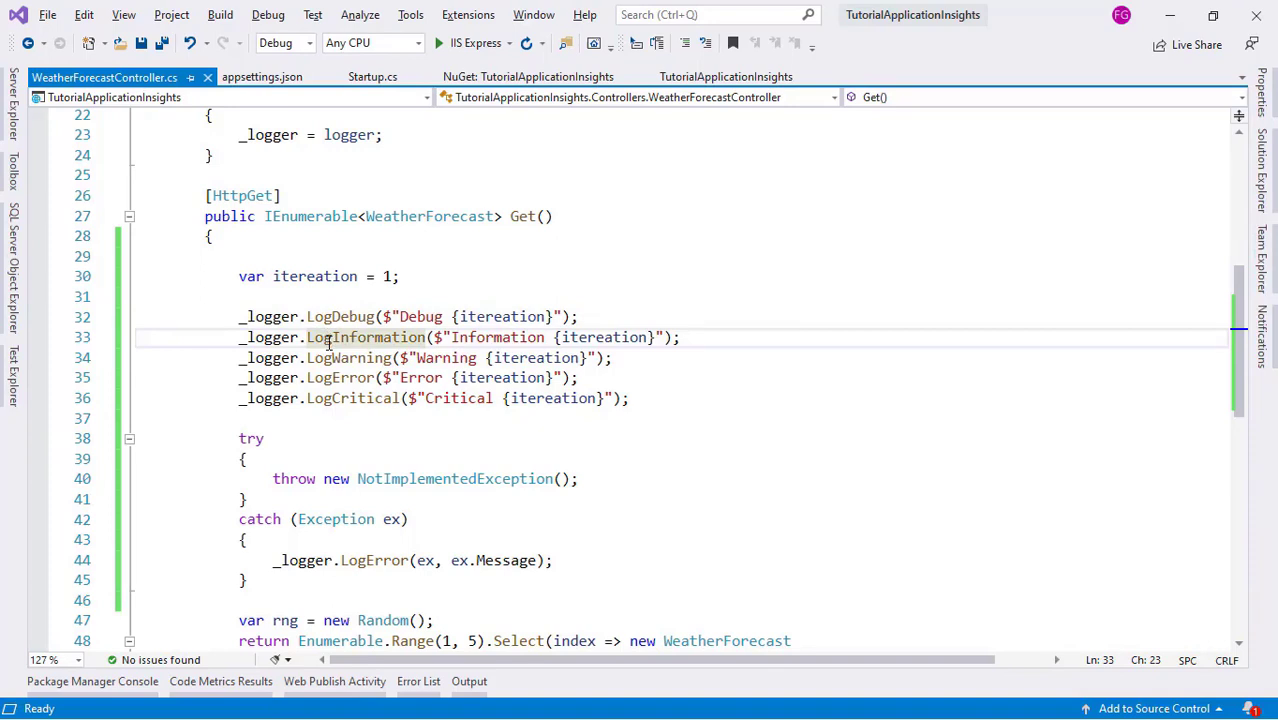
In appsettings.json Logging, add ApplicationInsights LogLevel with Default Debug and Microsoft Error
{"action": "double_click", "coordinate": [348, 356]}
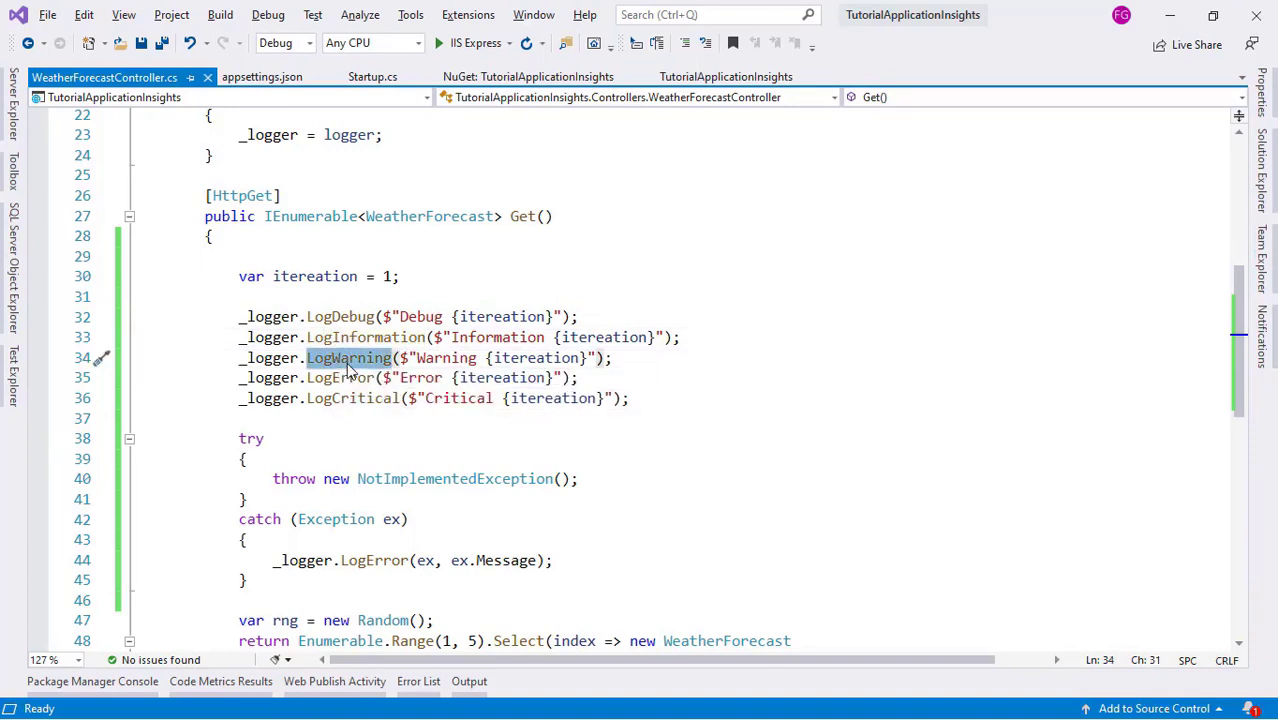
{"action": "left_click", "coordinate": [324, 398]}
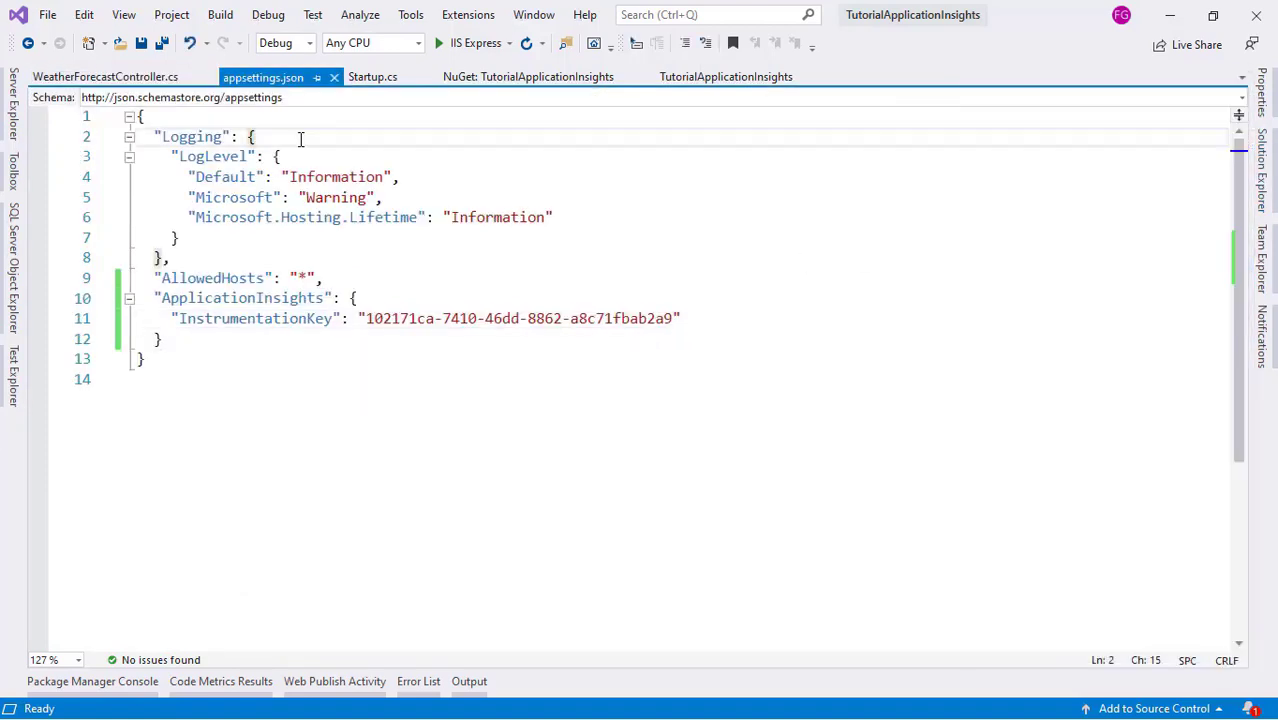
{"action": "key", "text": "Enter"}
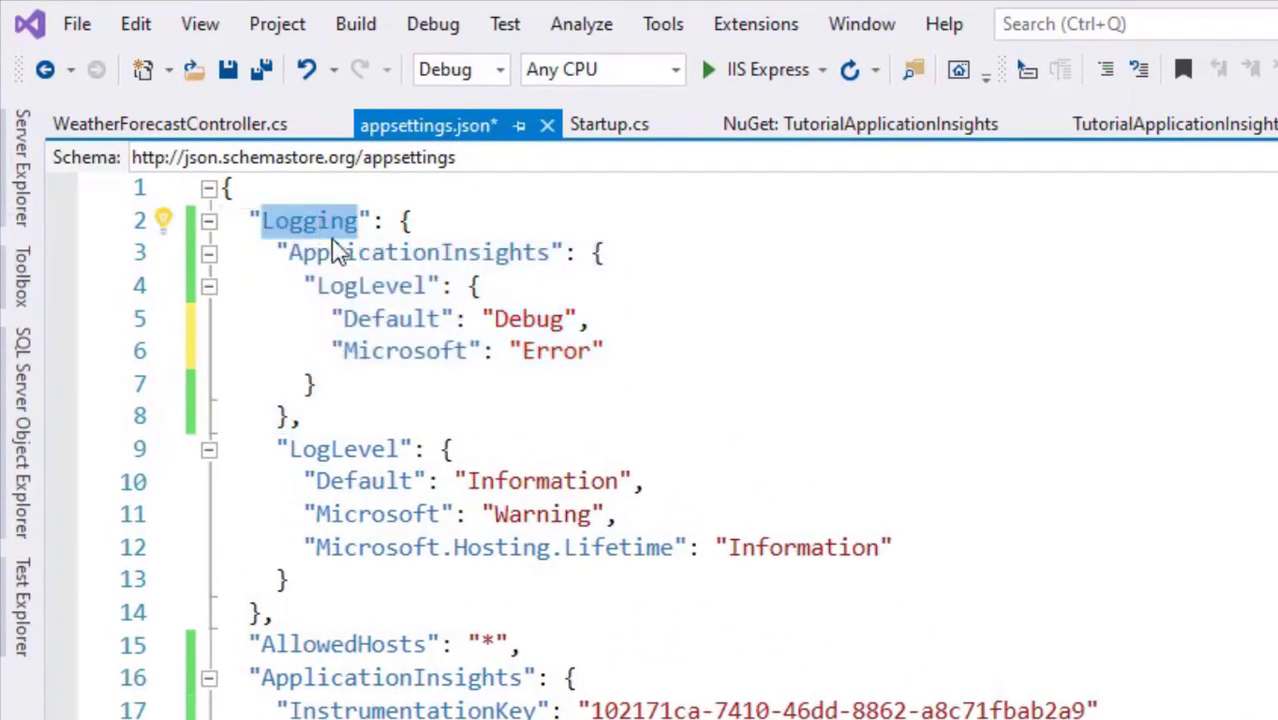
{"action": "left_click", "coordinate": [398, 284]}
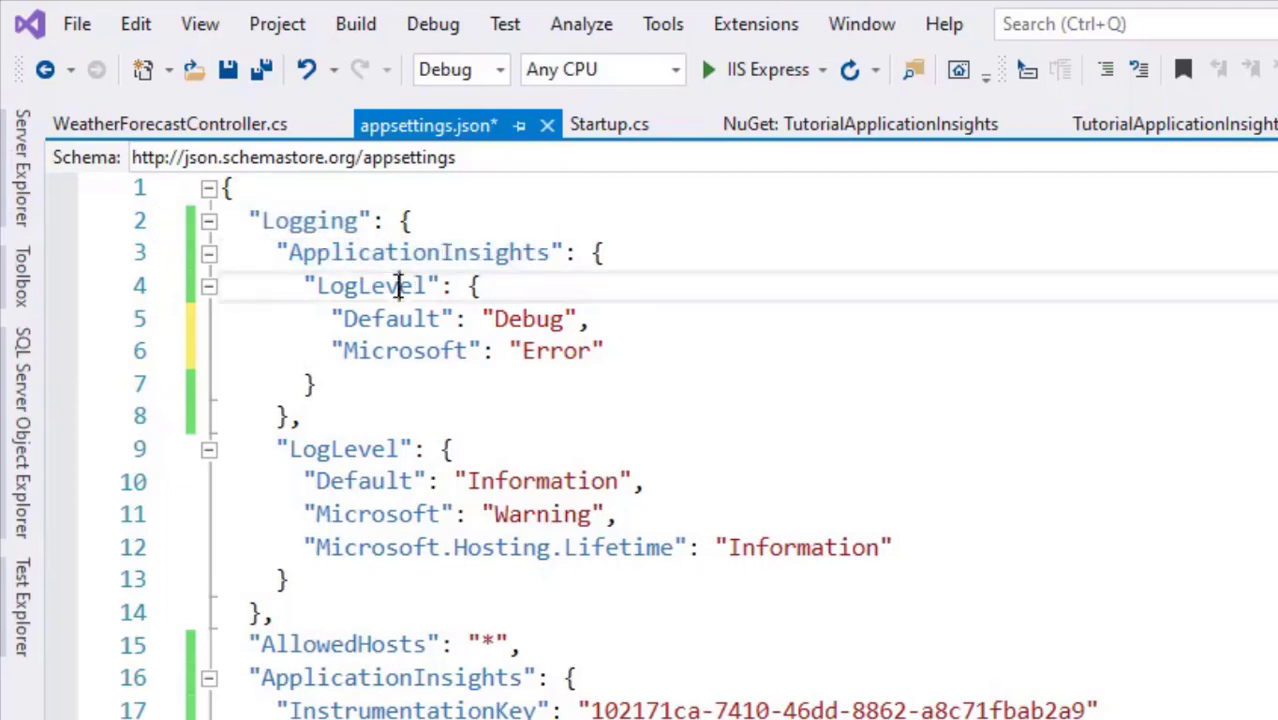
{"action": "double_click", "coordinate": [390, 318]}
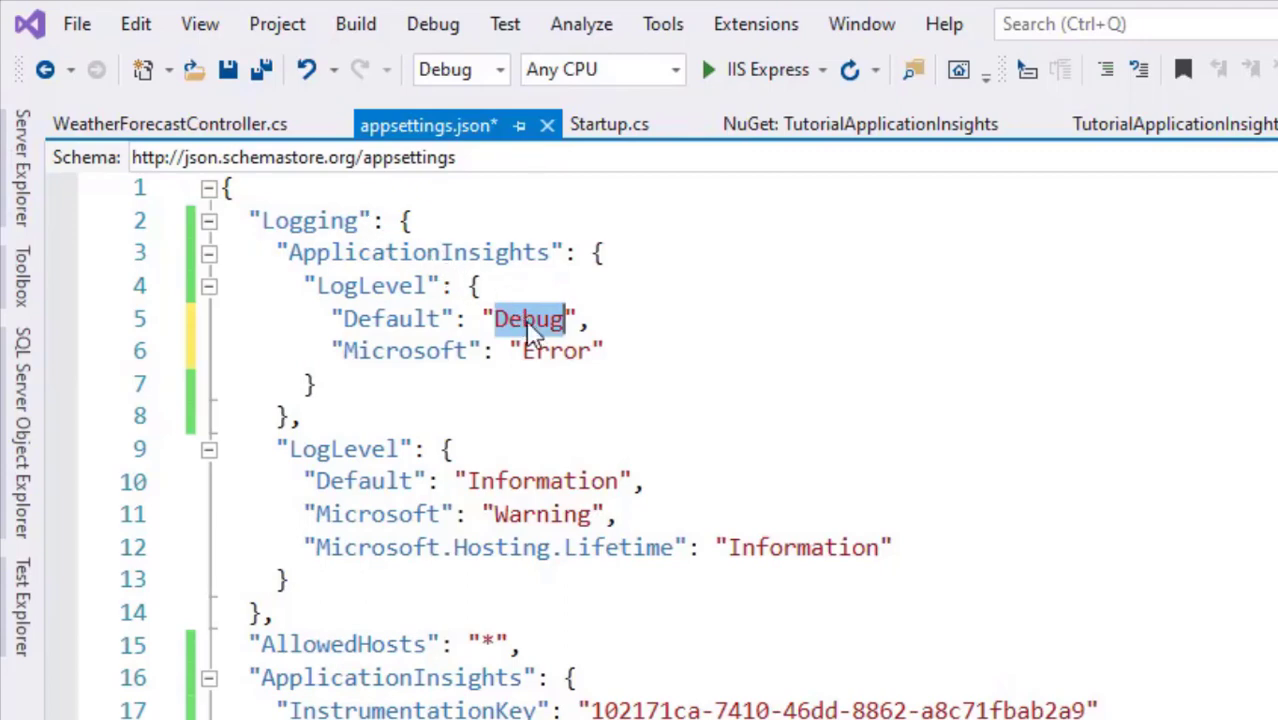
{"action": "left_click", "coordinate": [168, 124]}
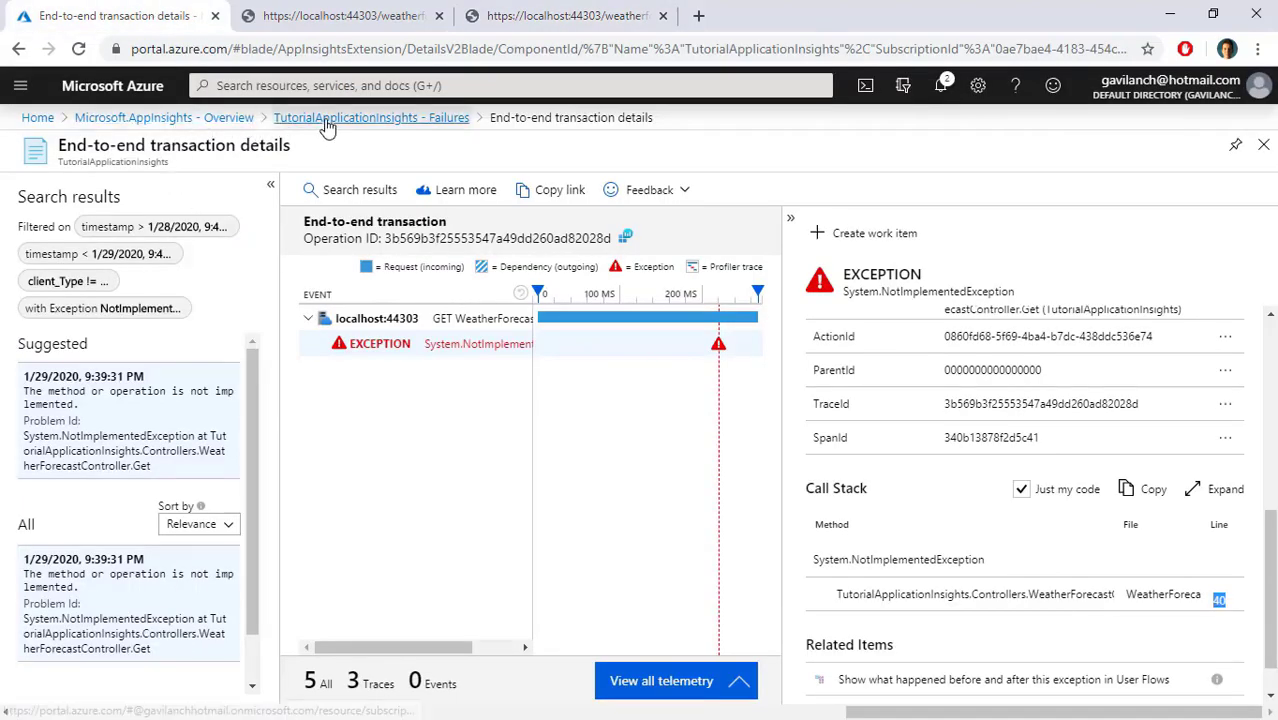
Run 'traces | order by timestamp desc' in Logs, returning 10 records including Debug traces
{"action": "left_click", "coordinate": [372, 116]}
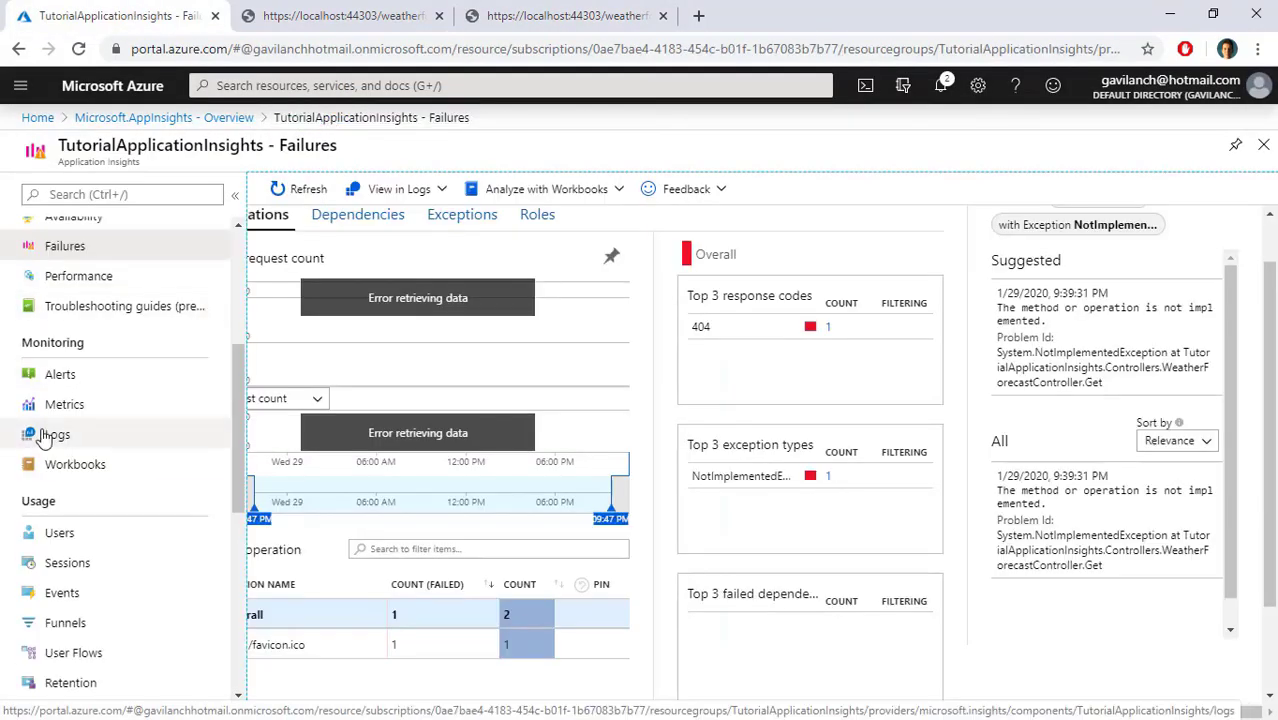
{"action": "left_click", "coordinate": [56, 434]}
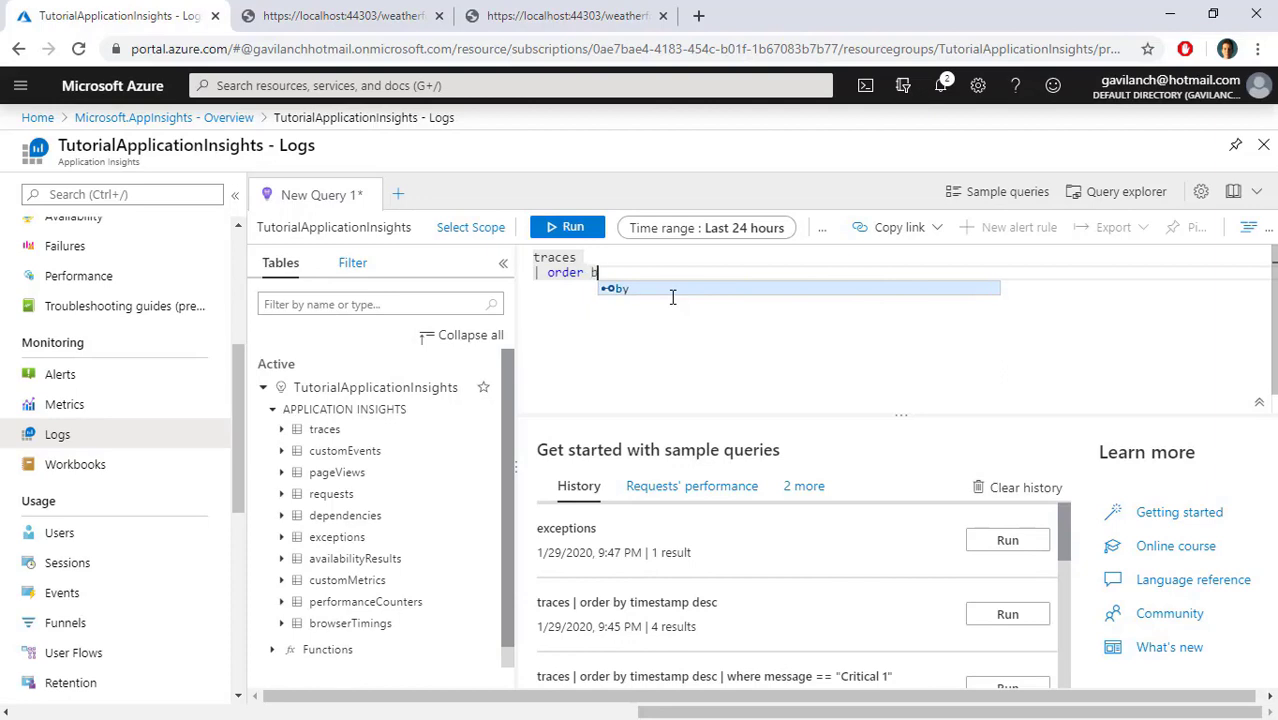
{"action": "type", "text": "timestamp"}
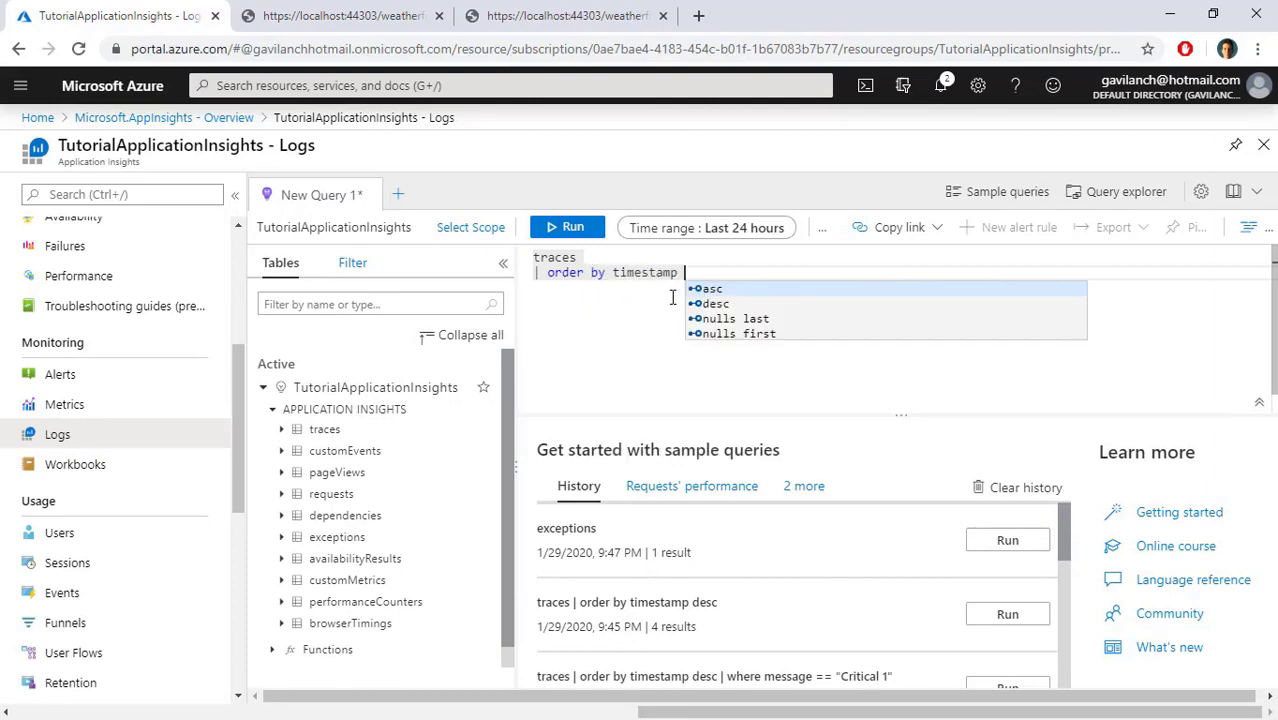
{"action": "type", "text": "desc"}
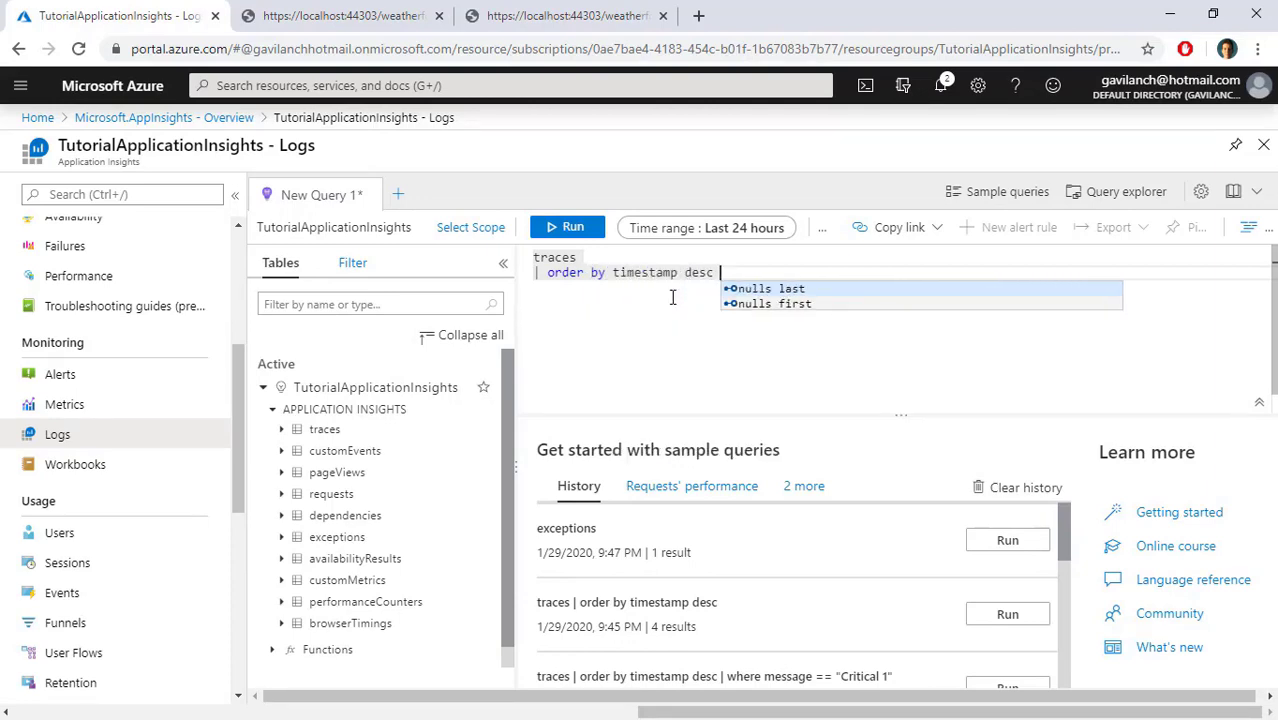
{"action": "left_click", "coordinate": [656, 272]}
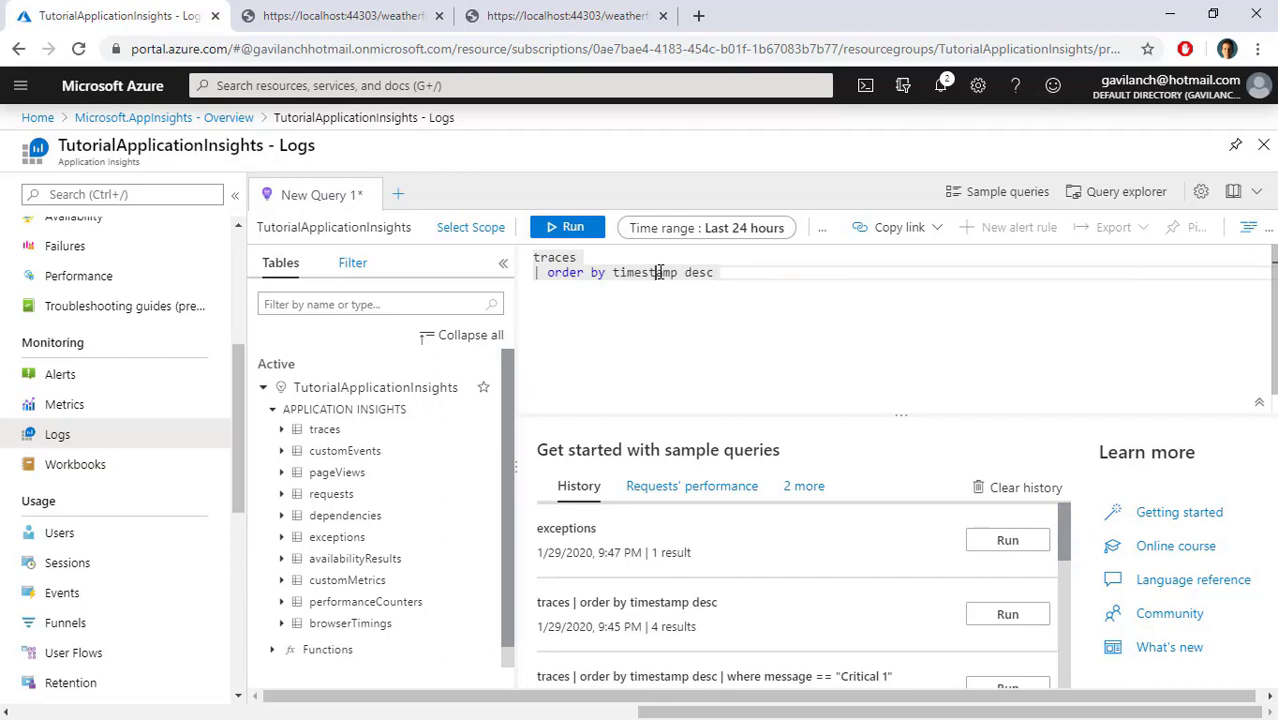
{"action": "mouse_move", "coordinate": [656, 272]}
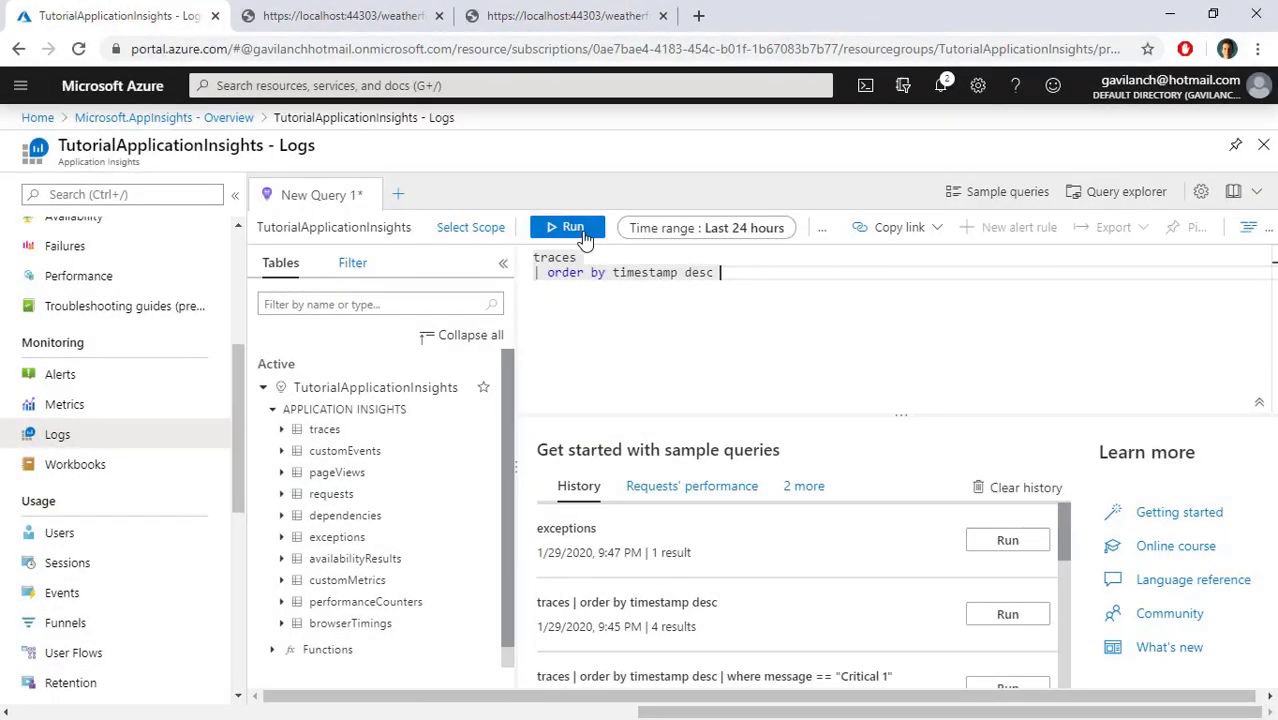
{"action": "left_click", "coordinate": [572, 228]}
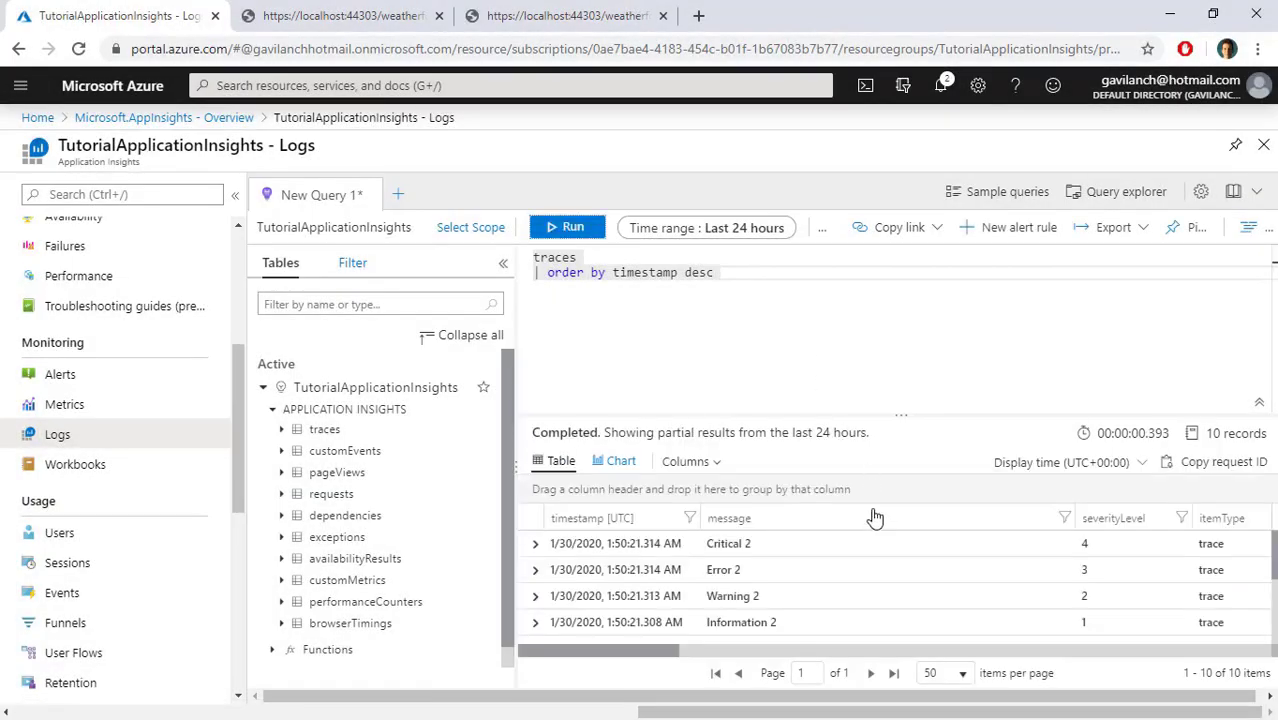
{"action": "scroll", "scroll_direction": "down", "scroll_amount": 3}
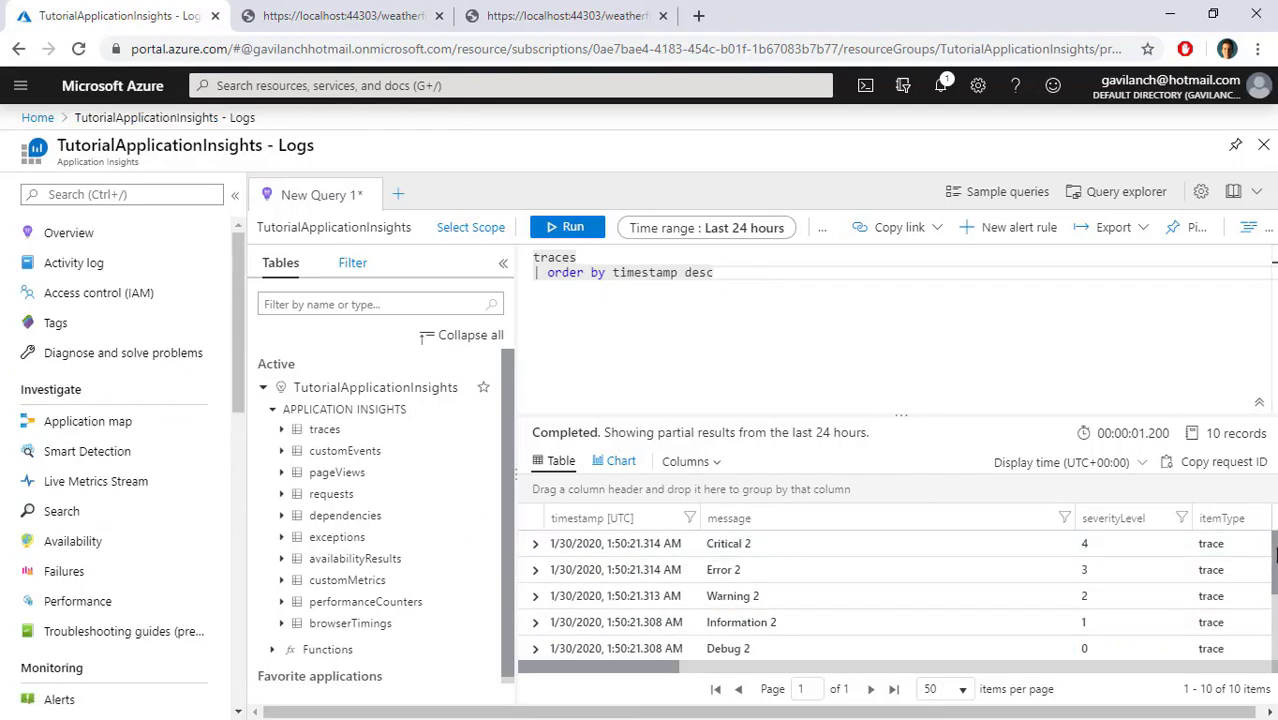
{"action": "scroll", "scroll_direction": "down", "scroll_amount": 3}
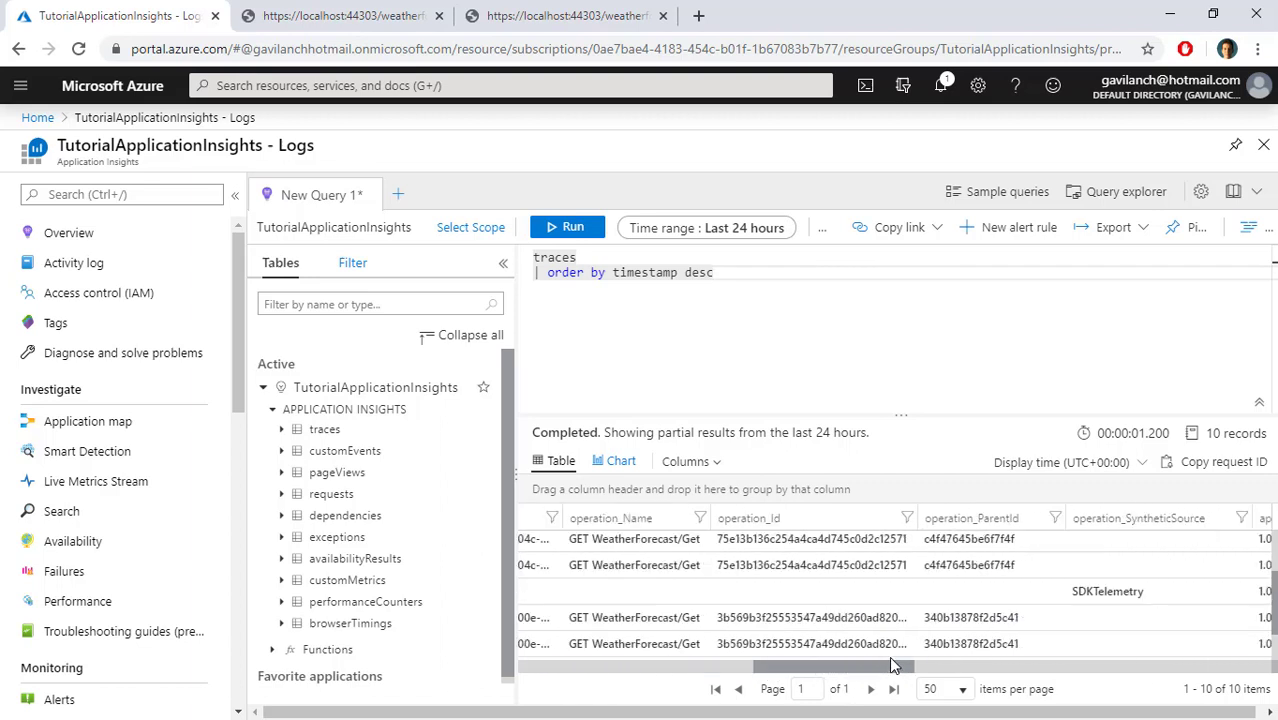
{"action": "mouse_move", "coordinate": [990, 556]}
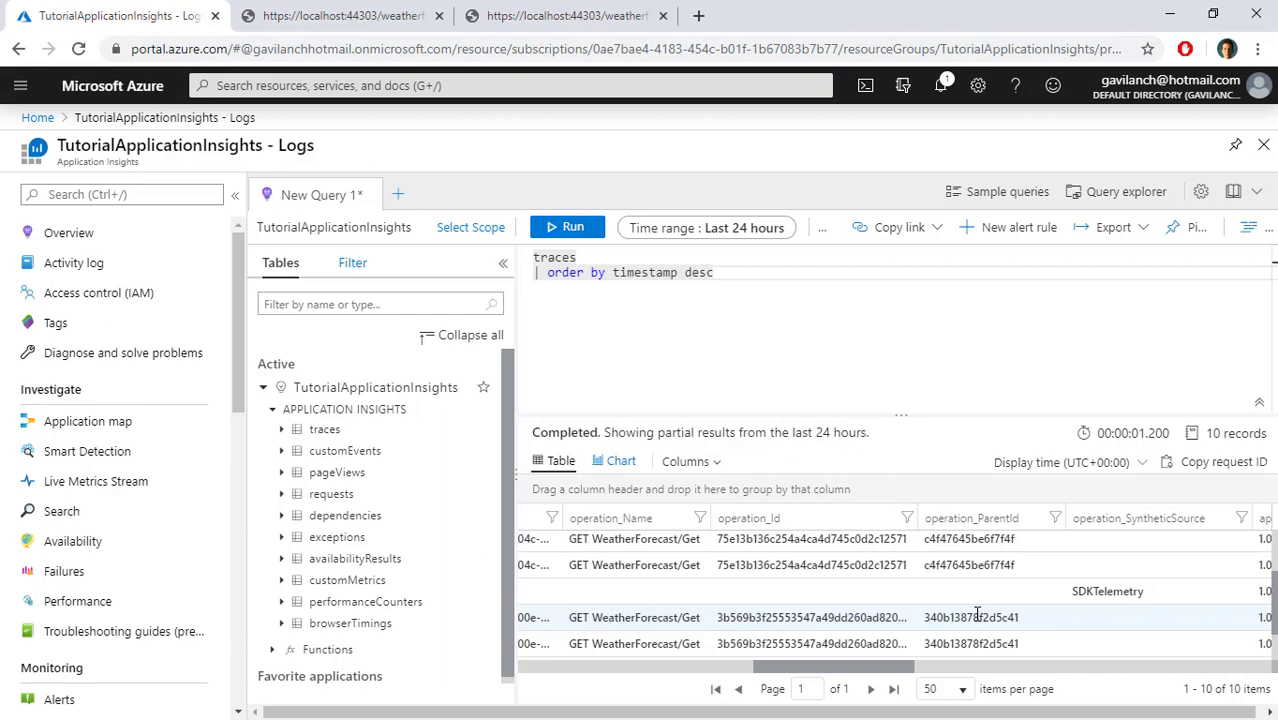
{"action": "mouse_move", "coordinate": [764, 528]}
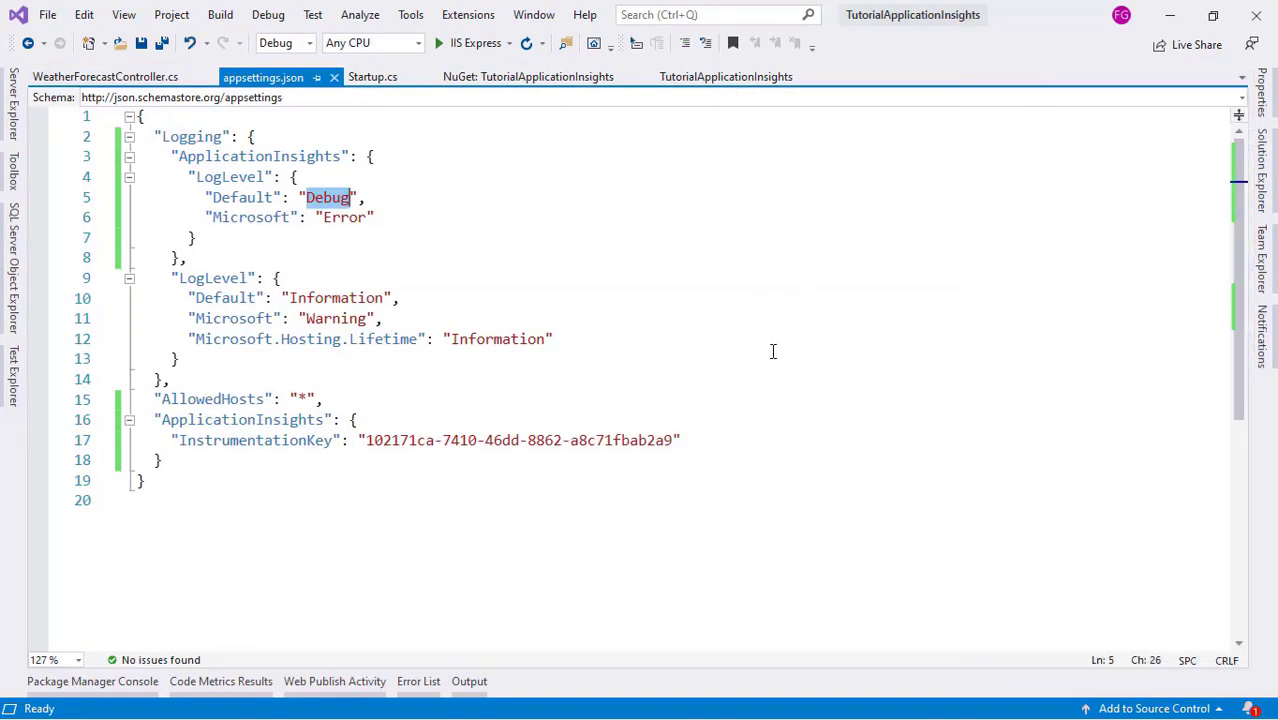
{"action": "mouse_move", "coordinate": [336, 450]}
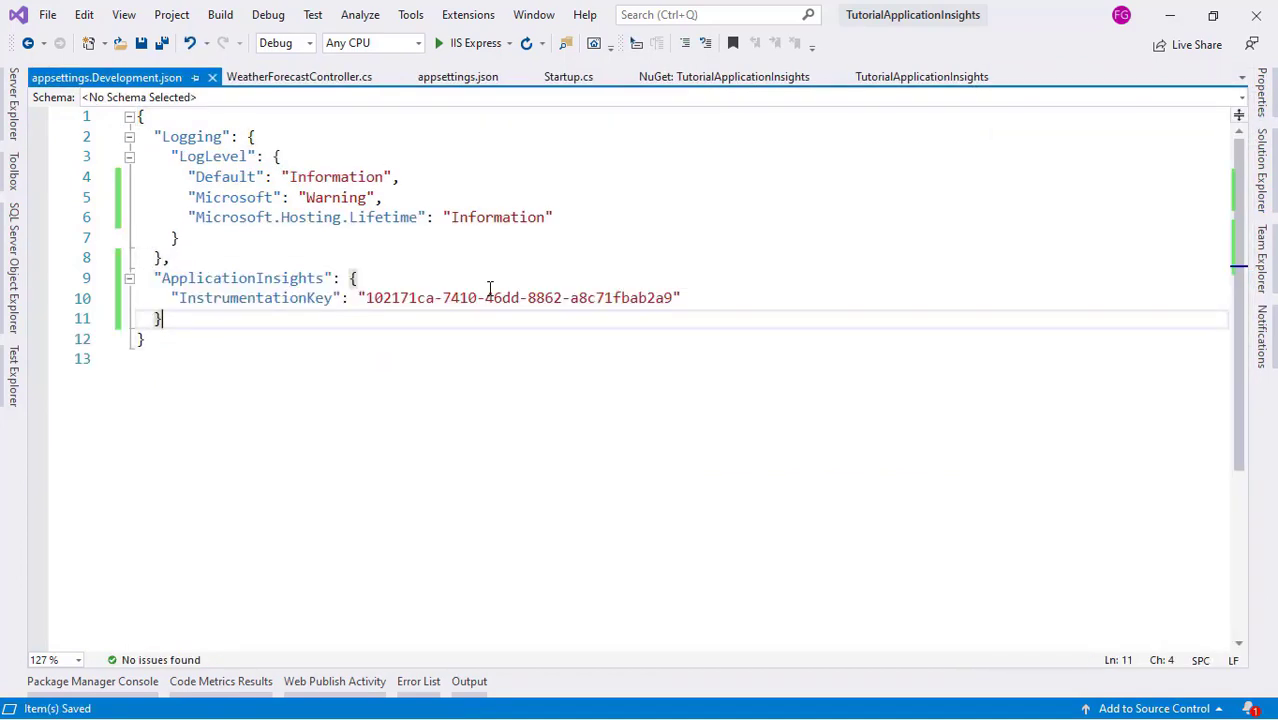
Replace the Development settings' instrumentation key with an all-zeros value
{"action": "left_click_drag", "start_coordinate": [364, 296], "coordinate": [478, 296]}
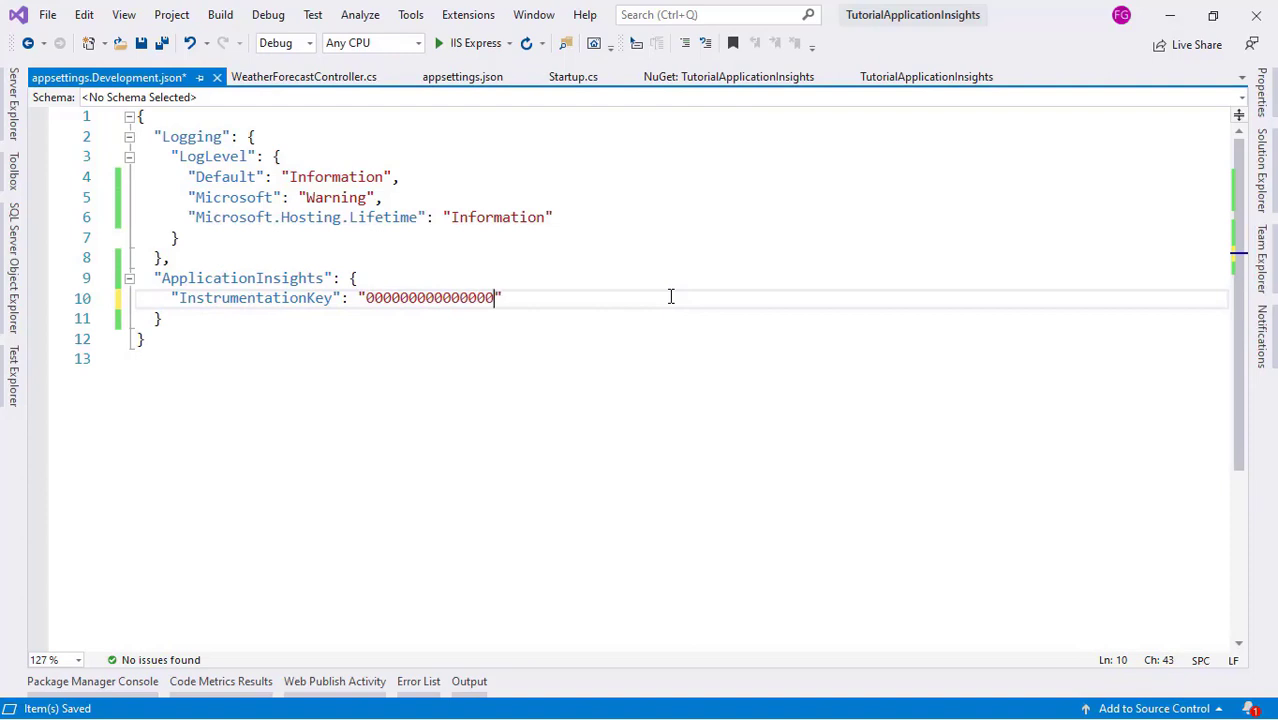
{"action": "type", "text": "00000000"}
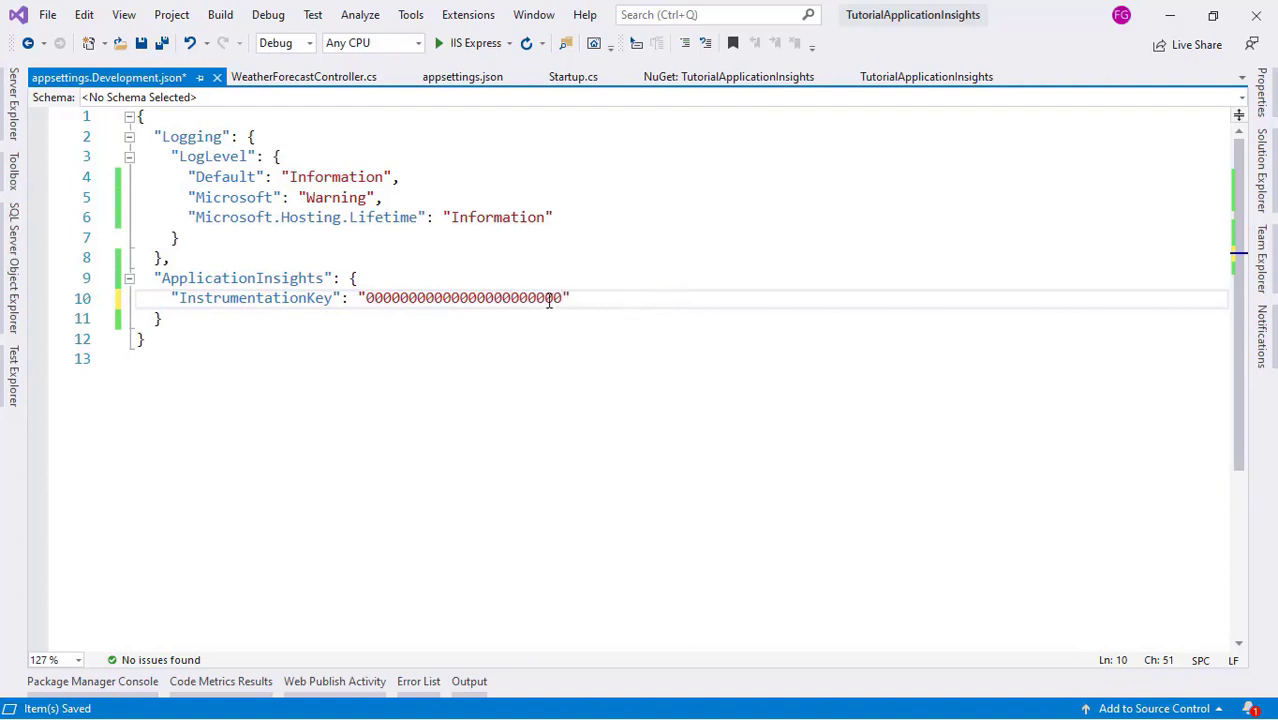
{"action": "double_click", "coordinate": [464, 298]}
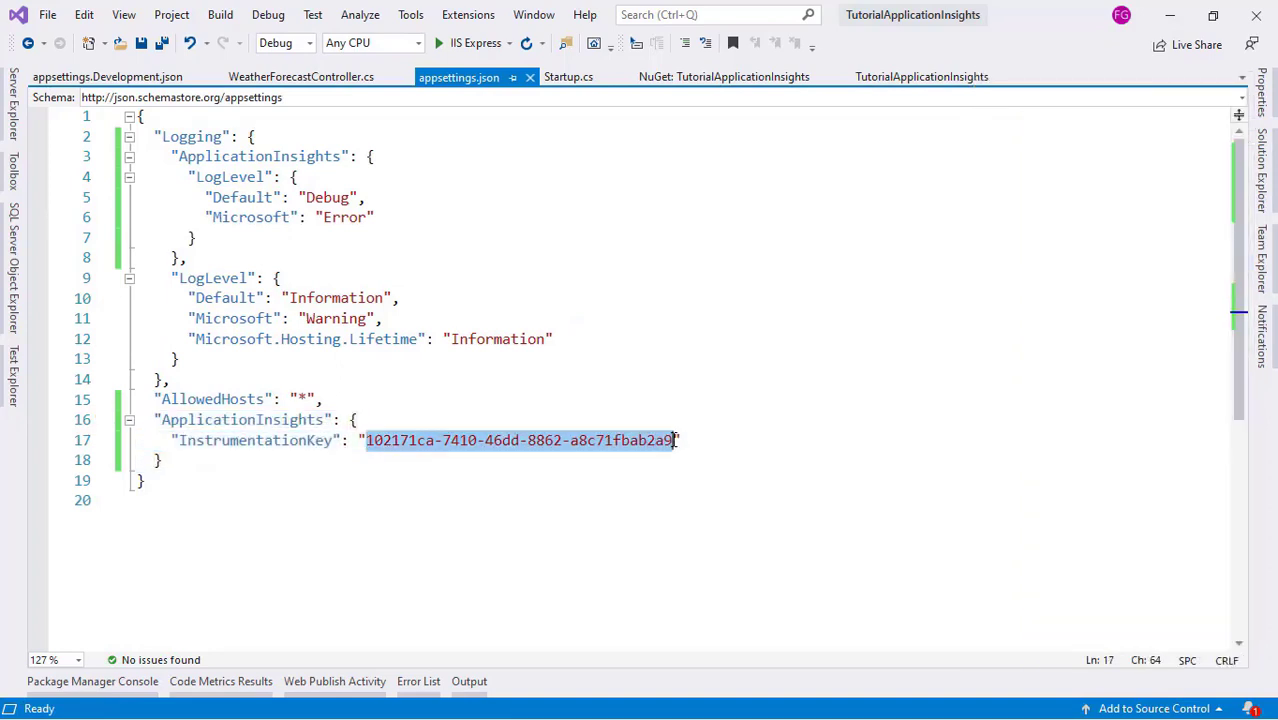
{"action": "mouse_move", "coordinate": [512, 448]}
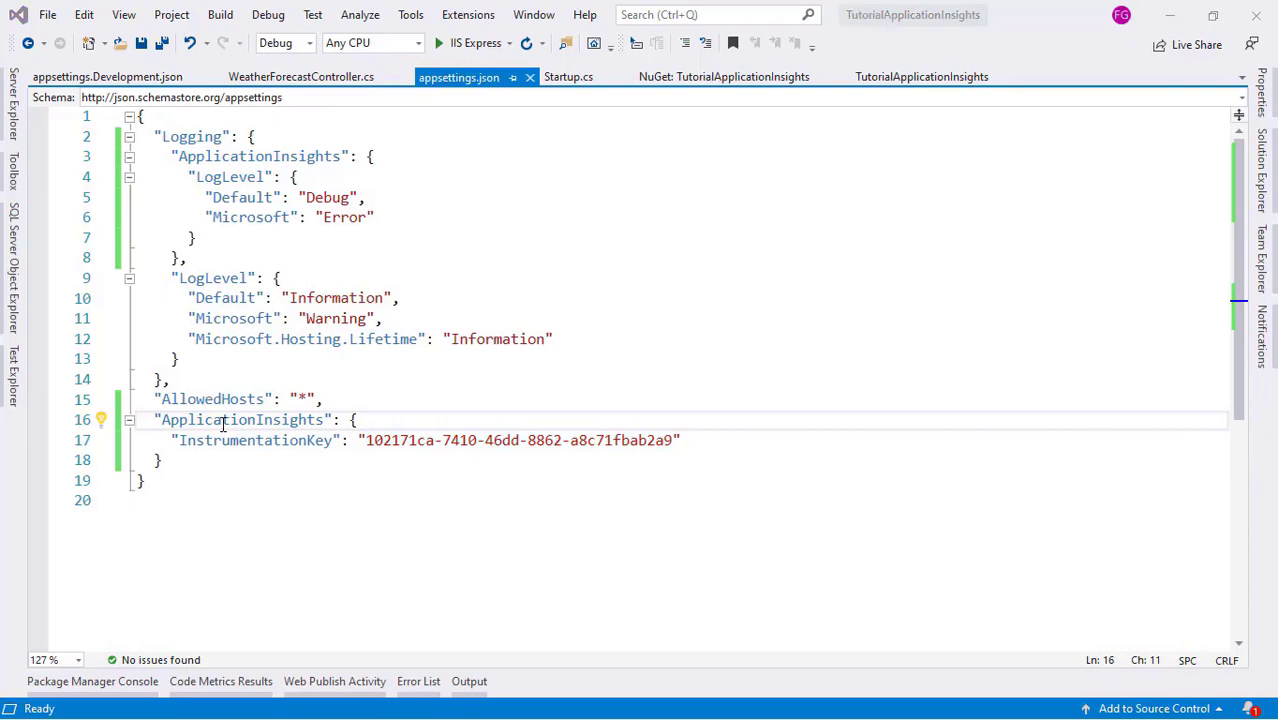
Navigate to the BlazorMovies app service's Configuration settings
{"action": "double_click", "coordinate": [240, 420]}
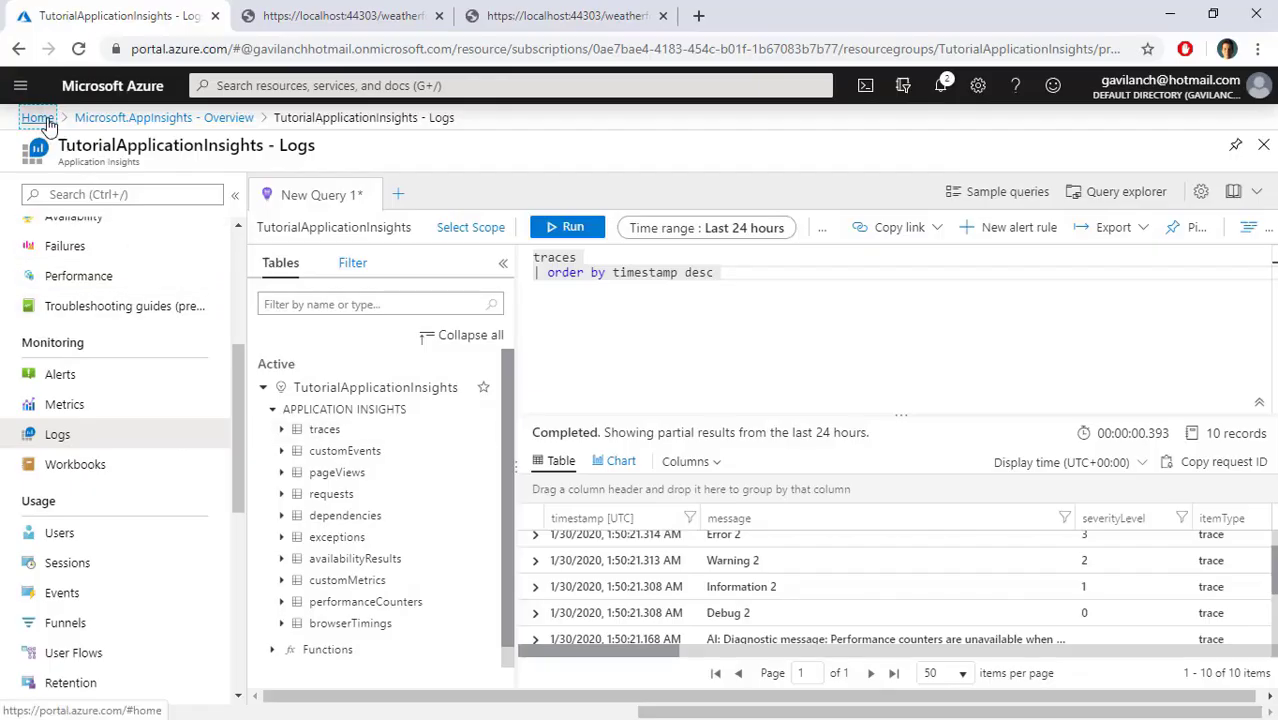
{"action": "left_click", "coordinate": [36, 116]}
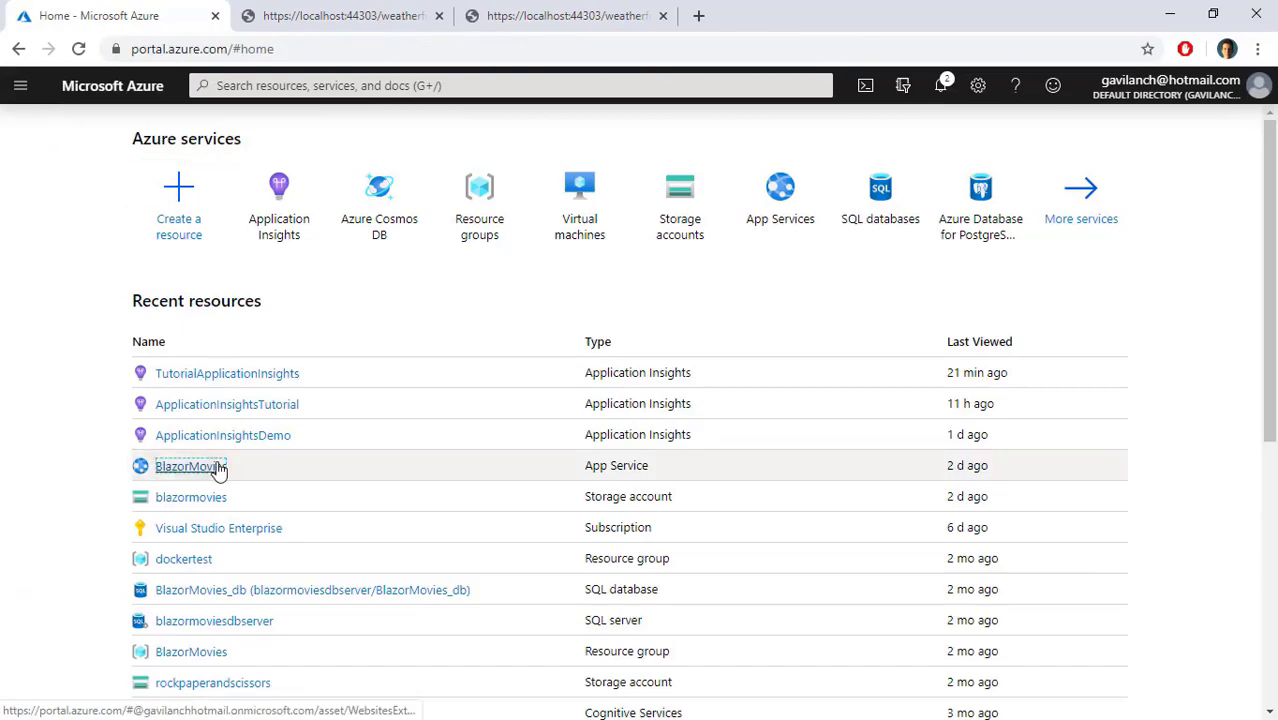
{"action": "left_click", "coordinate": [186, 464]}
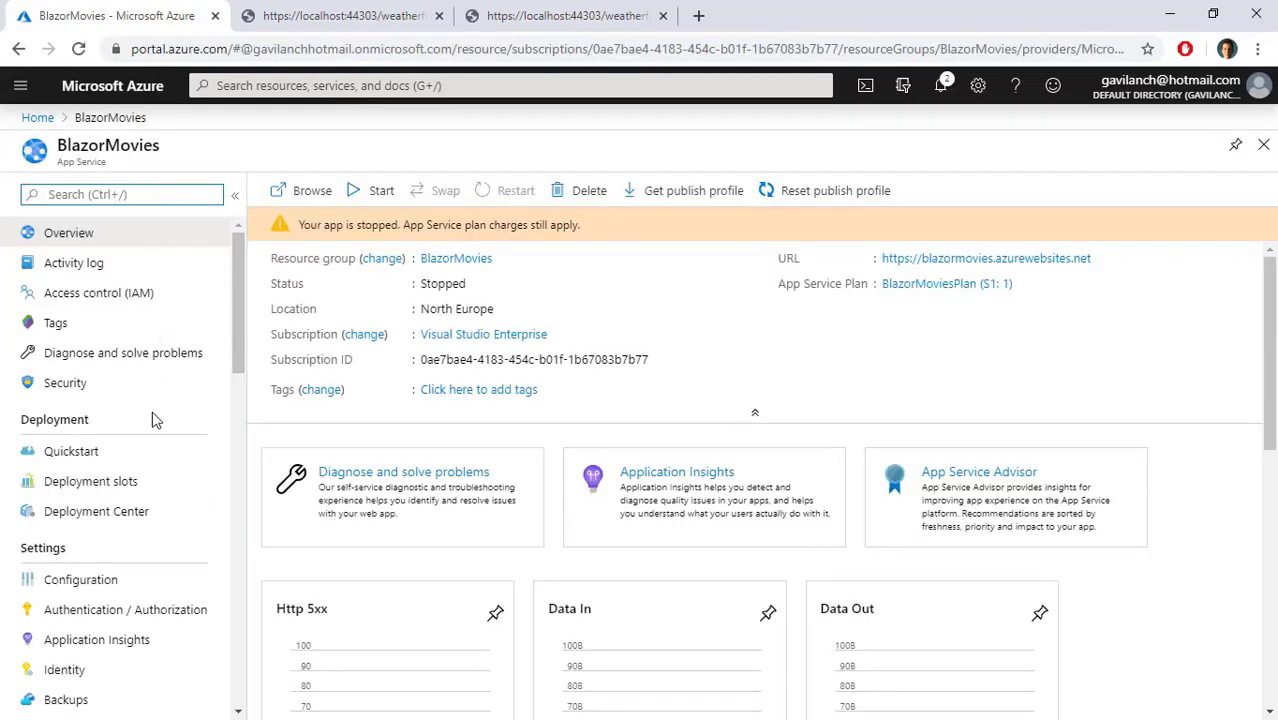
{"action": "left_click", "coordinate": [80, 580]}
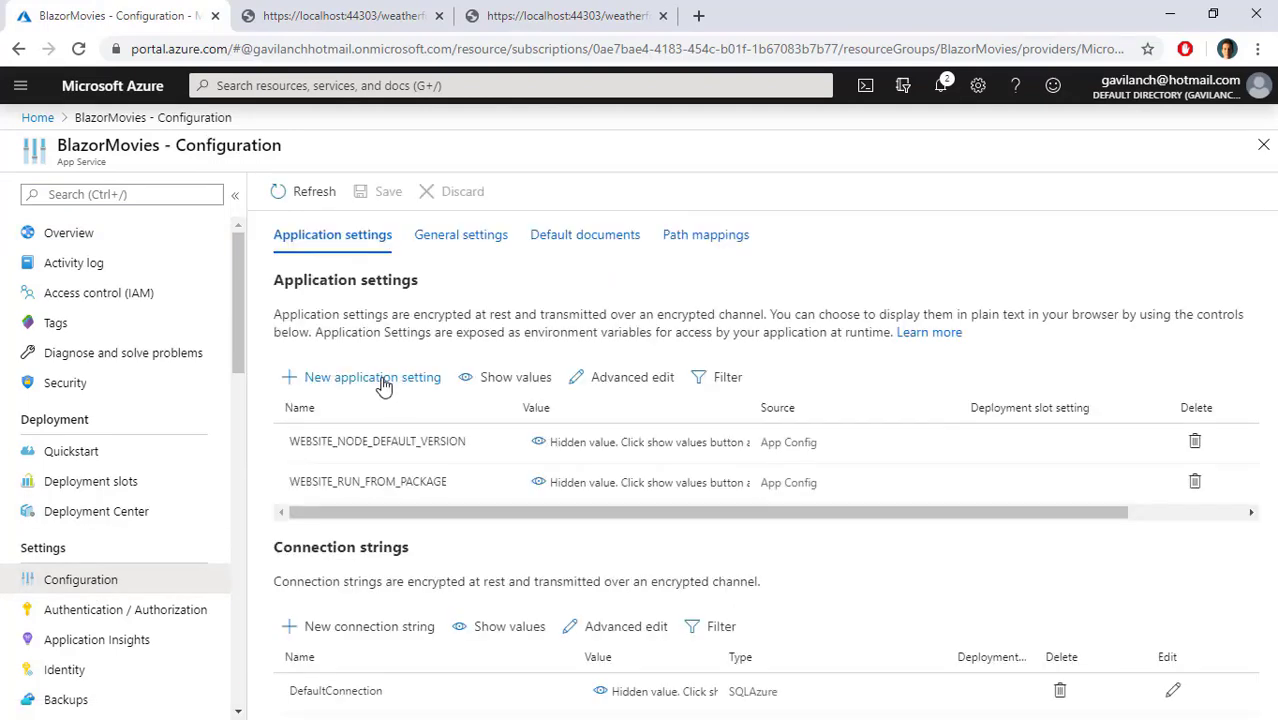
Add the ApplicationInsights:InstrumentationKey setting with the real key and save
{"action": "left_click", "coordinate": [372, 376]}
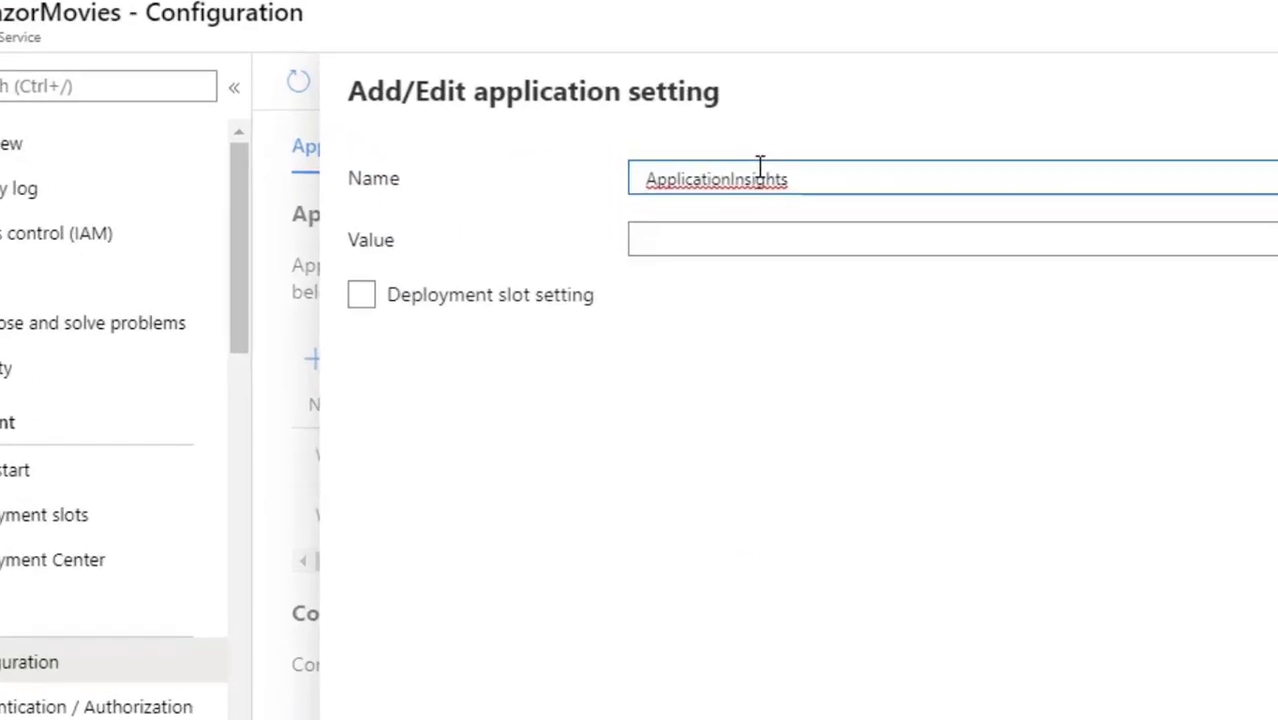
{"action": "type", "text": ":InstrumentationKey"}
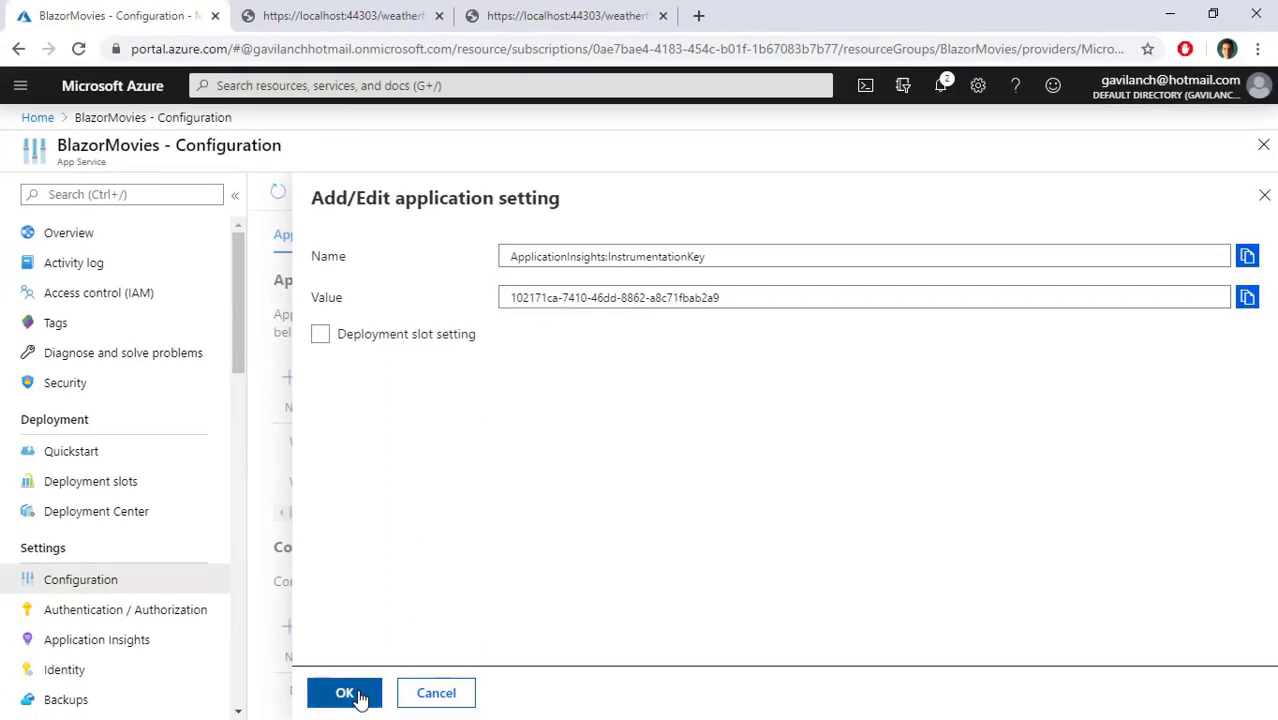
{"action": "left_click", "coordinate": [344, 692]}
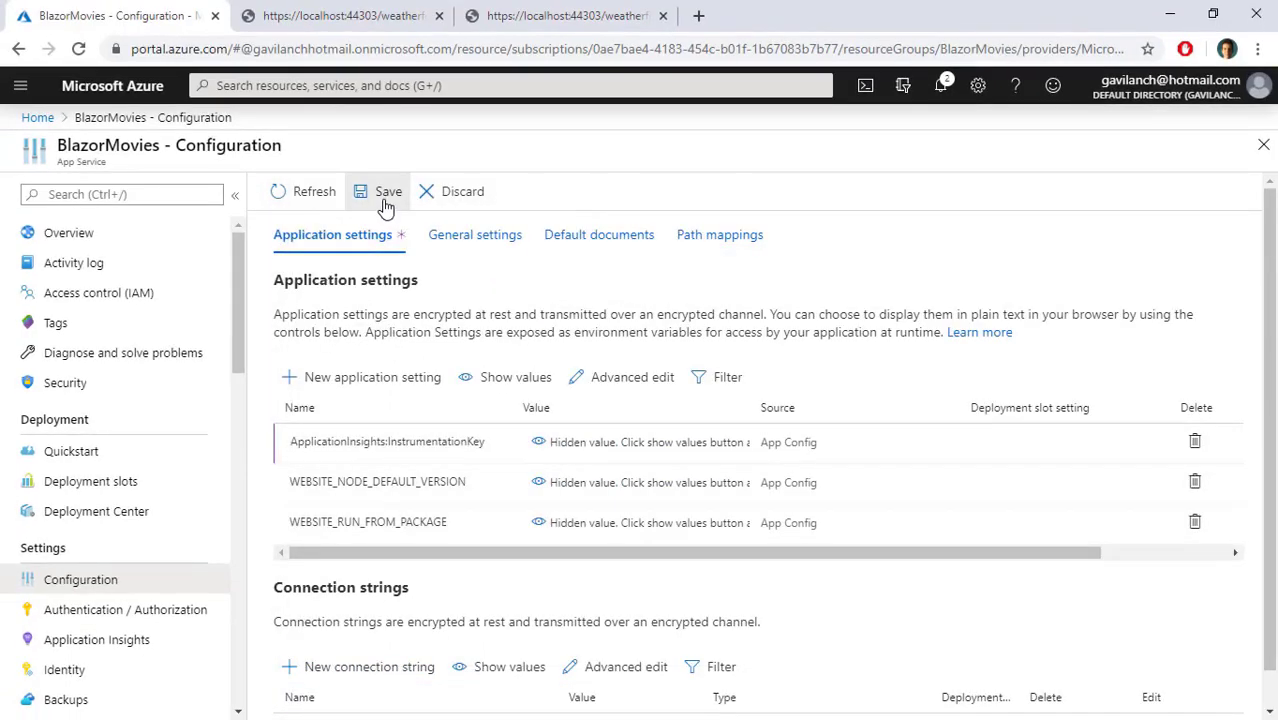
{"action": "left_click", "coordinate": [388, 192]}
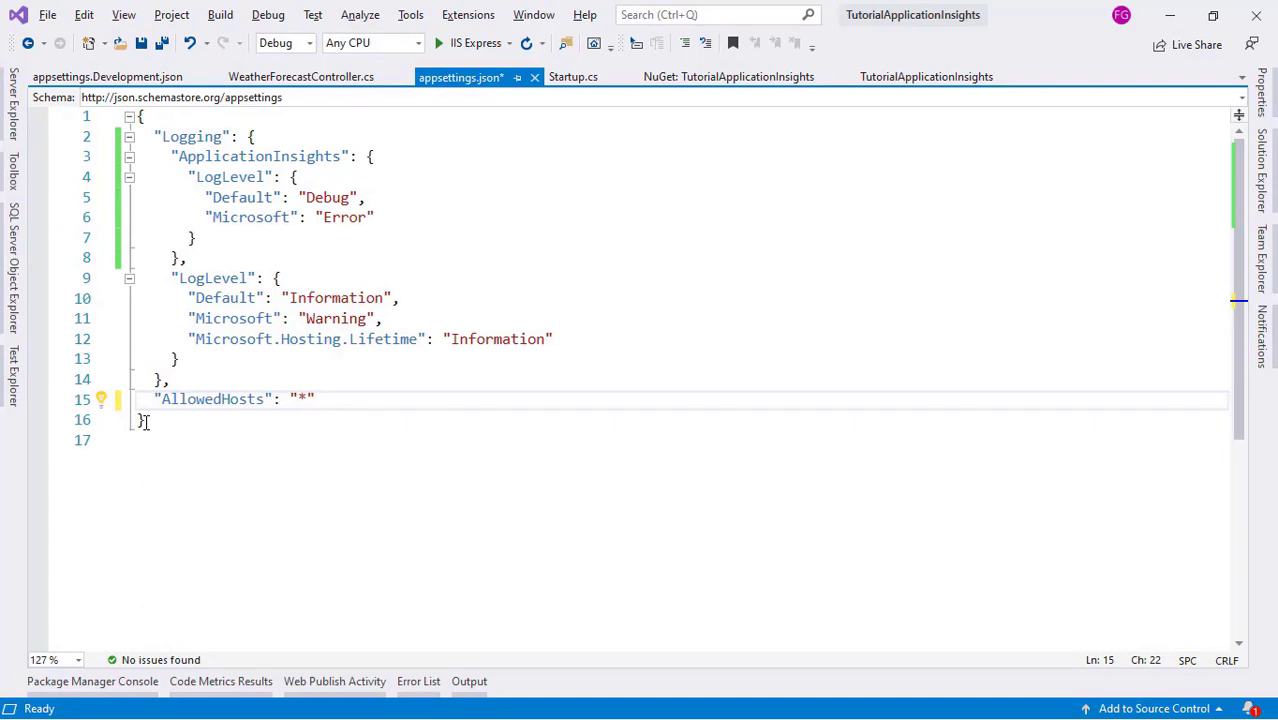
Save appsettings.json after deleting its ApplicationInsights key block
{"action": "key", "text": "ctrl+s"}
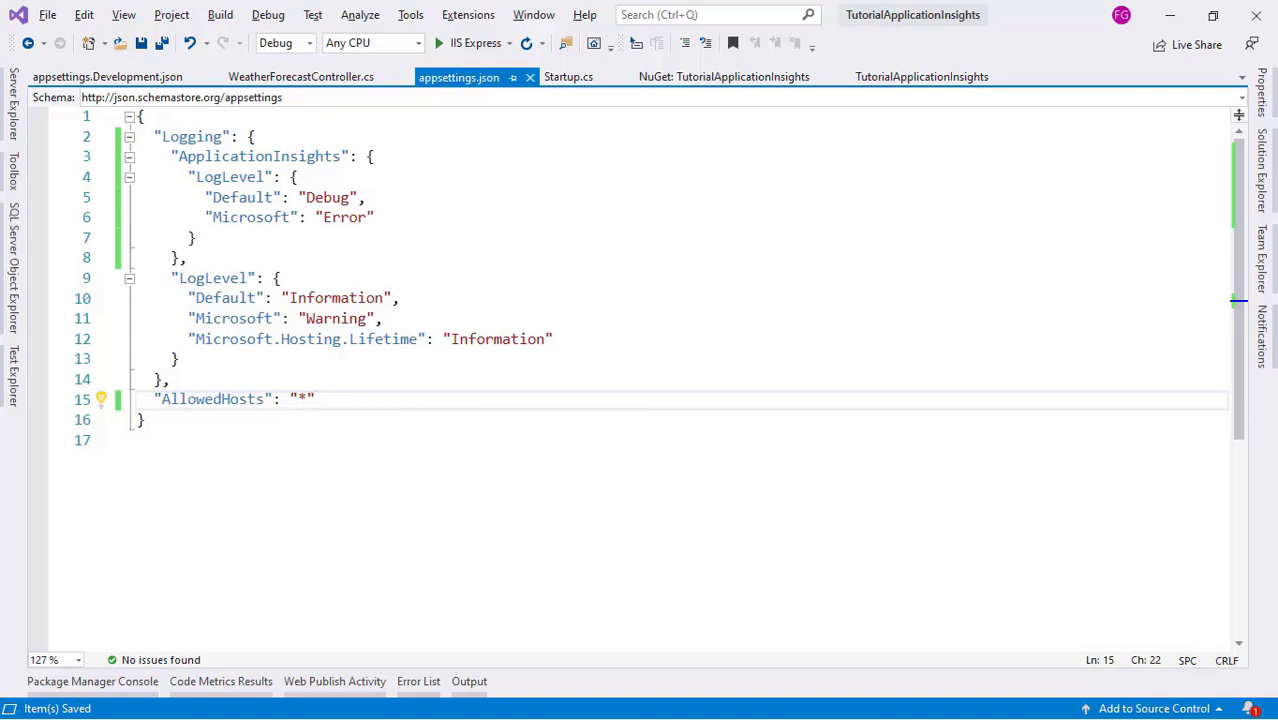